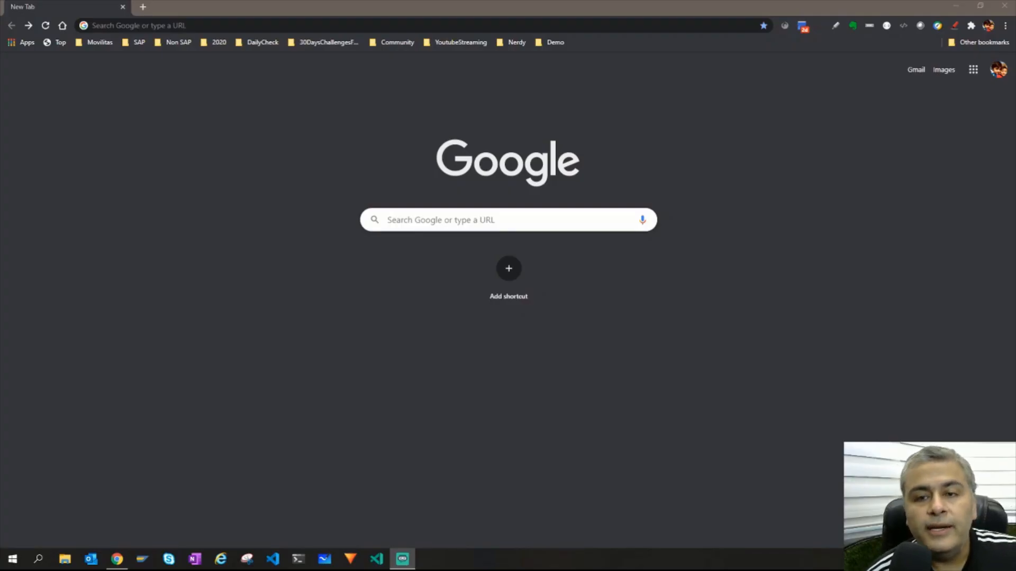
mouse_move(395, 134)
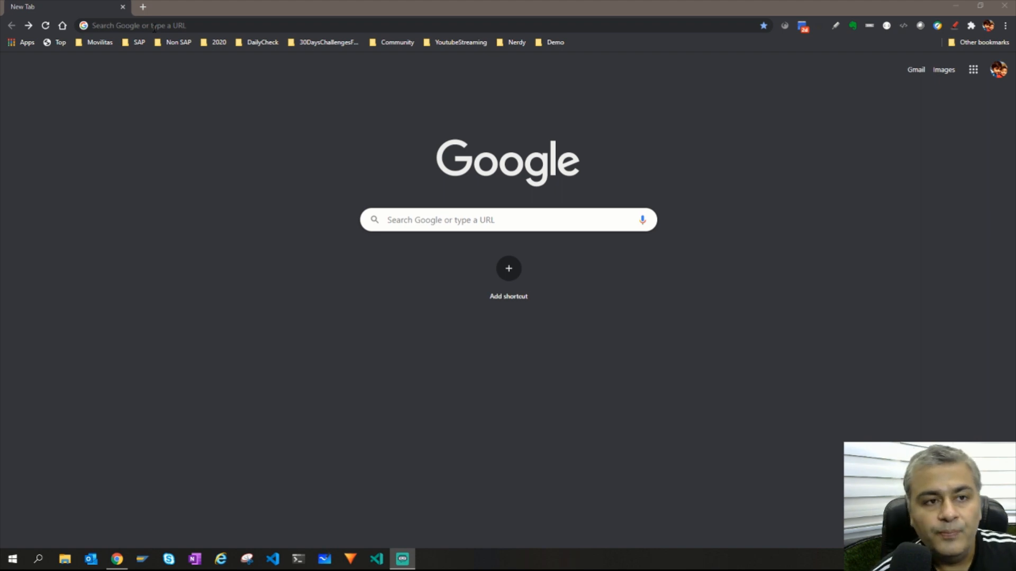
Search tools.hana.ondemand, reach the SAP Development Tools /latest repository page and follow the latest Eclipse link.
type("tools.hana.ondemand")
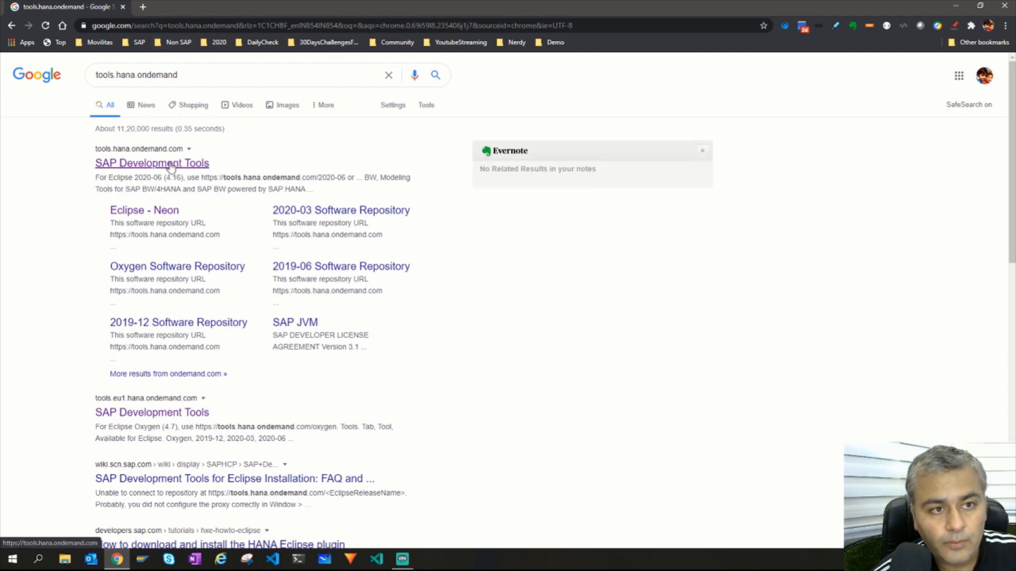
left_click(151, 163)
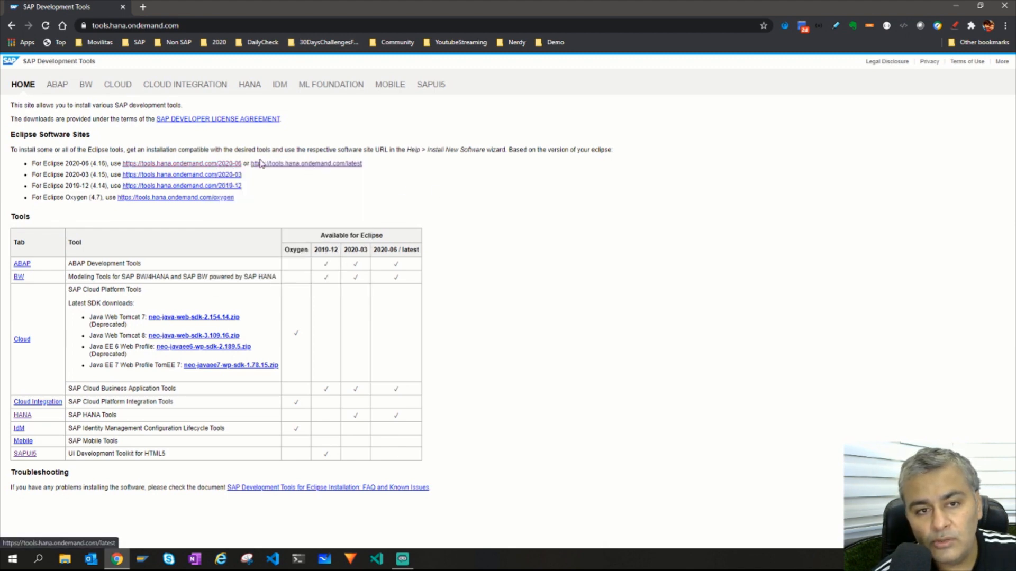
mouse_move(287, 170)
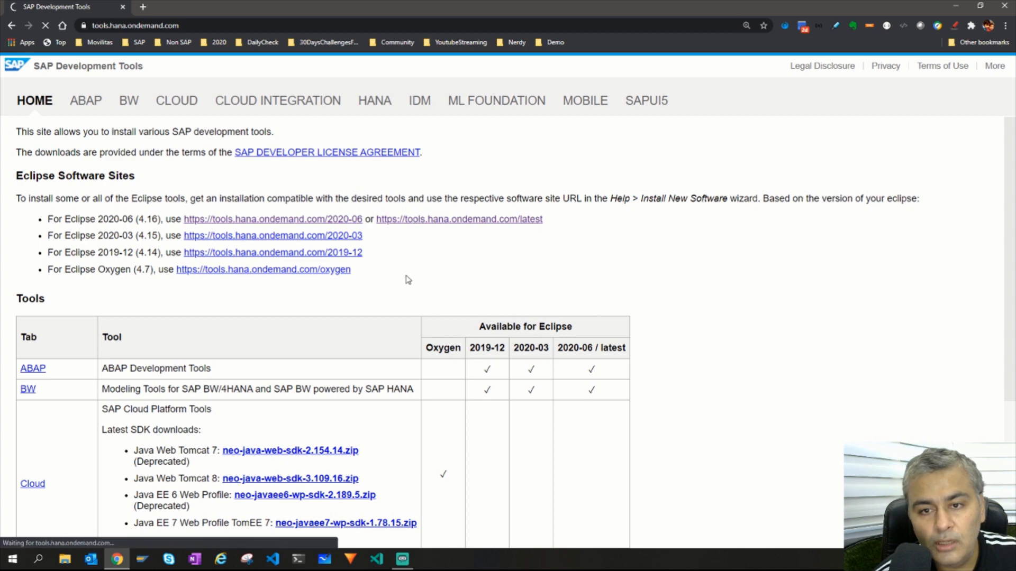
left_click(458, 219)
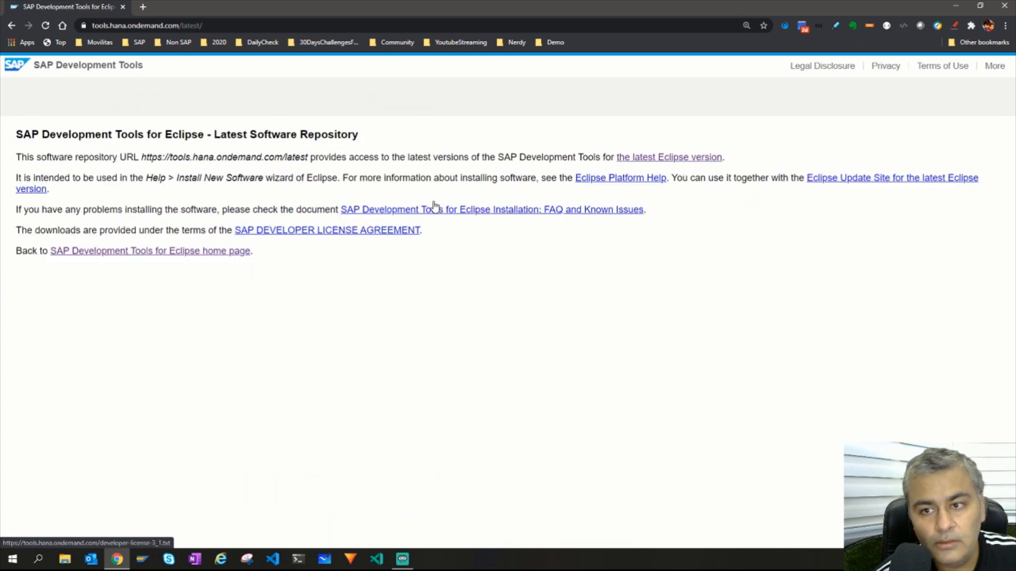
left_click(669, 156)
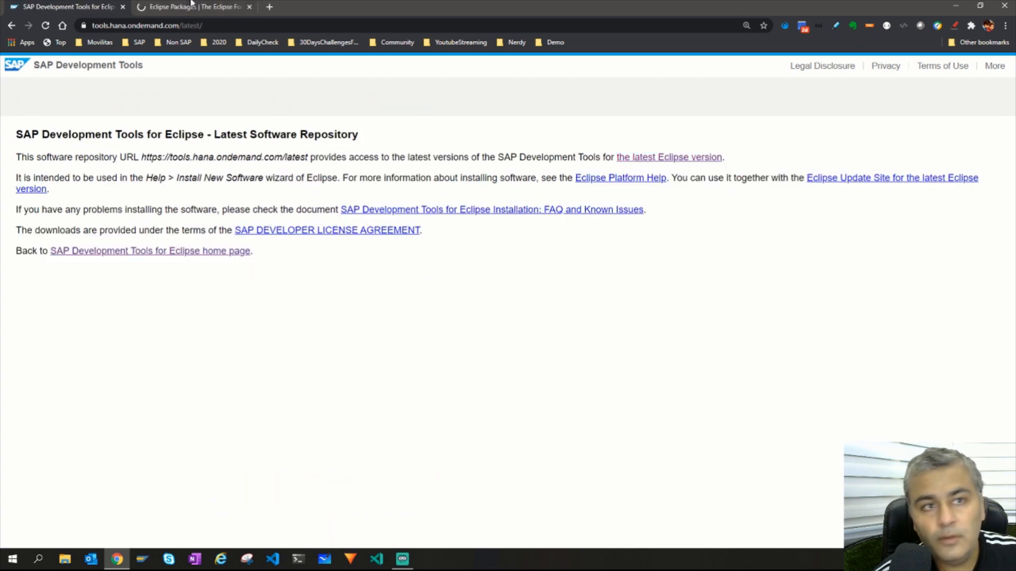
Download the Eclipse IDE for Enterprise Java Developers Windows 64-bit zip from the mirror page.
left_click(192, 8)
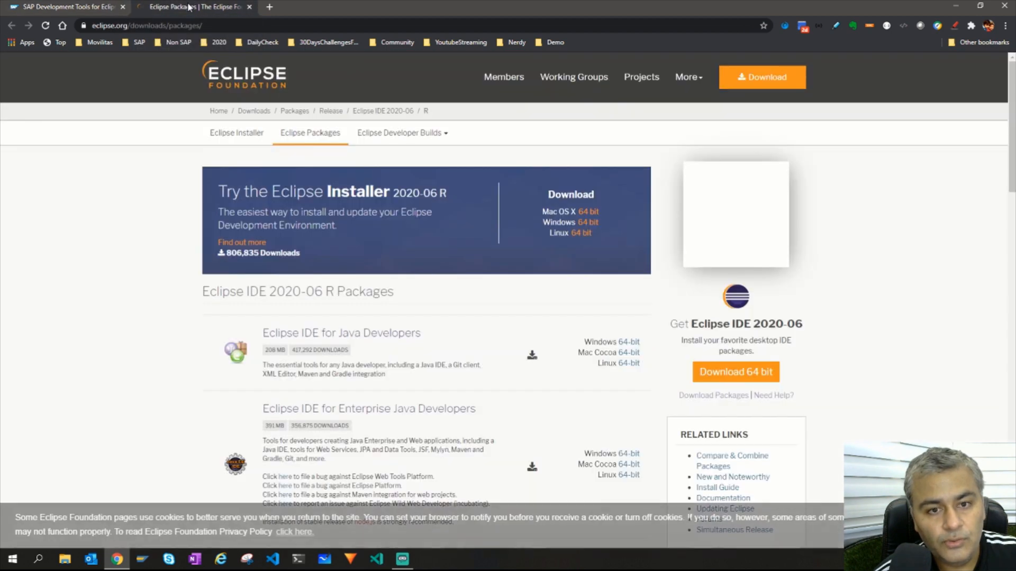
scroll("down", 3)
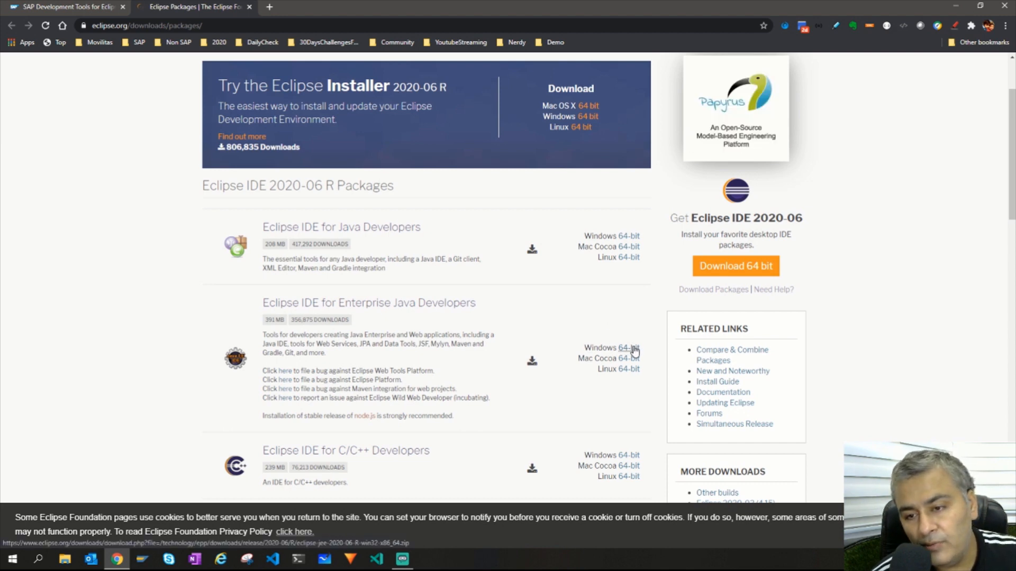
left_click(622, 347)
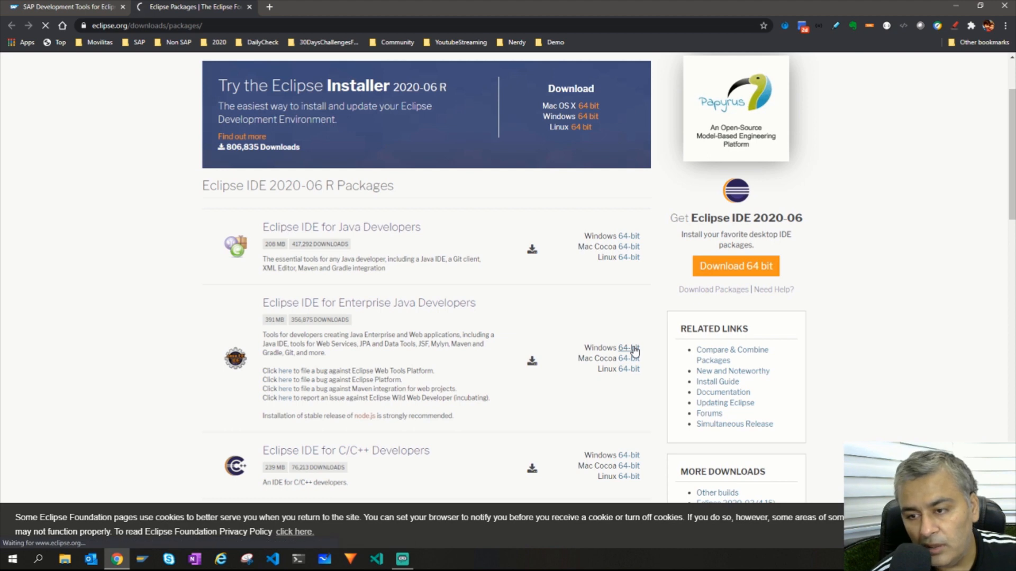
left_click(611, 348)
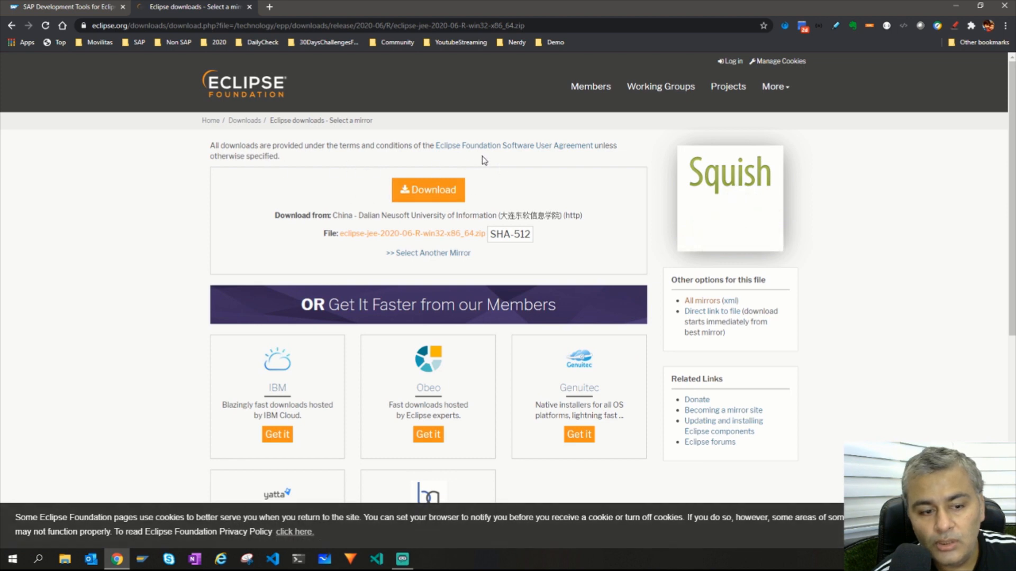
left_click(427, 190)
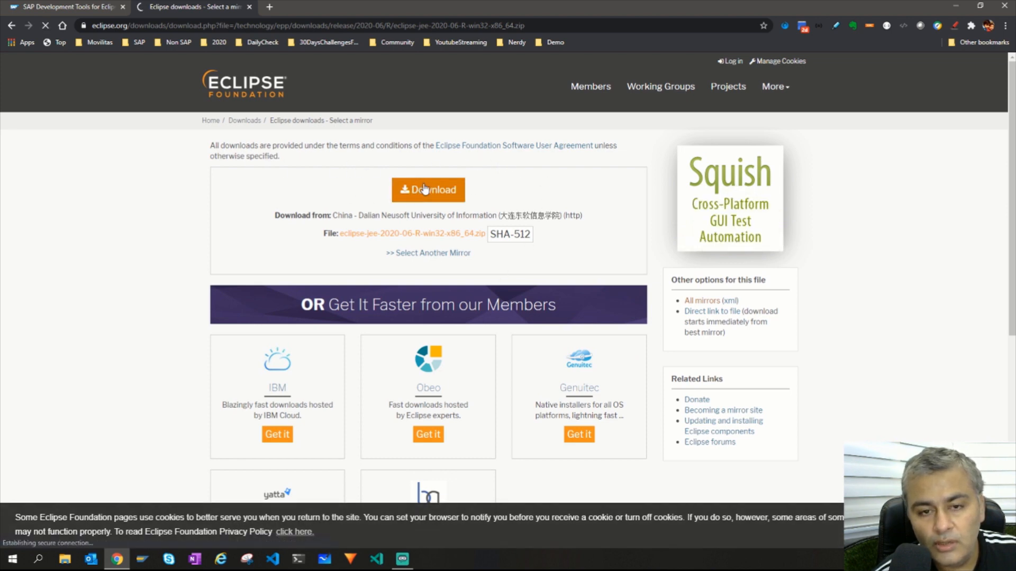
left_click(428, 189)
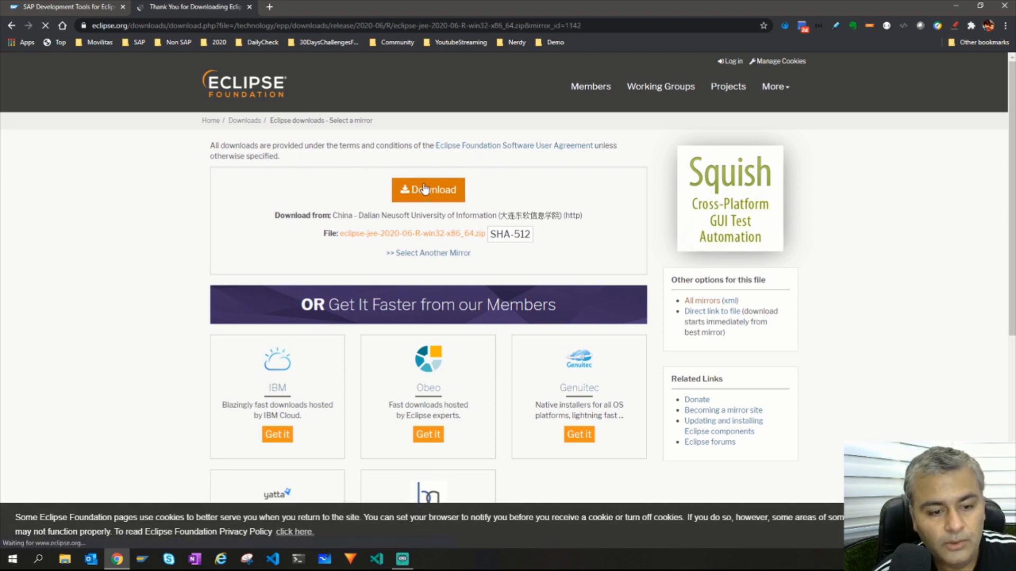
left_click(427, 190)
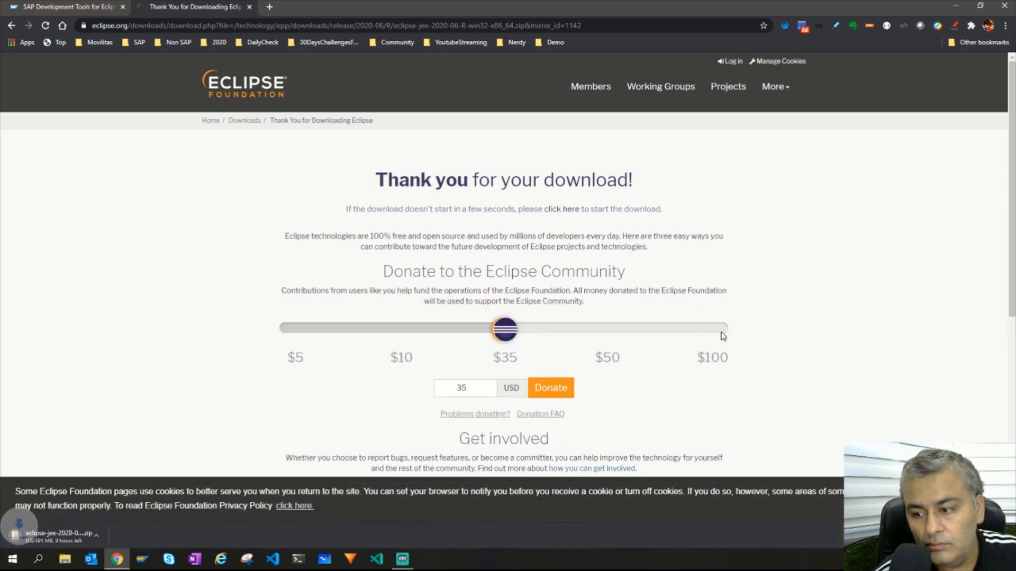
mouse_move(148, 267)
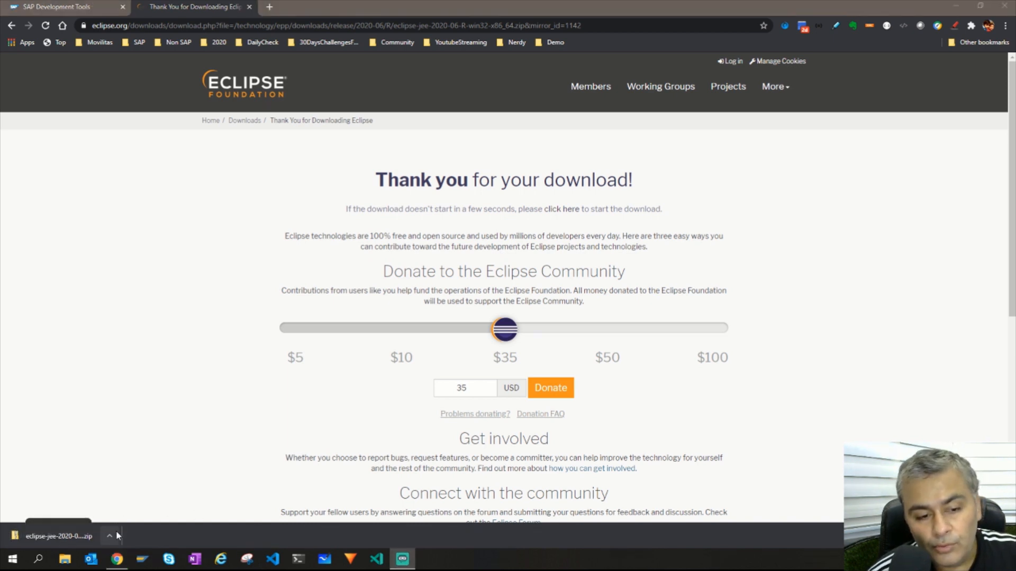
Extract All on the Eclipse zip in Downloads with 'Show extracted files' ticked, to the default folder.
left_click(109, 535)
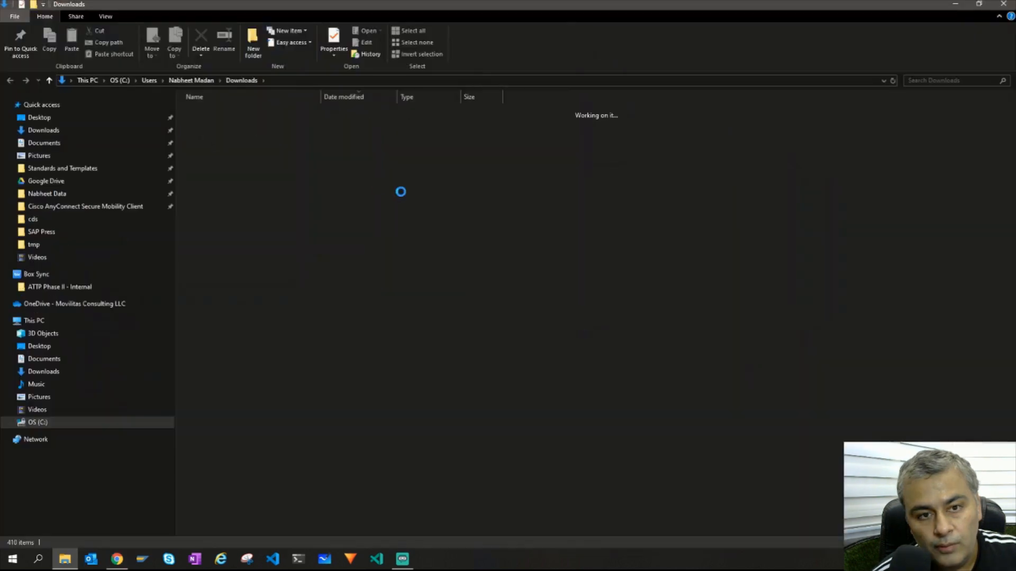
left_click(249, 126)
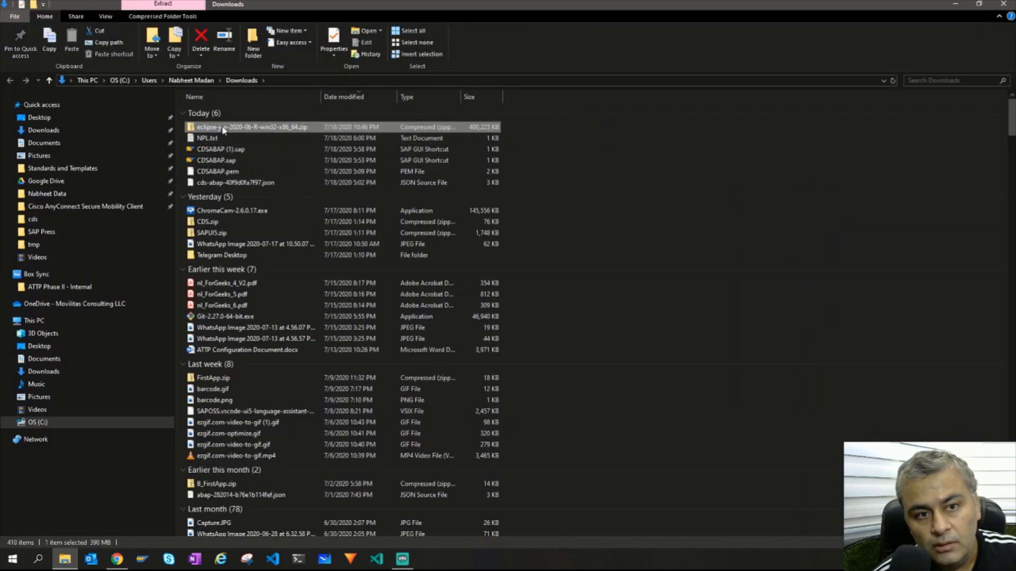
right_click(253, 126)
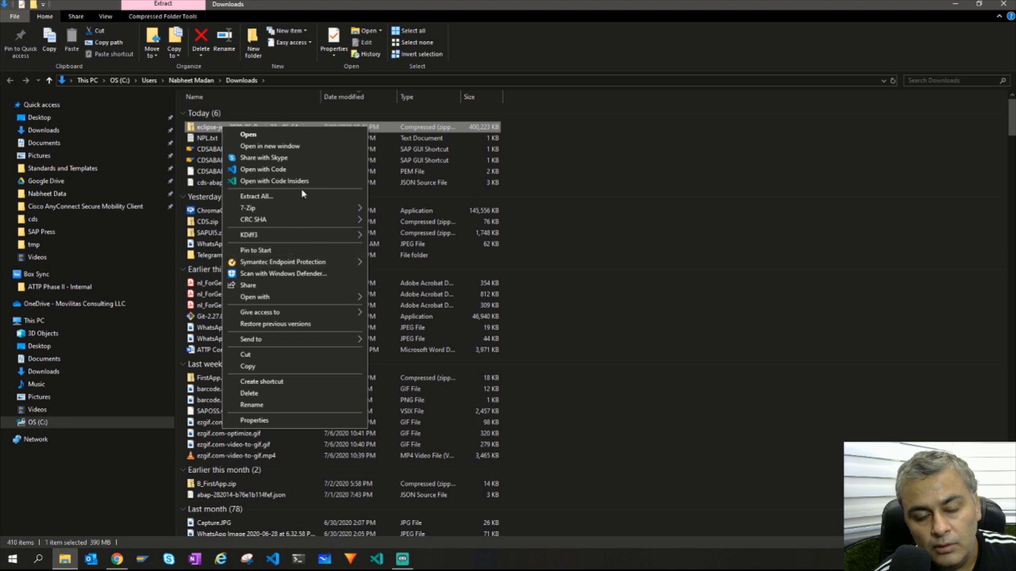
left_click(256, 196)
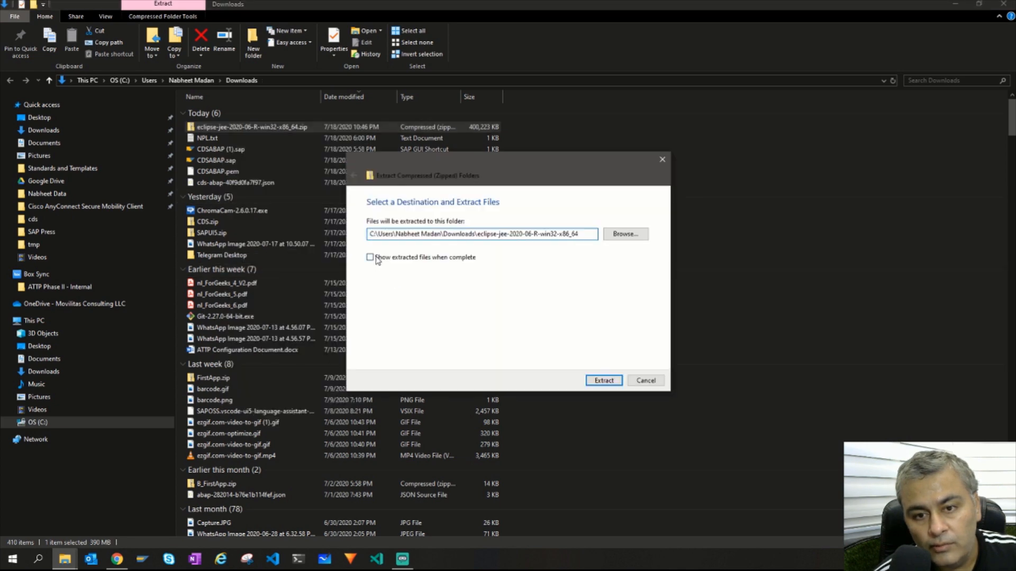
left_click(370, 257)
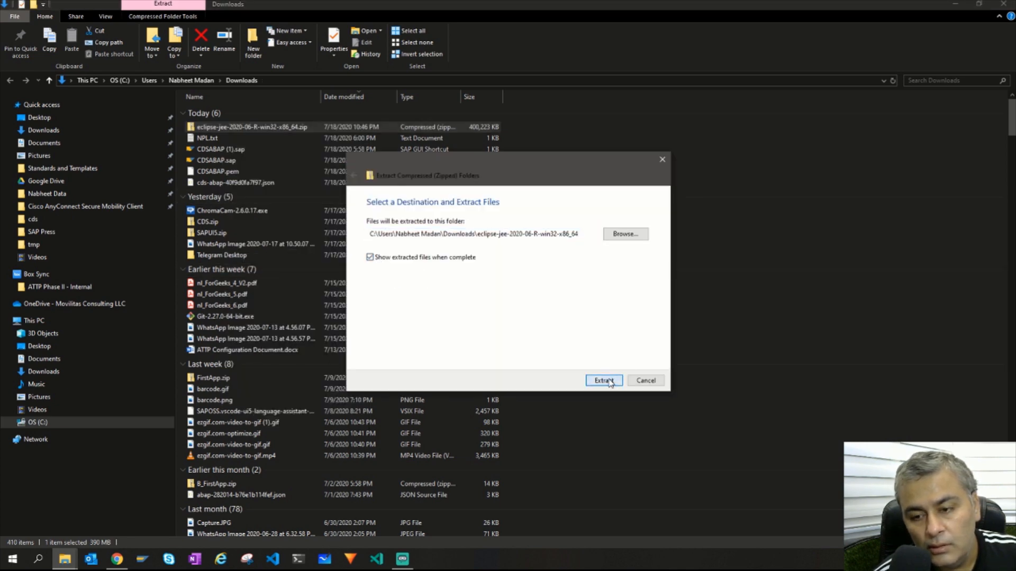
mouse_move(569, 298)
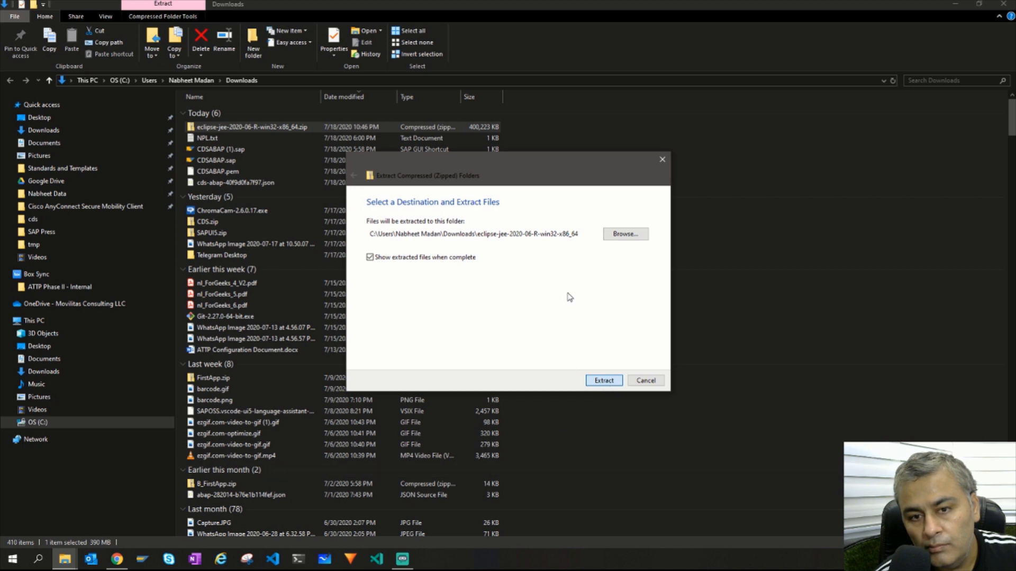
mouse_move(603, 380)
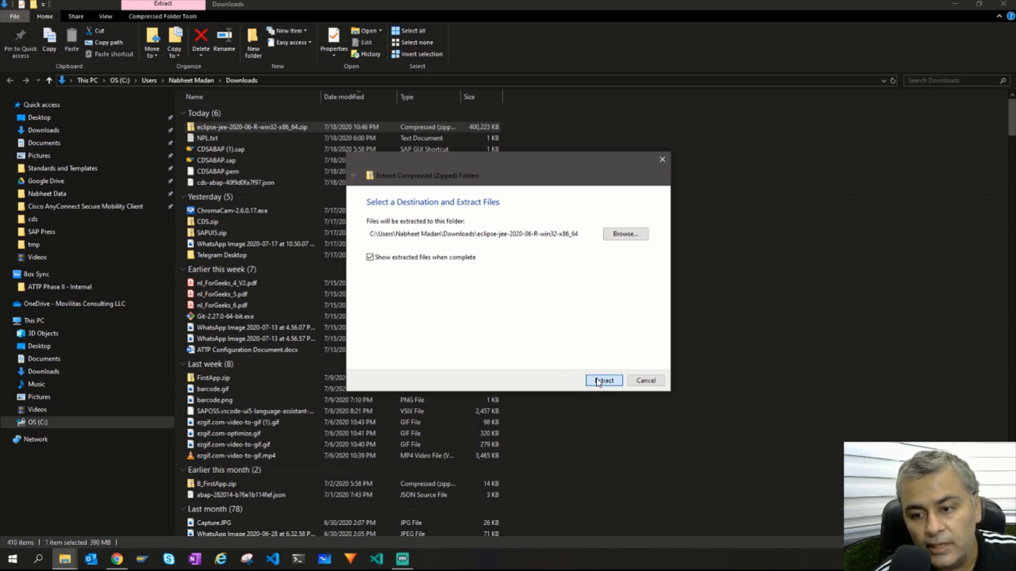
left_click(603, 380)
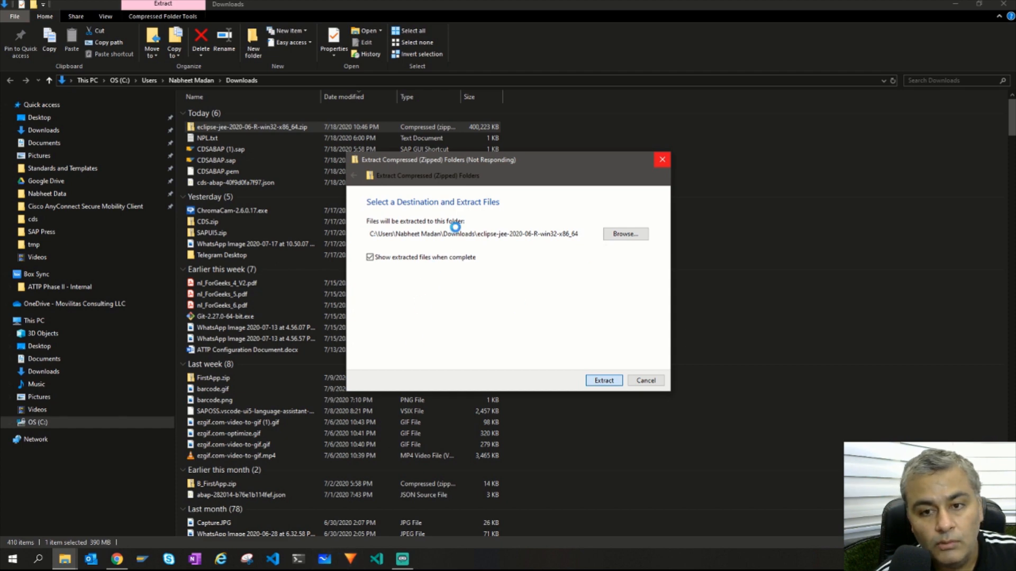
left_click(602, 380)
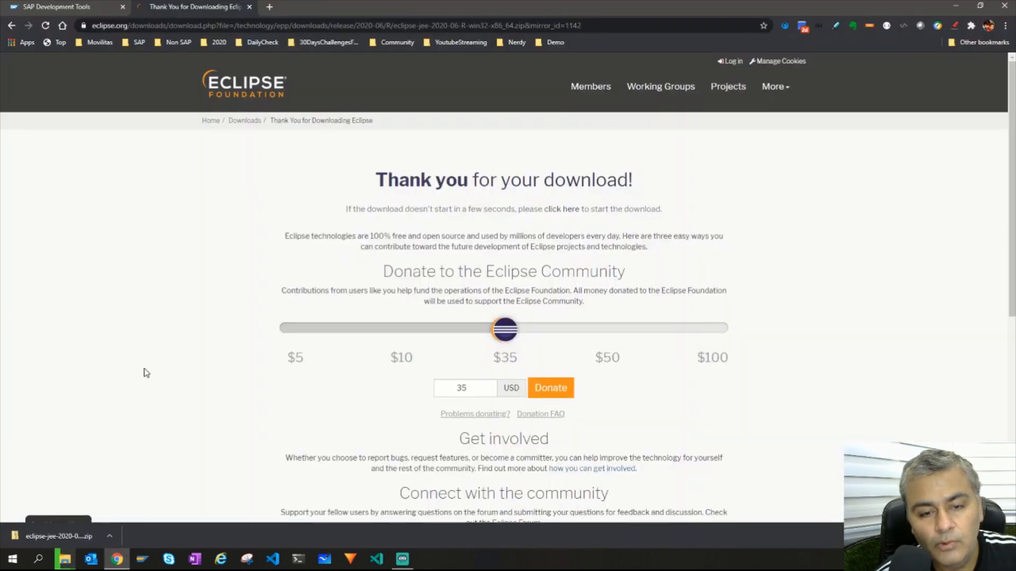
left_click(464, 387)
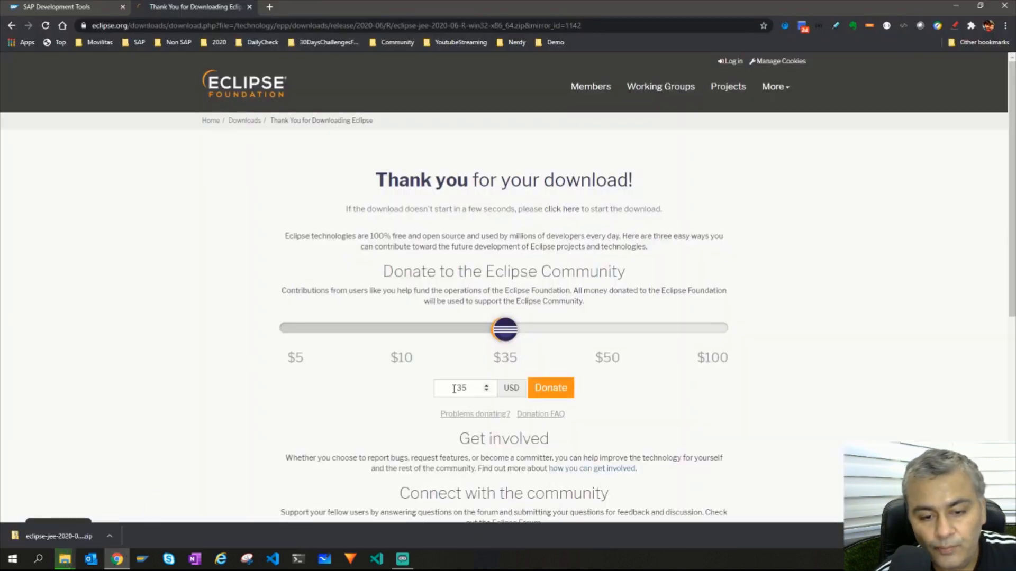
mouse_move(63, 559)
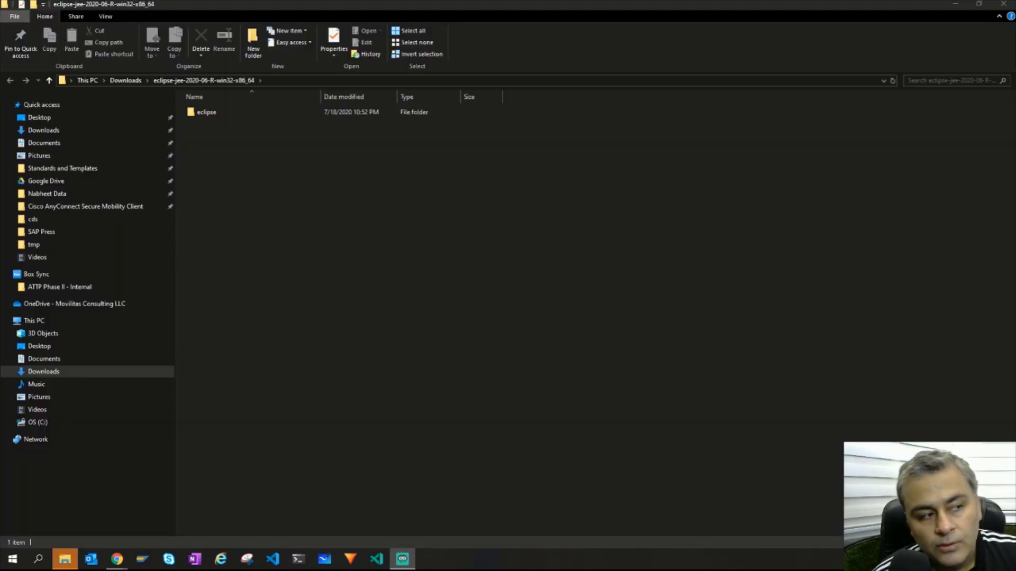
Launch eclipse.exe from the extracted eclipse folder so the 2020-06 splash appears.
left_click(206, 112)
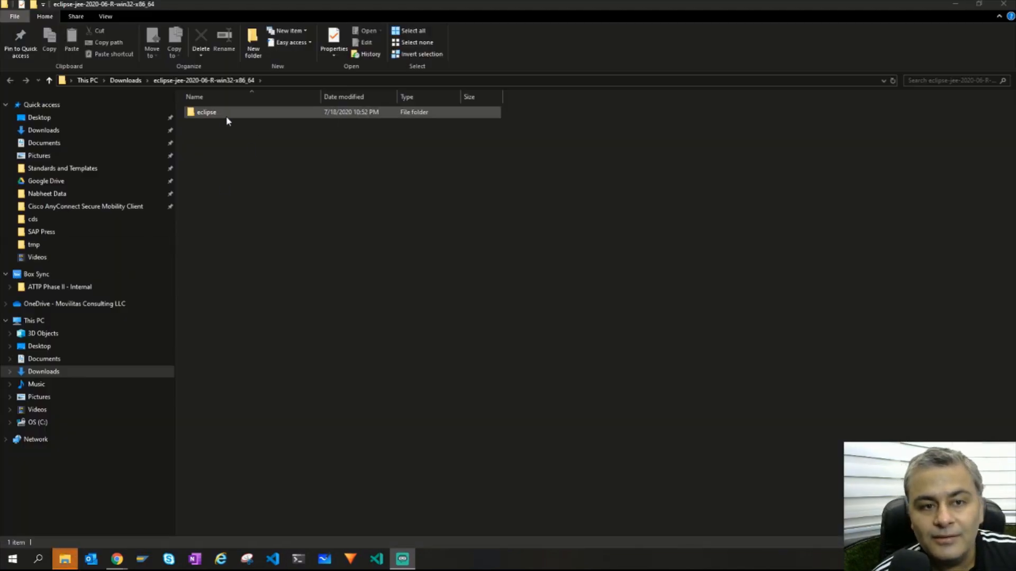
double_click(206, 112)
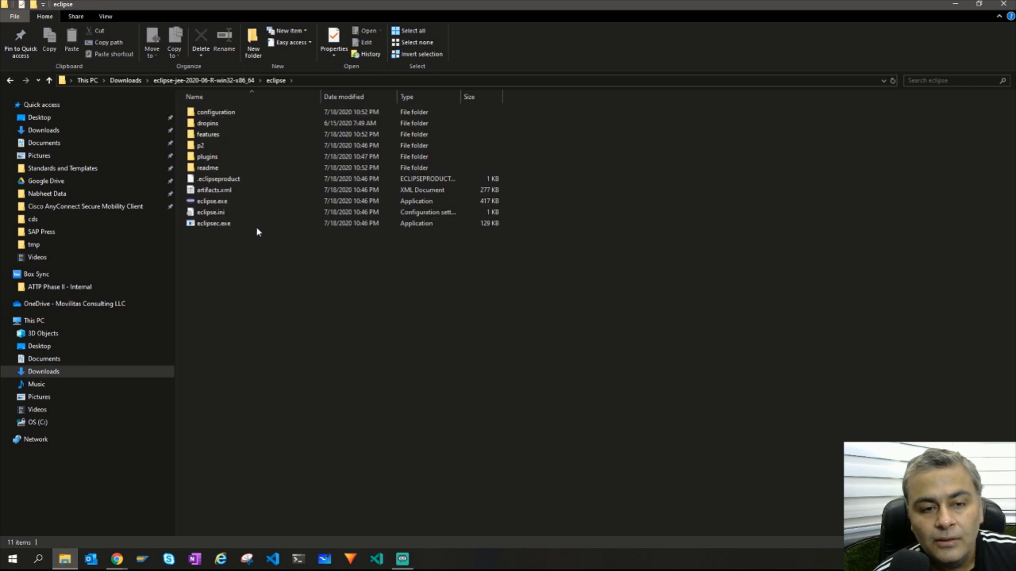
left_click(211, 201)
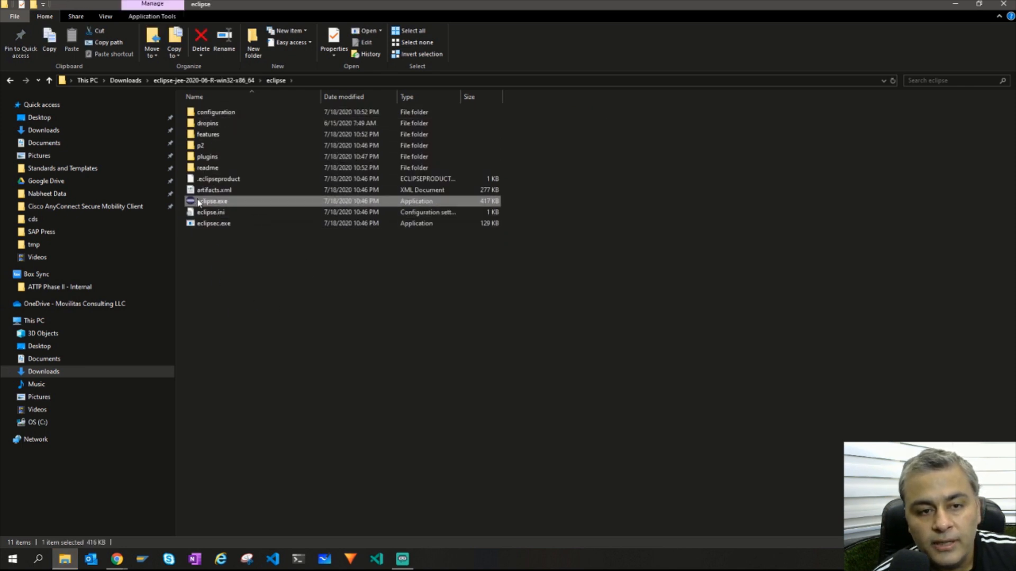
double_click(211, 201)
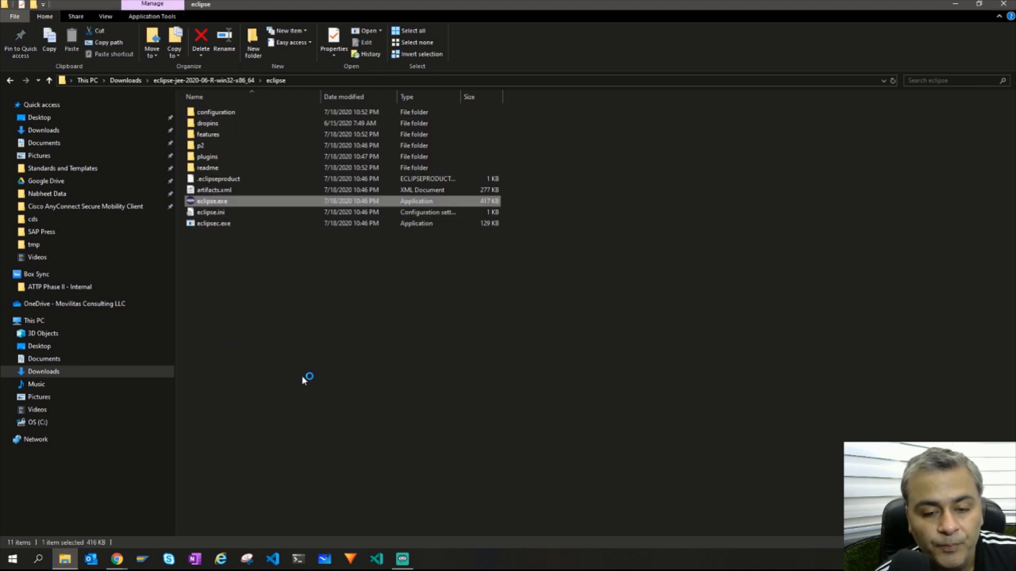
mouse_move(189, 413)
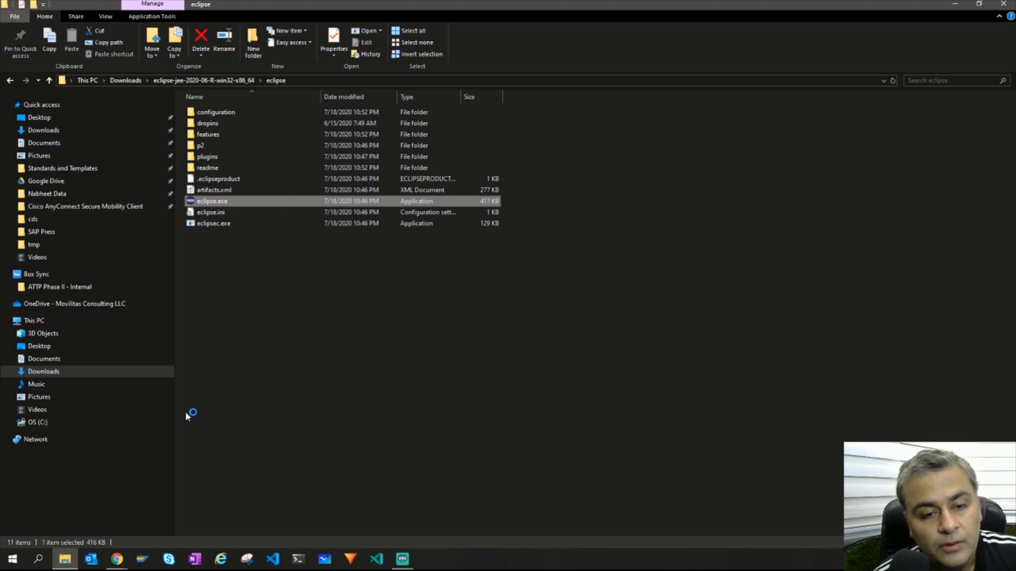
double_click(212, 201)
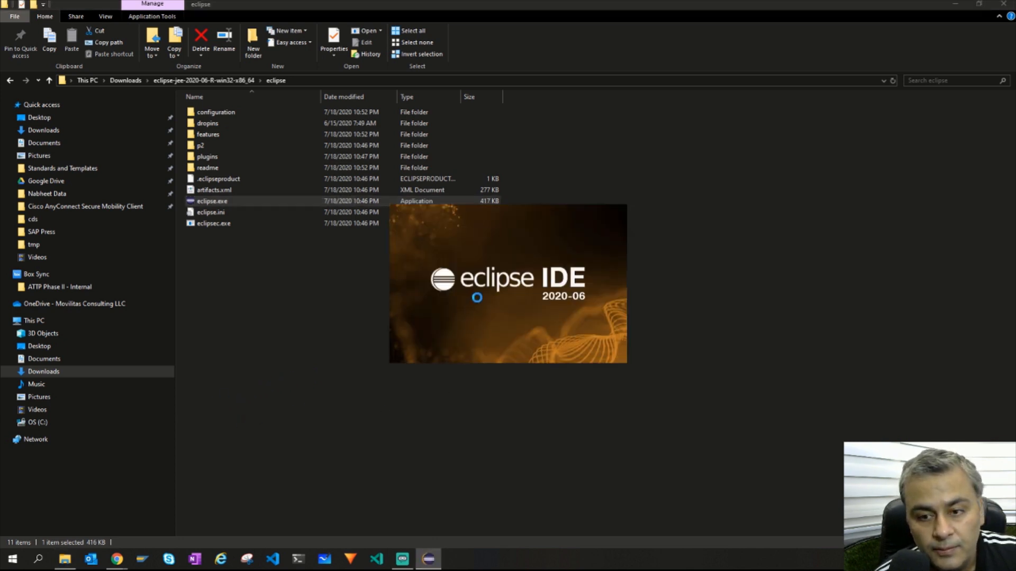
mouse_move(115, 558)
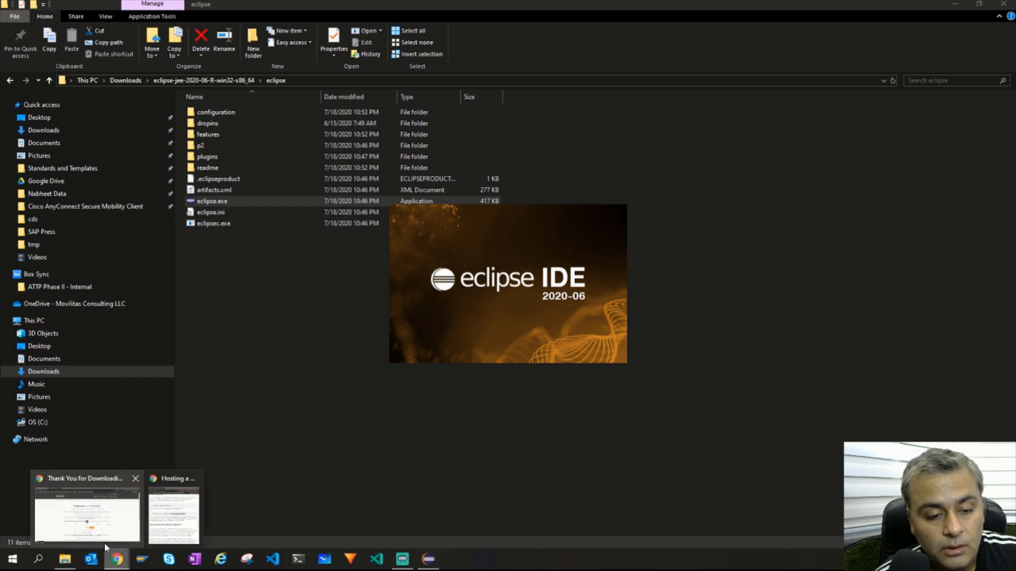
Bring Chrome back and show the SAP Development Tools tab with the software site URLs.
left_click(85, 514)
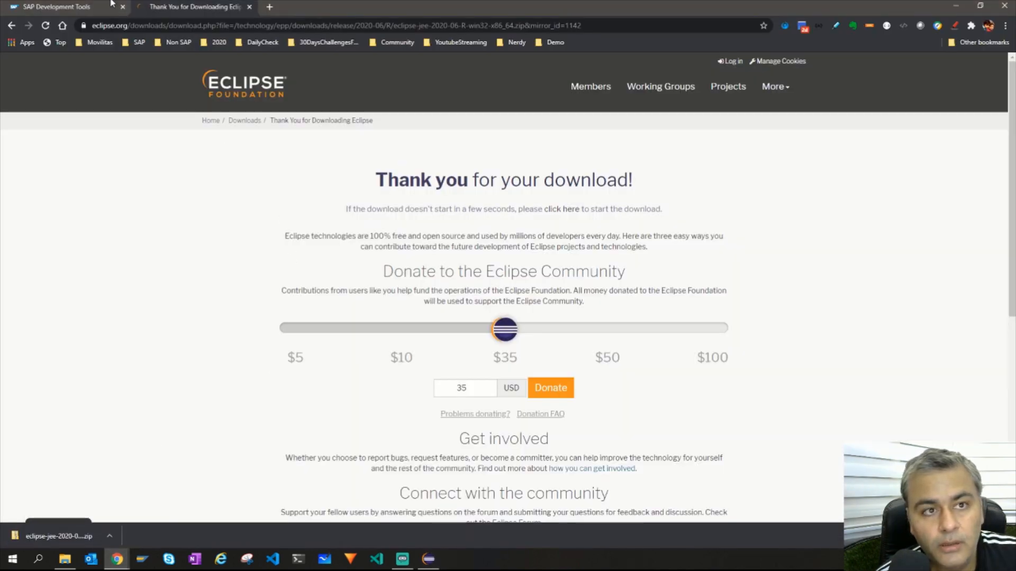
left_click(59, 6)
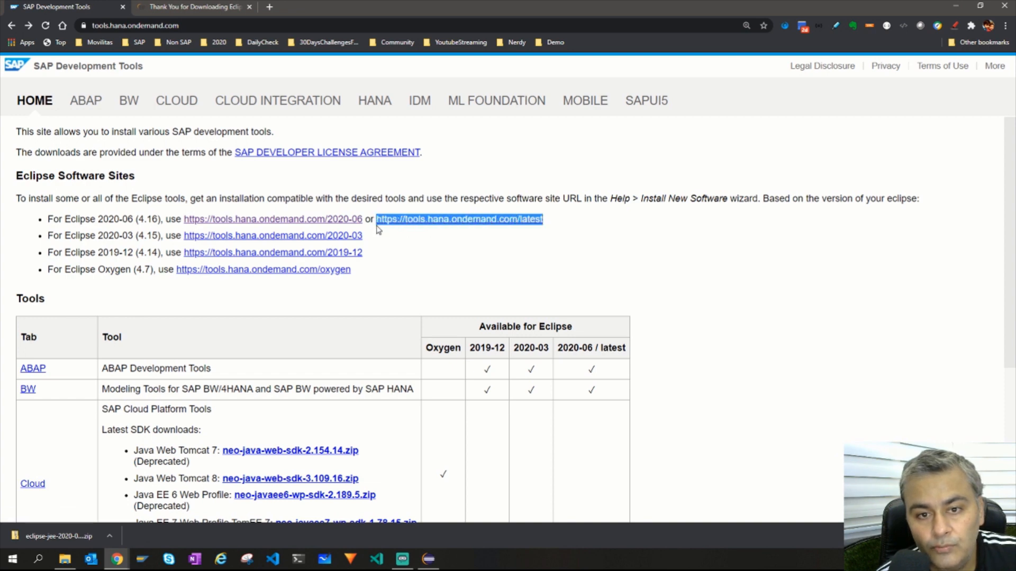
mouse_move(489, 309)
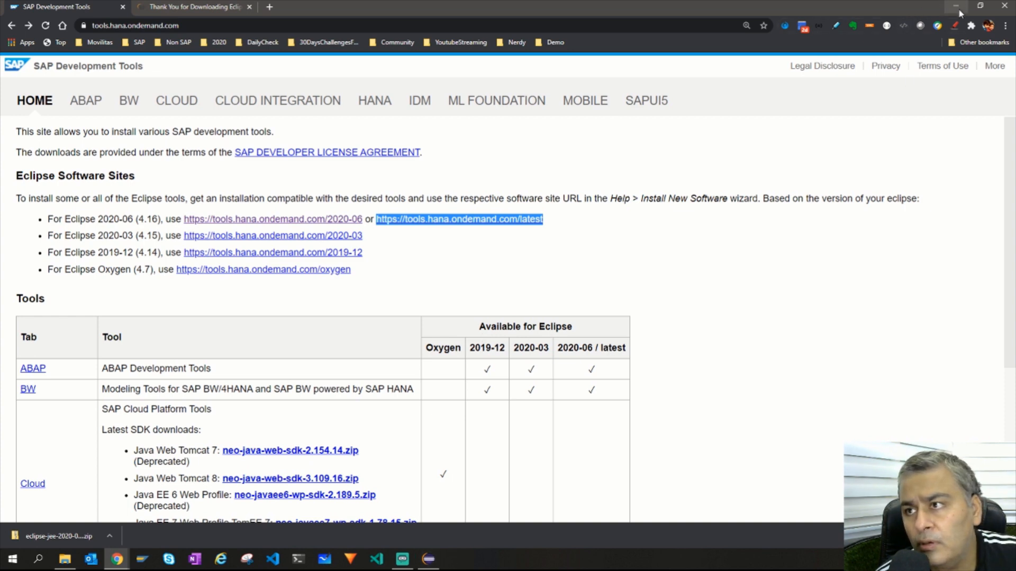
Launch Eclipse with the proposed workspace folder and review the SAP tools availability table meanwhile.
left_click(954, 6)
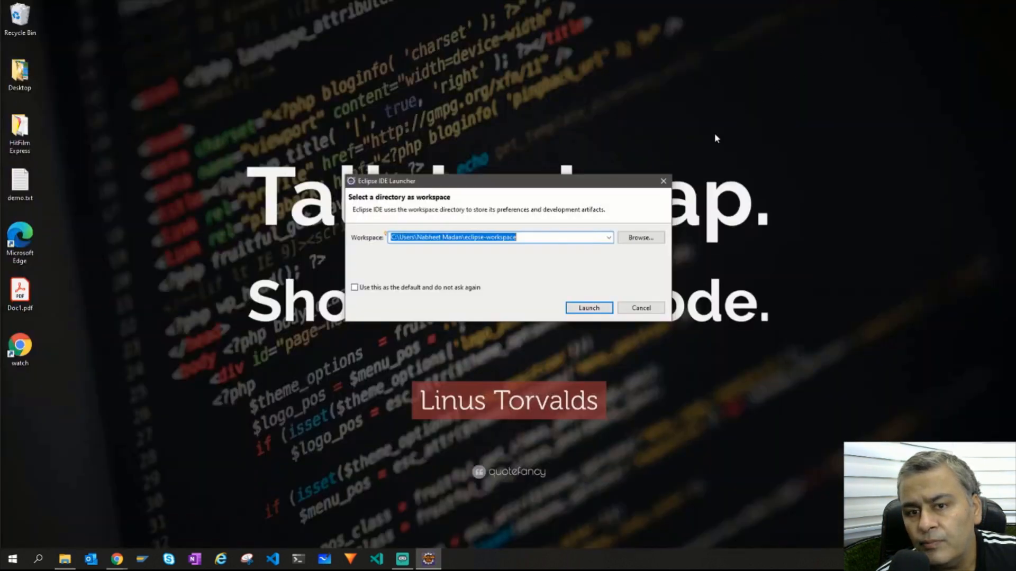
mouse_move(415, 296)
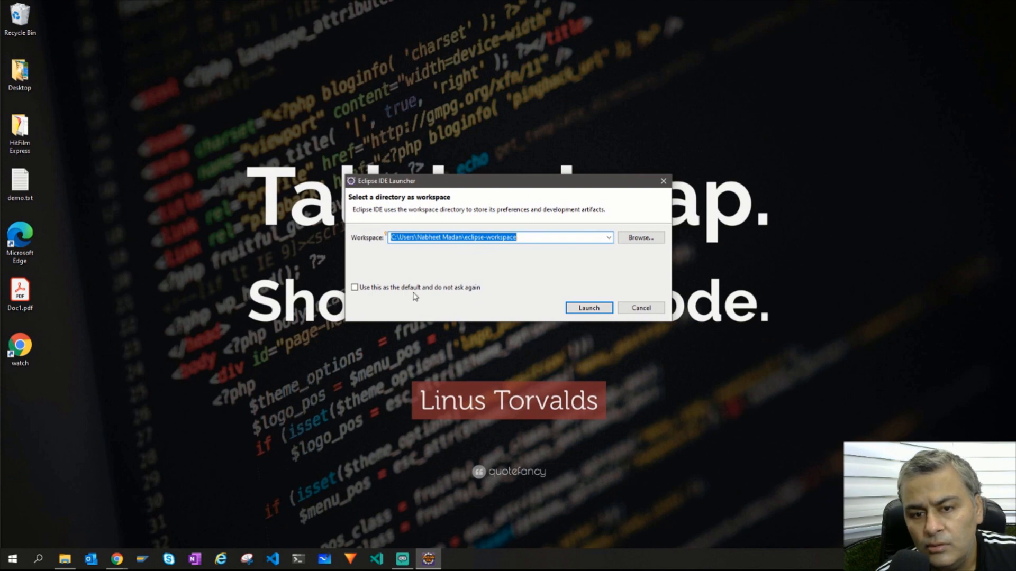
left_click(587, 308)
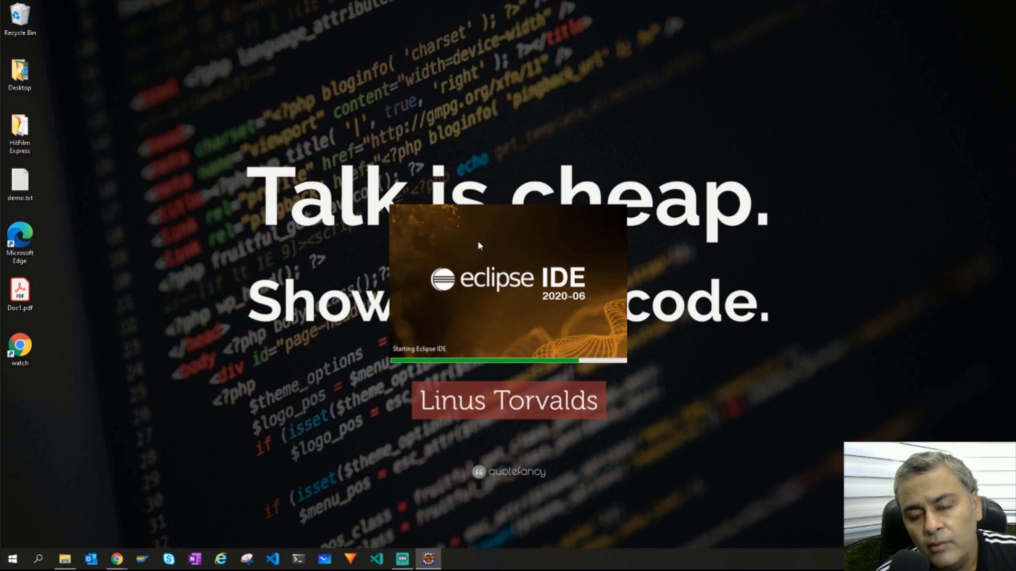
mouse_move(478, 241)
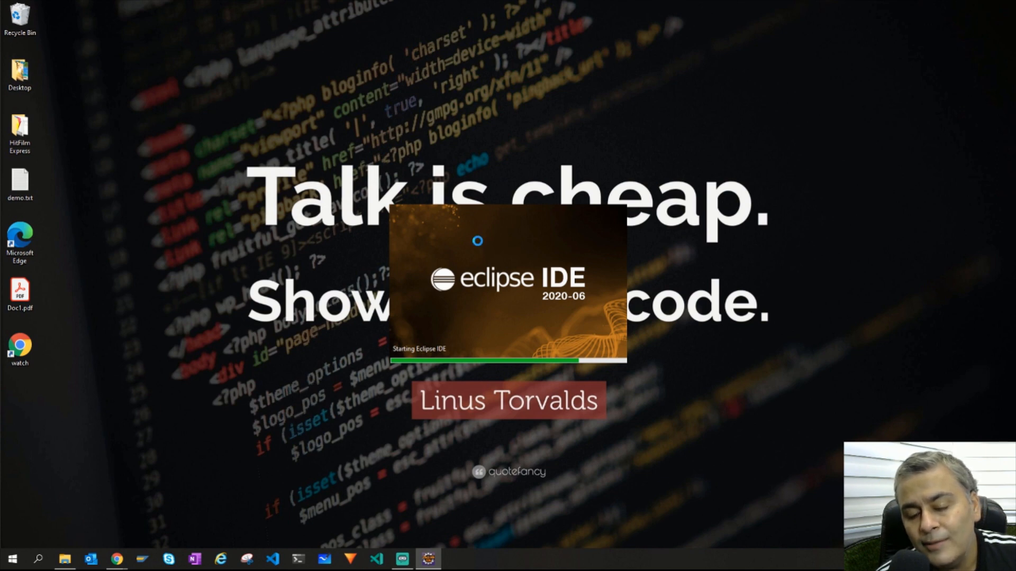
mouse_move(272, 287)
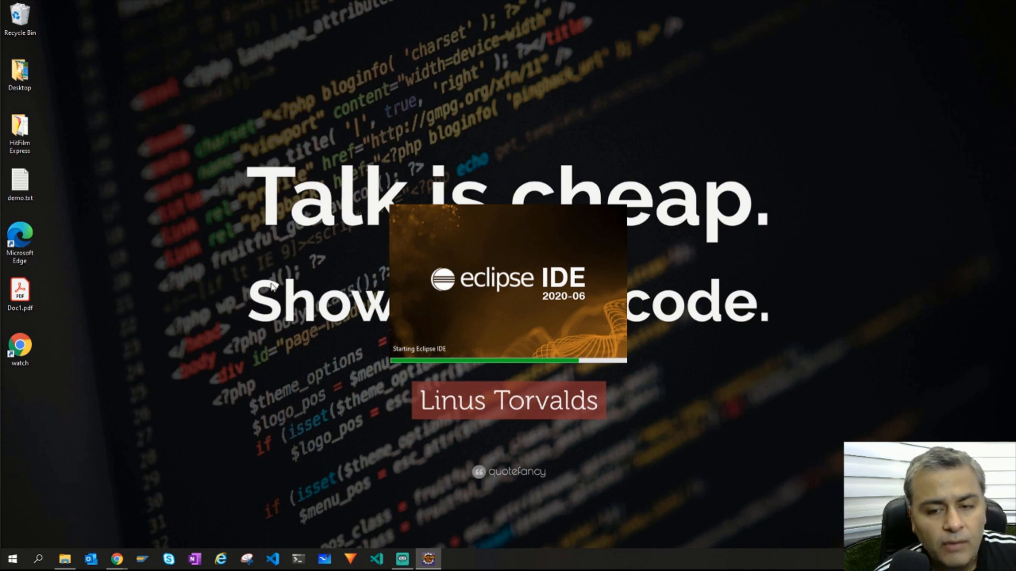
mouse_move(136, 410)
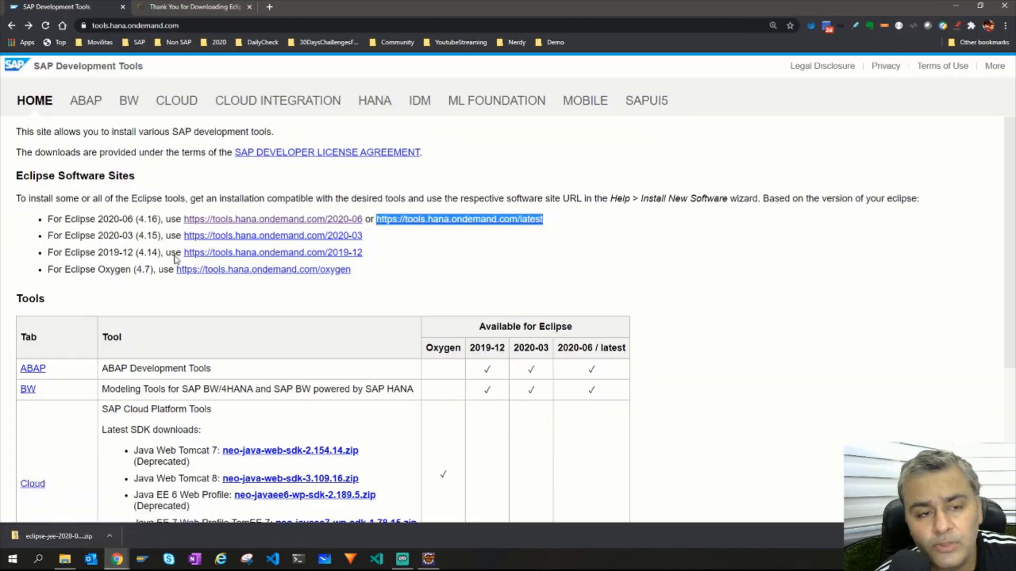
scroll("down", 3)
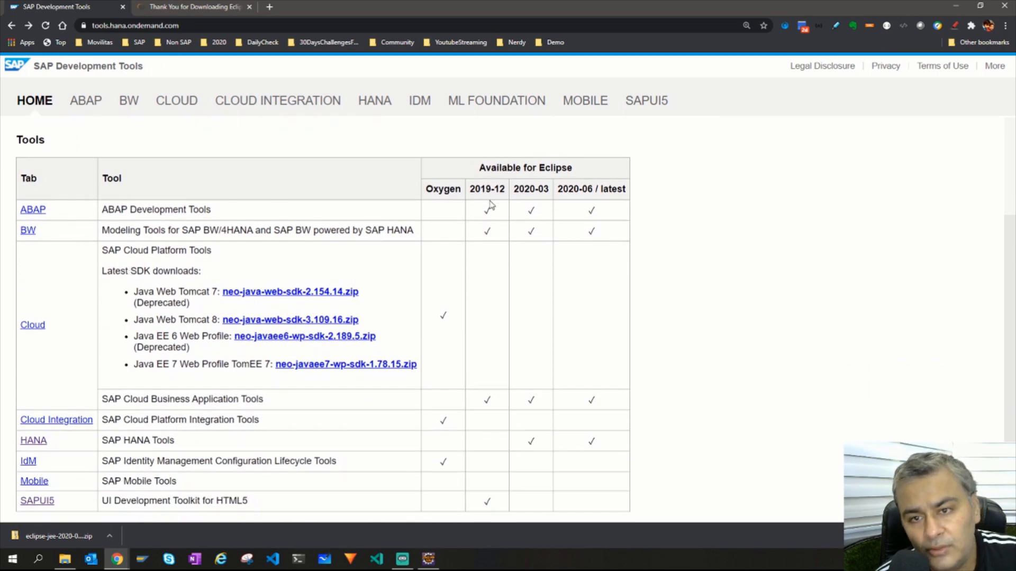
mouse_move(45, 336)
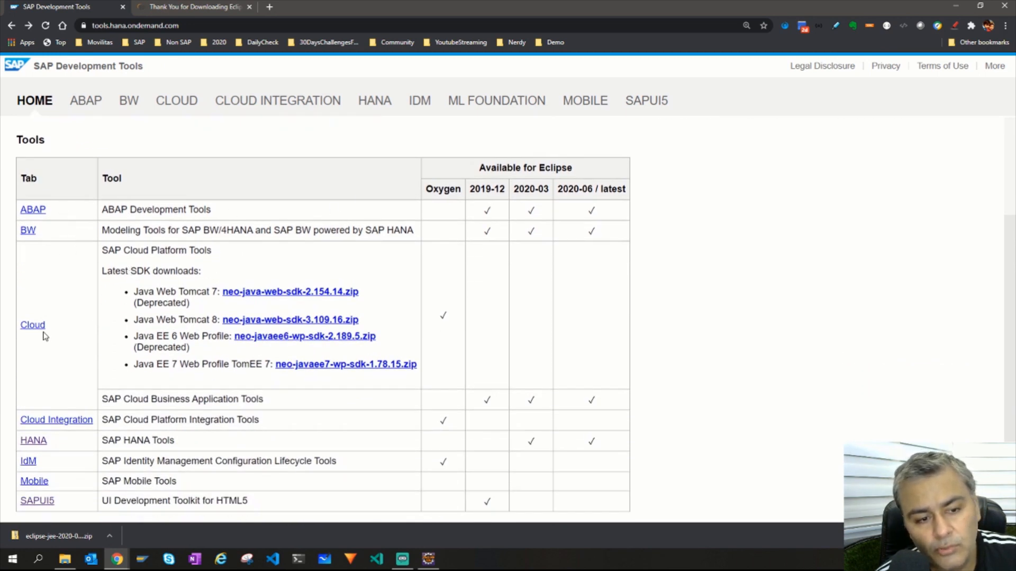
scroll("down", 3)
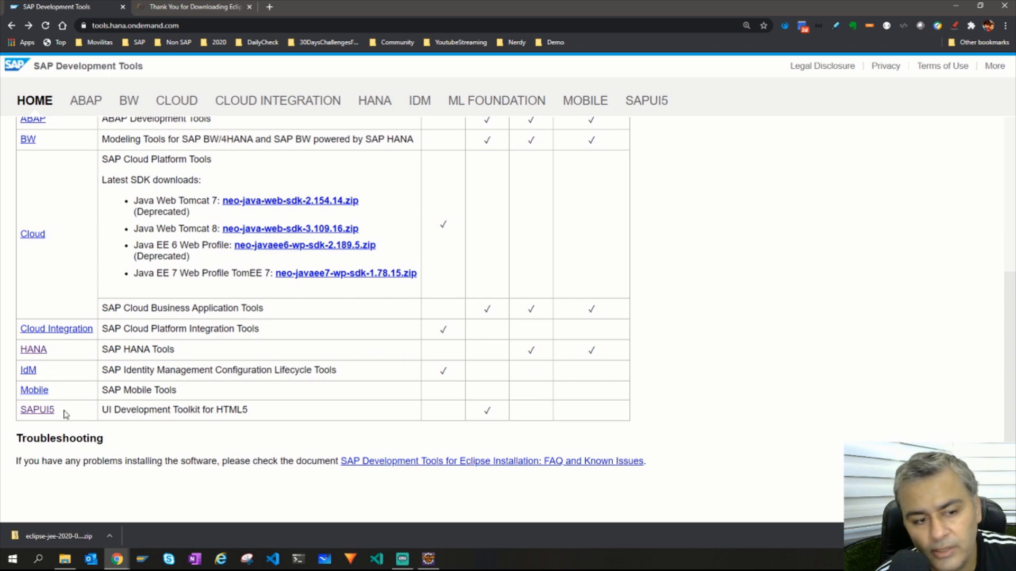
scroll("up", 3)
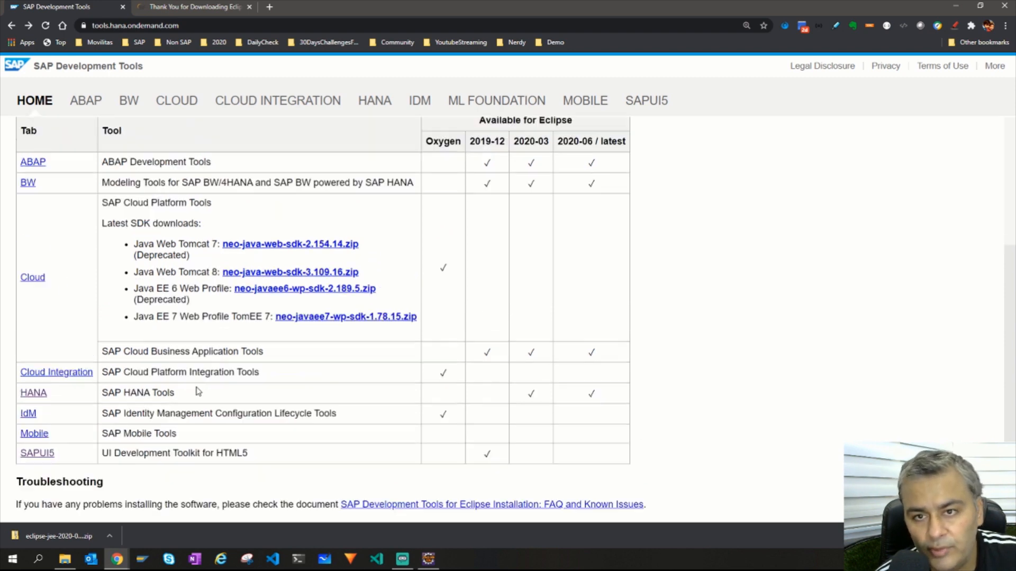
scroll("up", 3)
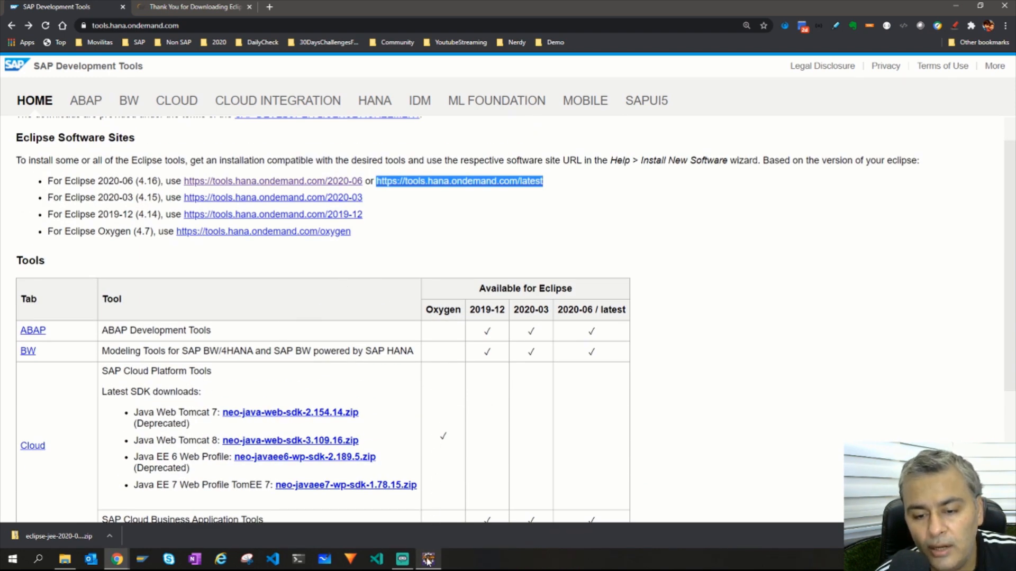
Maximize Eclipse, close the welcome page and reach Install New Software from the Help menu.
left_click(426, 559)
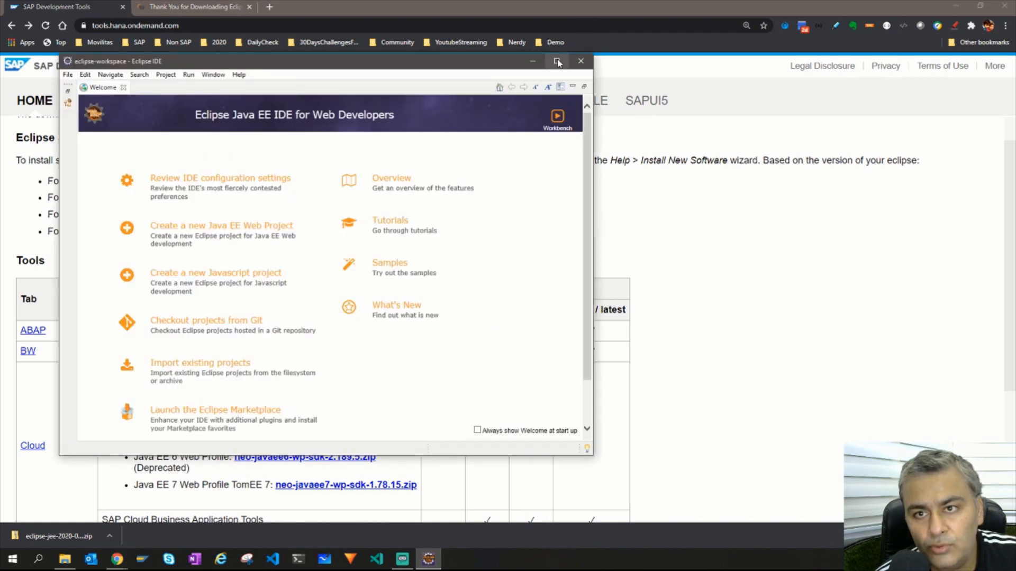
left_click(558, 60)
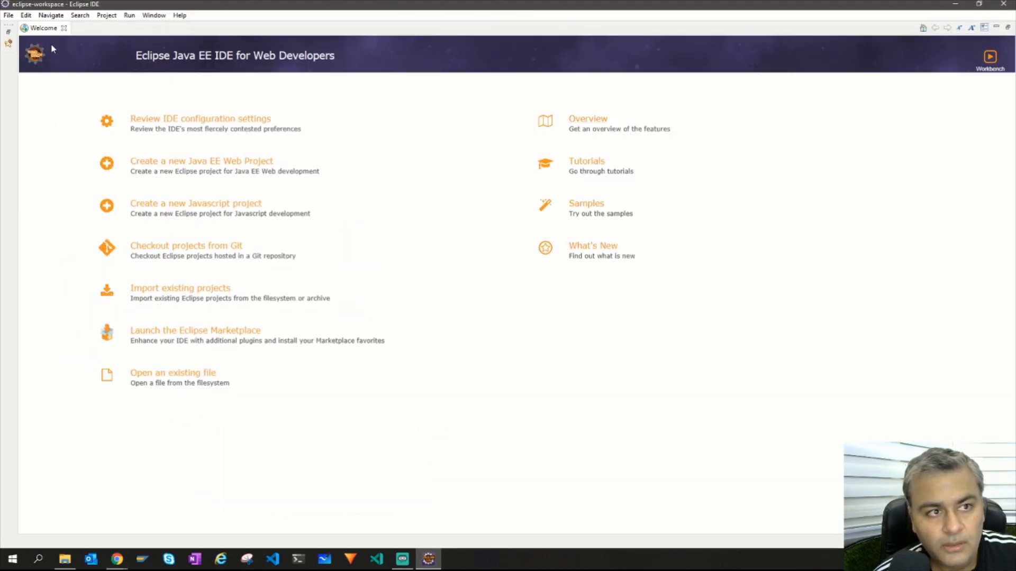
left_click(990, 59)
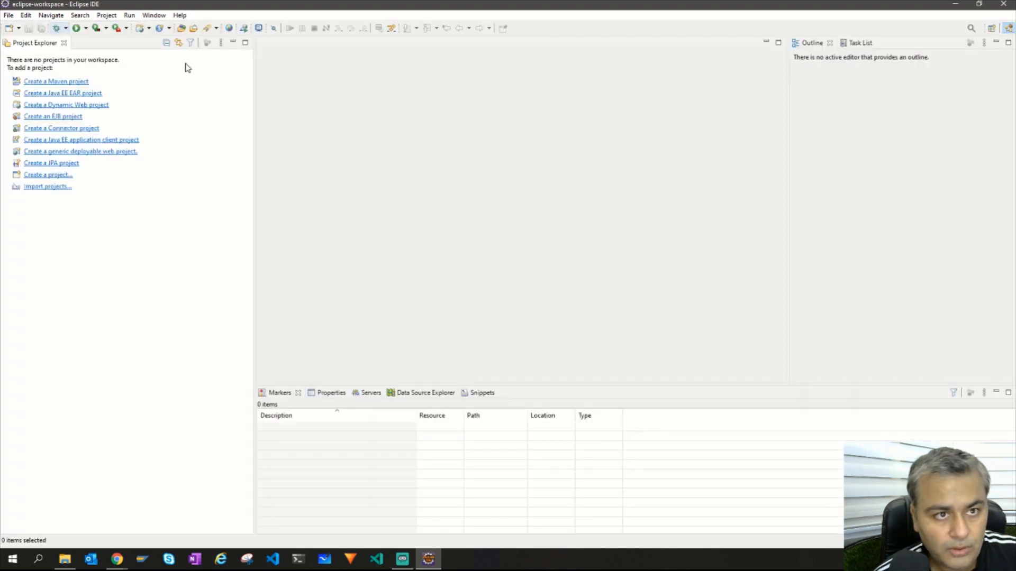
left_click(180, 15)
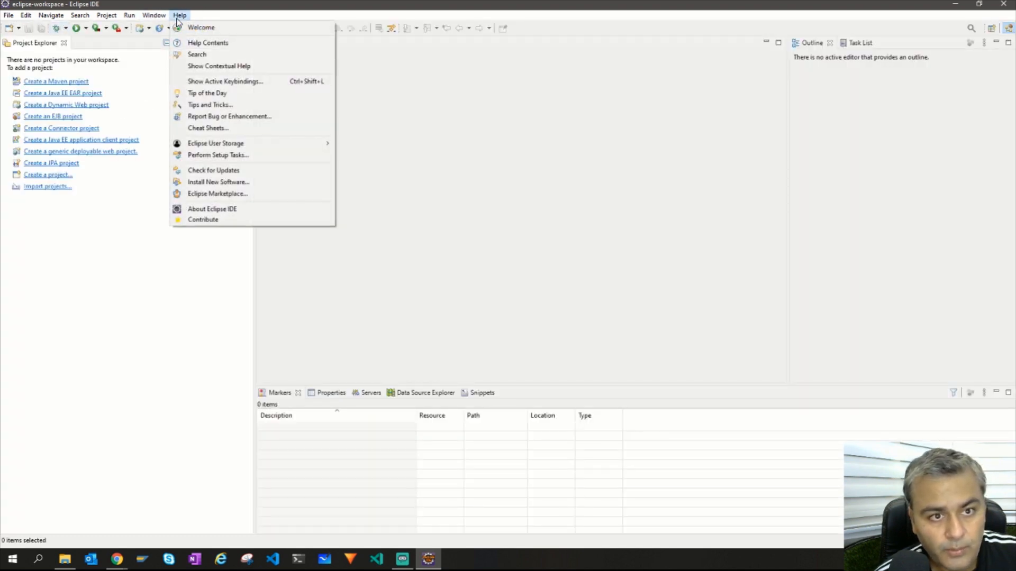
mouse_move(244, 181)
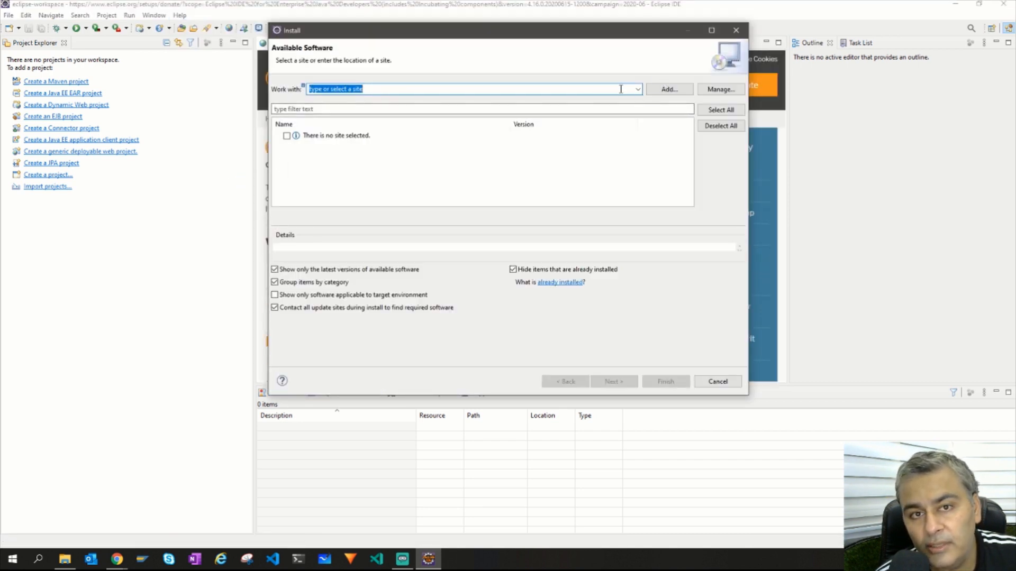
type("https://tools.hana.ondemand.com/latest")
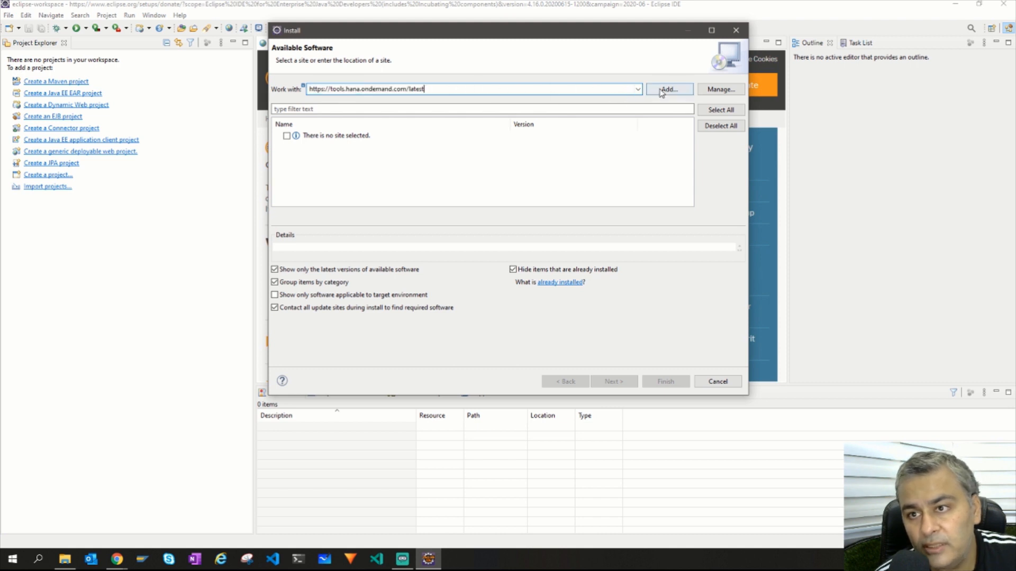
left_click(668, 89)
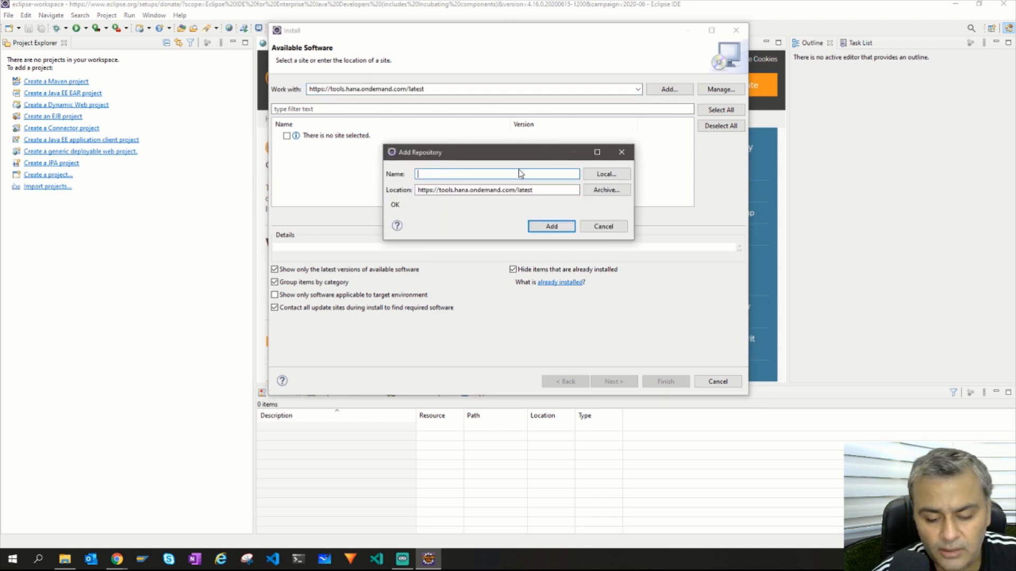
type("SAP")
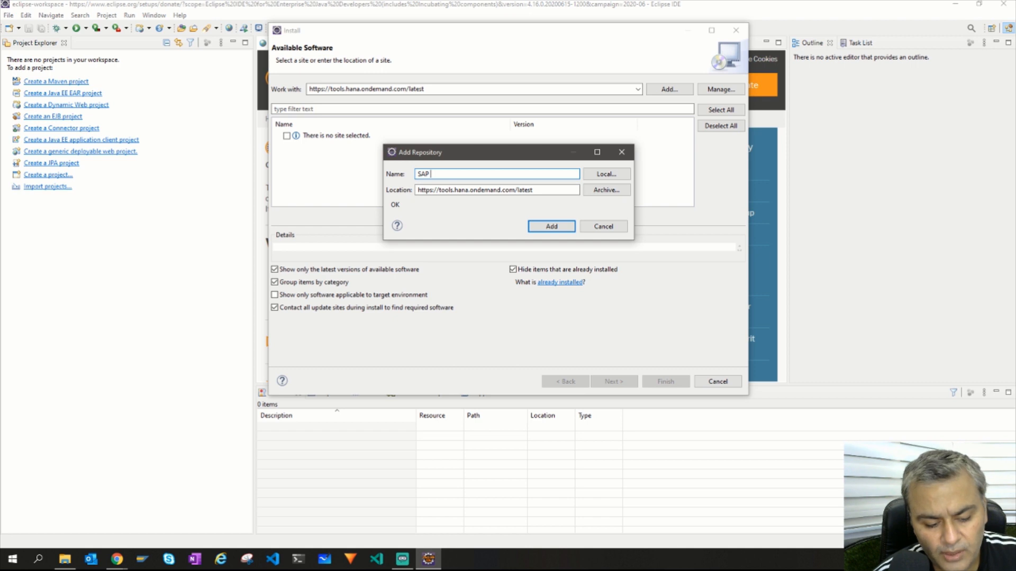
type("Development T")
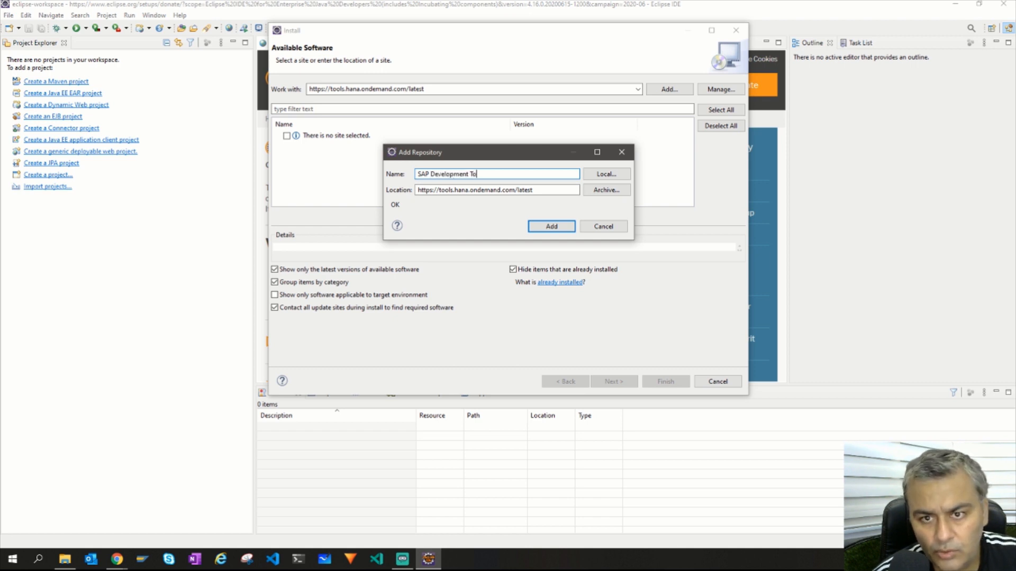
type("ols")
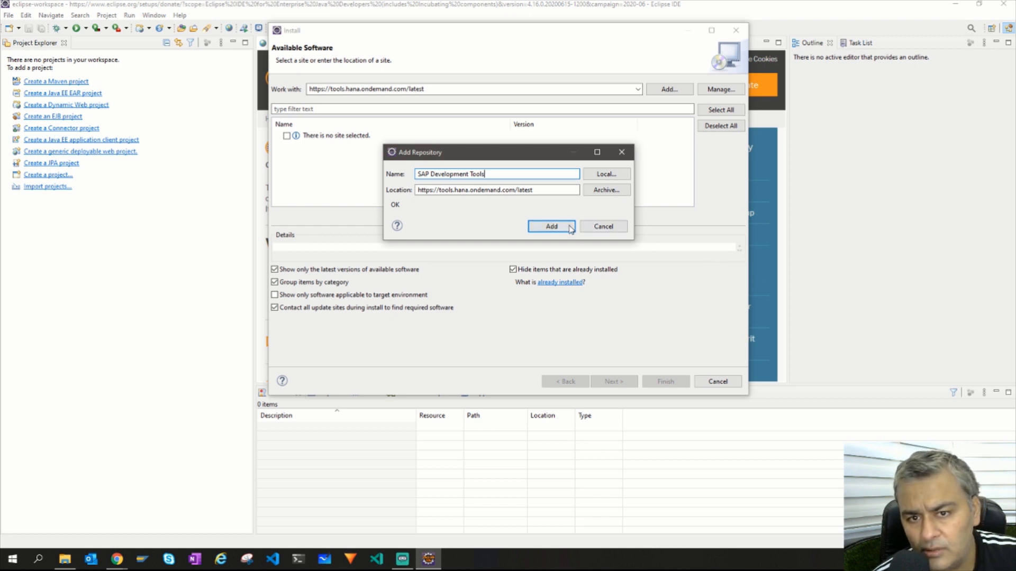
left_click(551, 226)
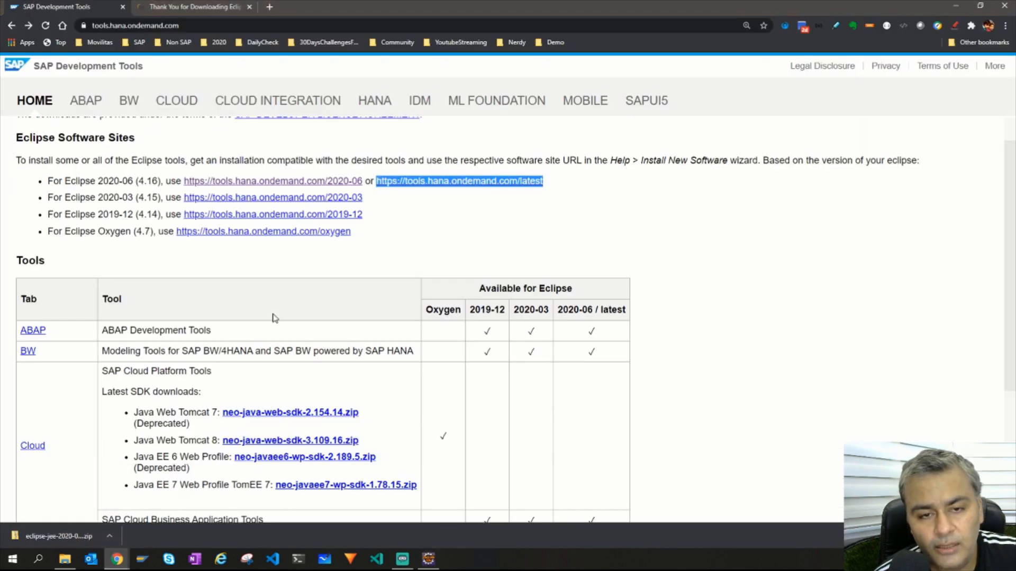
mouse_move(166, 224)
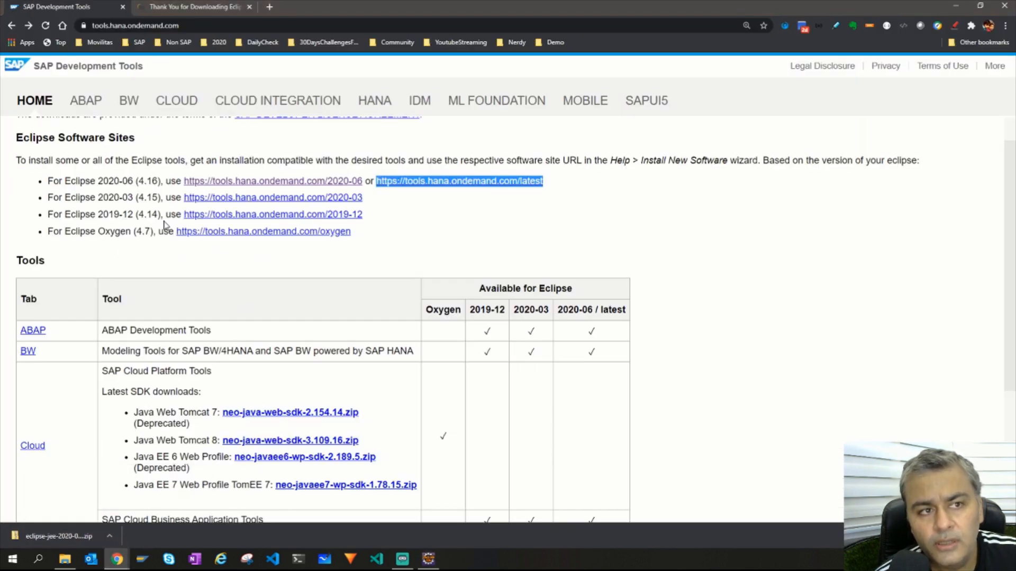
Tick ABAP Development Tools, Modeling Tools, SAP Cloud Business Application Tools and SAP HANA Tools and proceed with the 13 items.
left_click(427, 559)
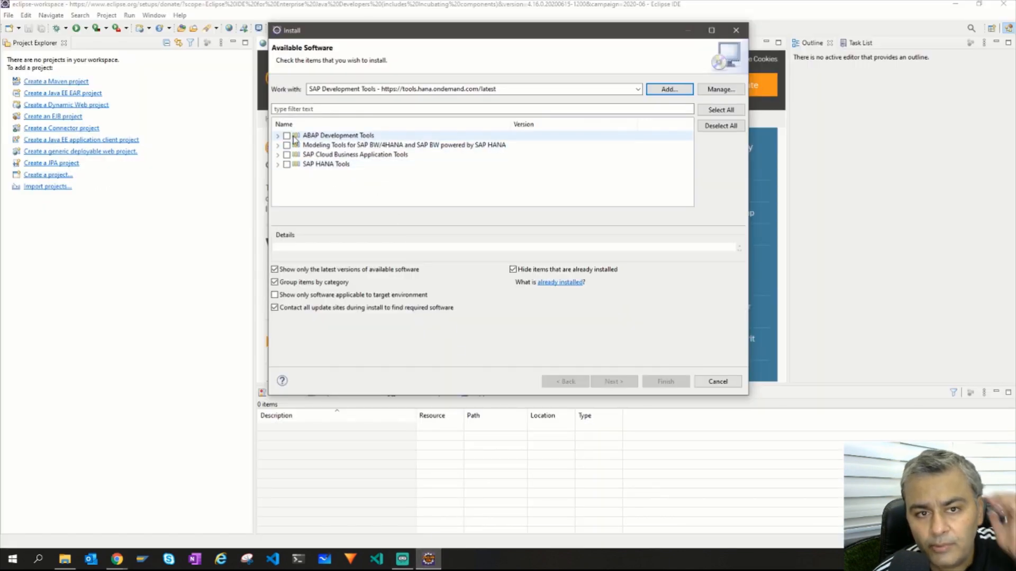
left_click(278, 134)
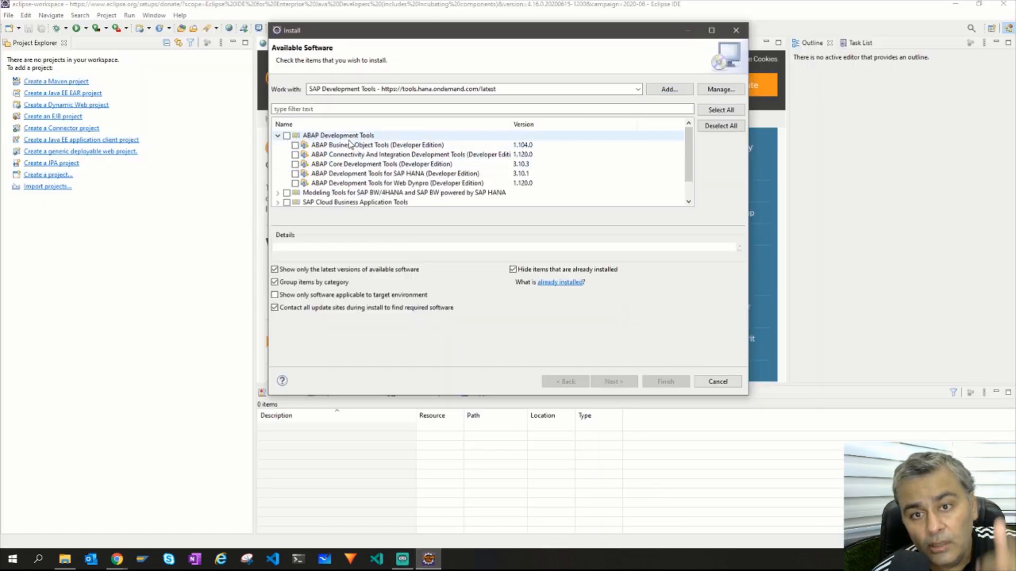
left_click(394, 172)
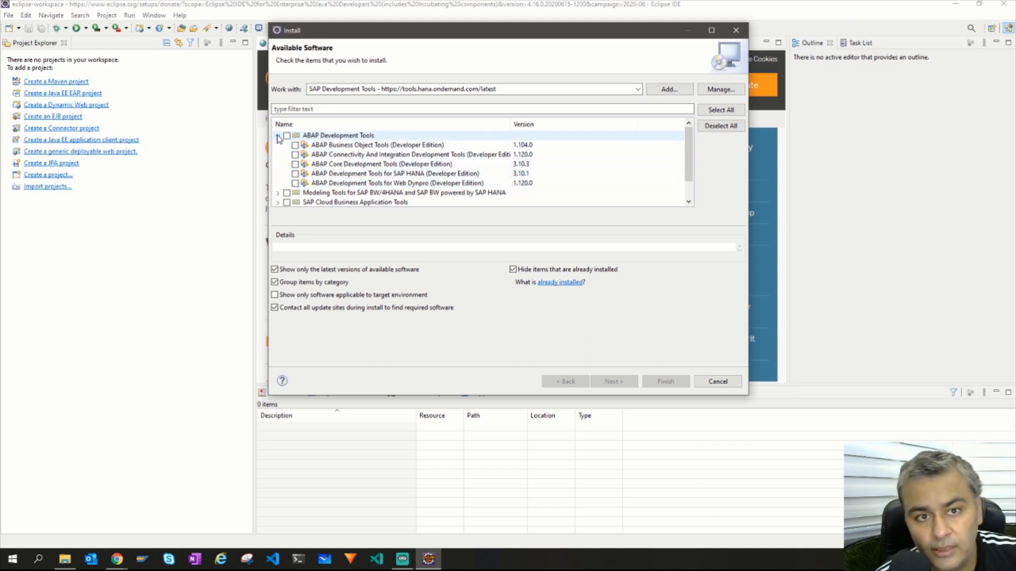
left_click(286, 135)
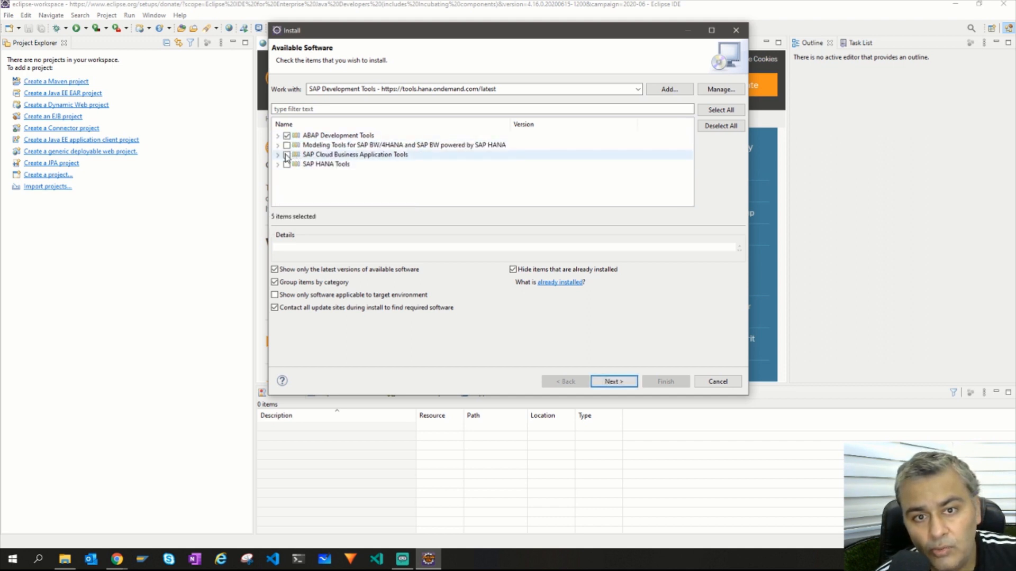
left_click(286, 154)
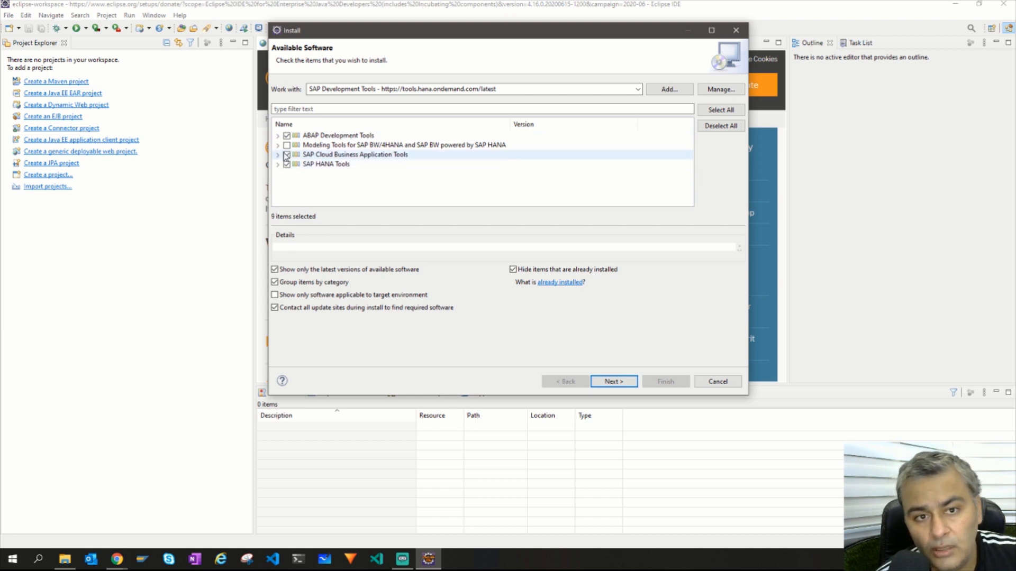
left_click(287, 154)
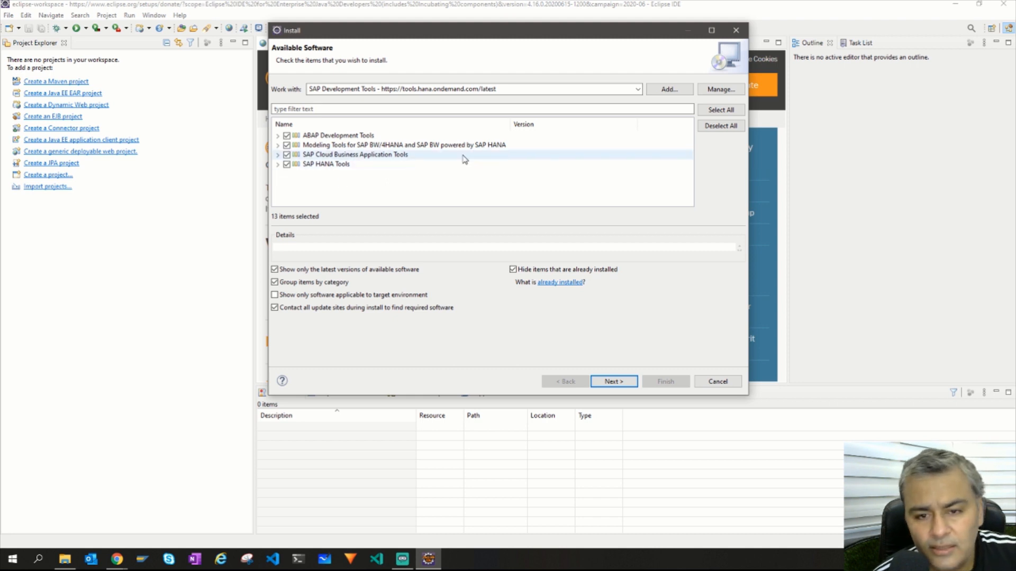
left_click(612, 381)
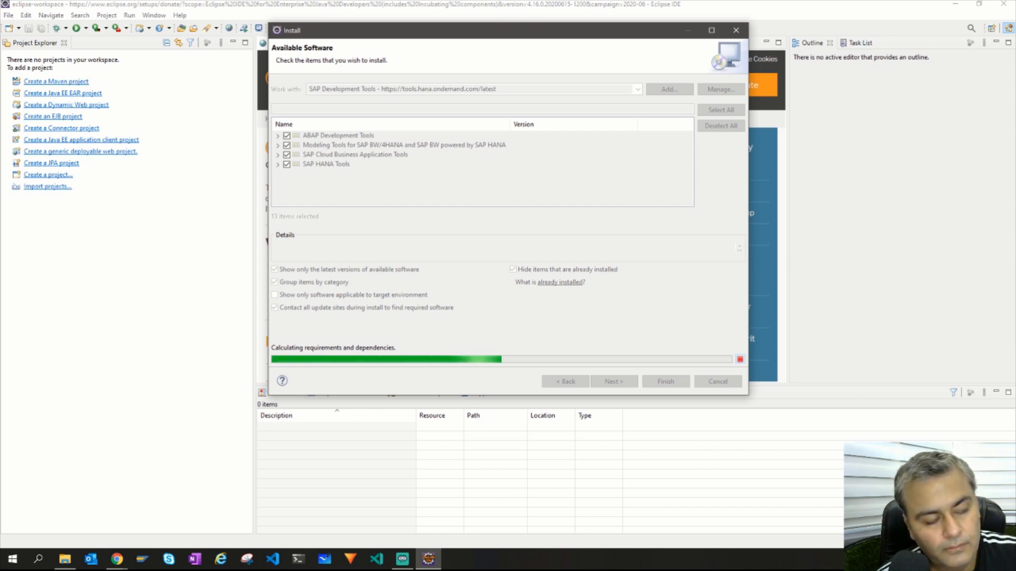
Pass Install Details, accept the licence agreement terms and finish so the SAP tools start installing.
left_click(612, 381)
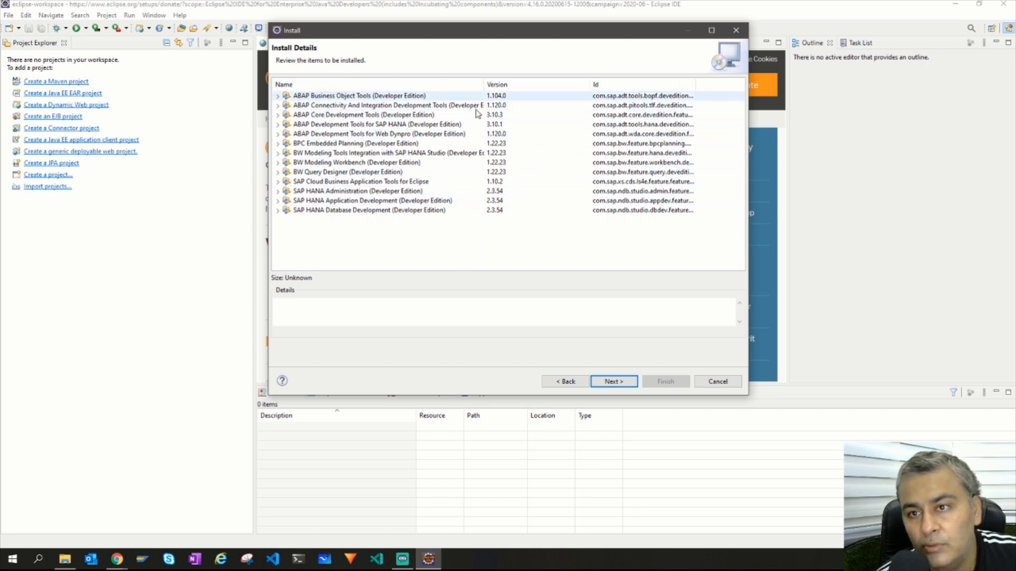
mouse_move(613, 381)
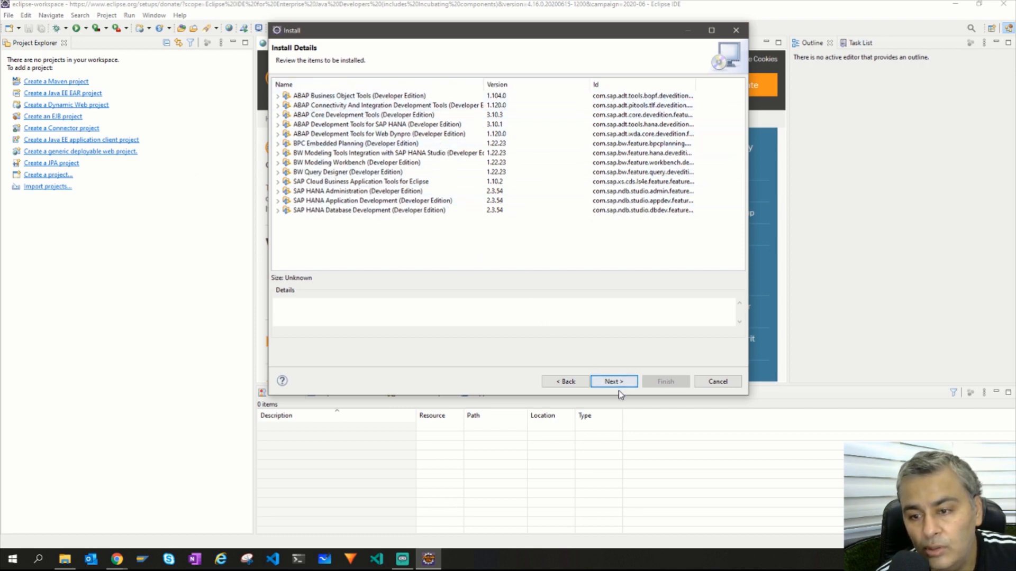
left_click(613, 381)
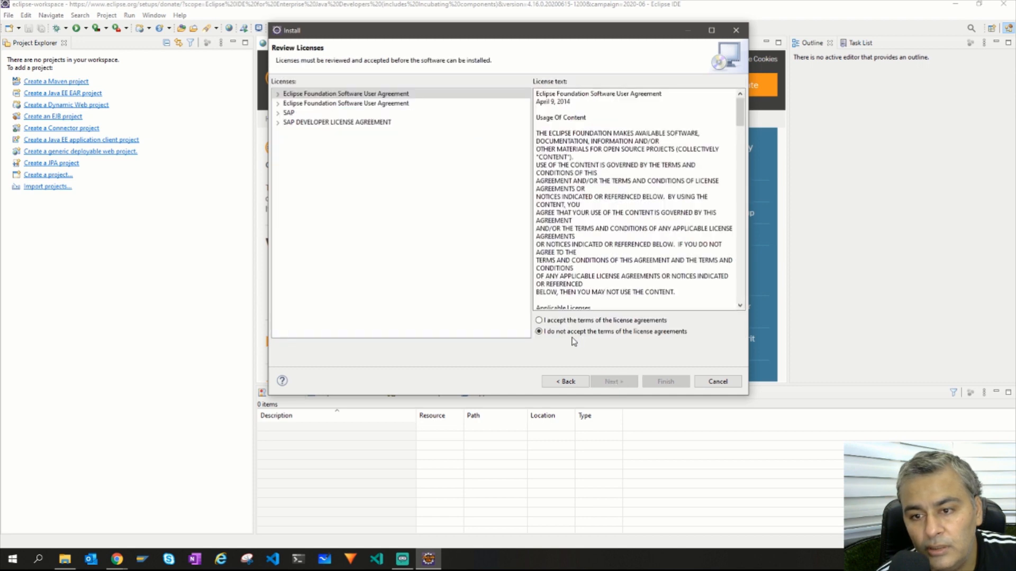
left_click(539, 319)
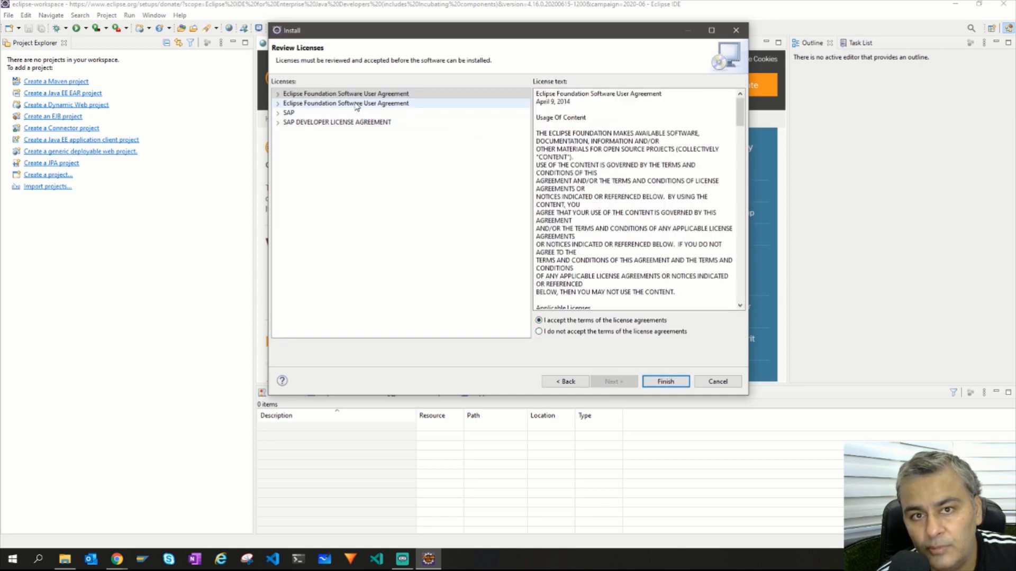
left_click(287, 112)
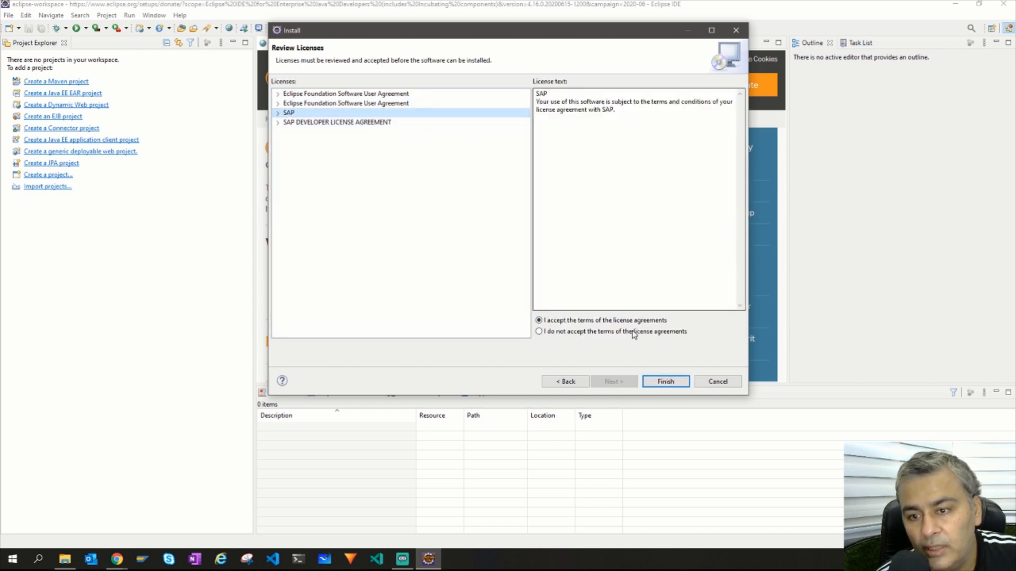
left_click(664, 381)
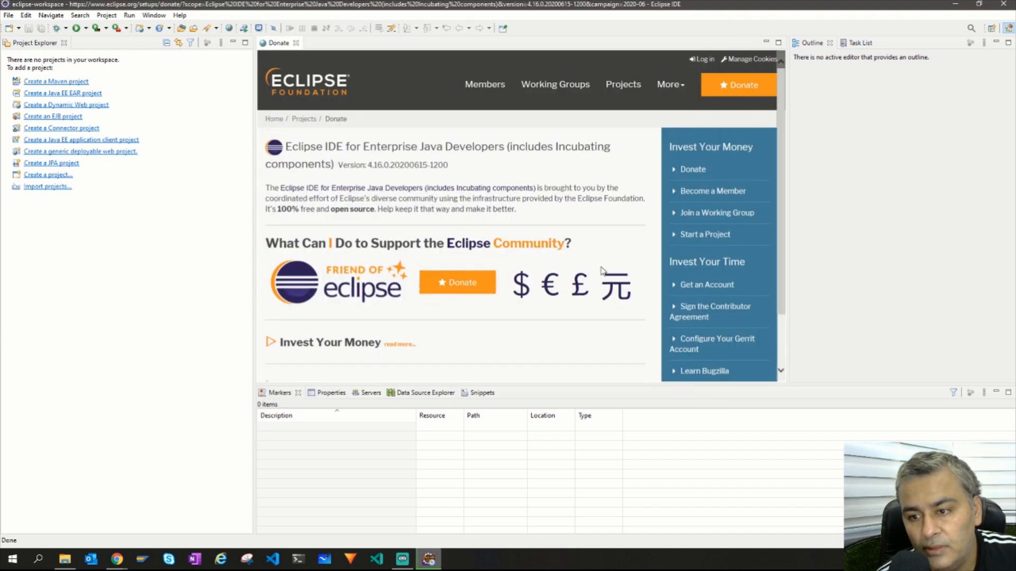
mouse_move(509, 158)
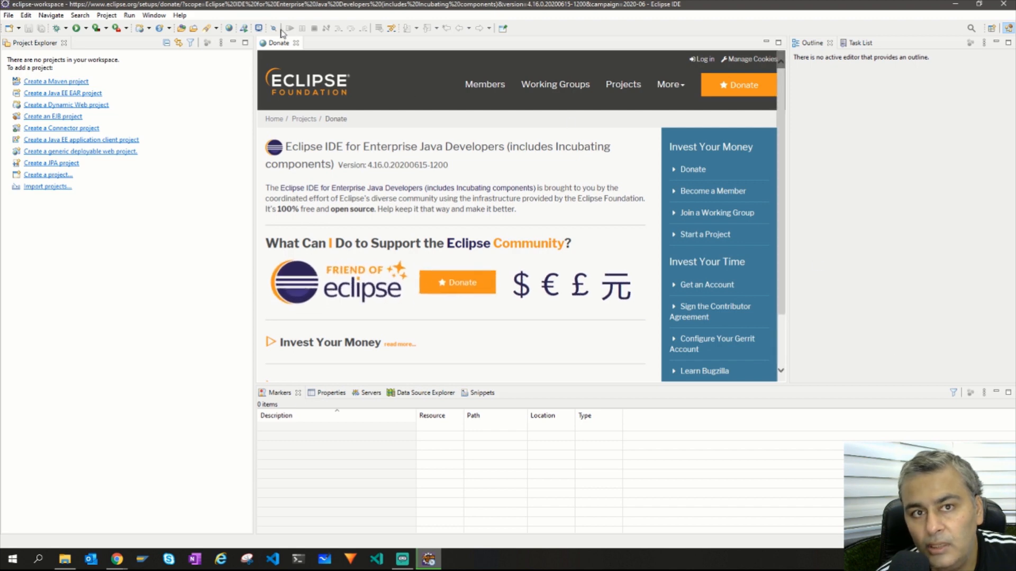
Close the Donate welcome tab while the software installation progresses.
left_click(295, 42)
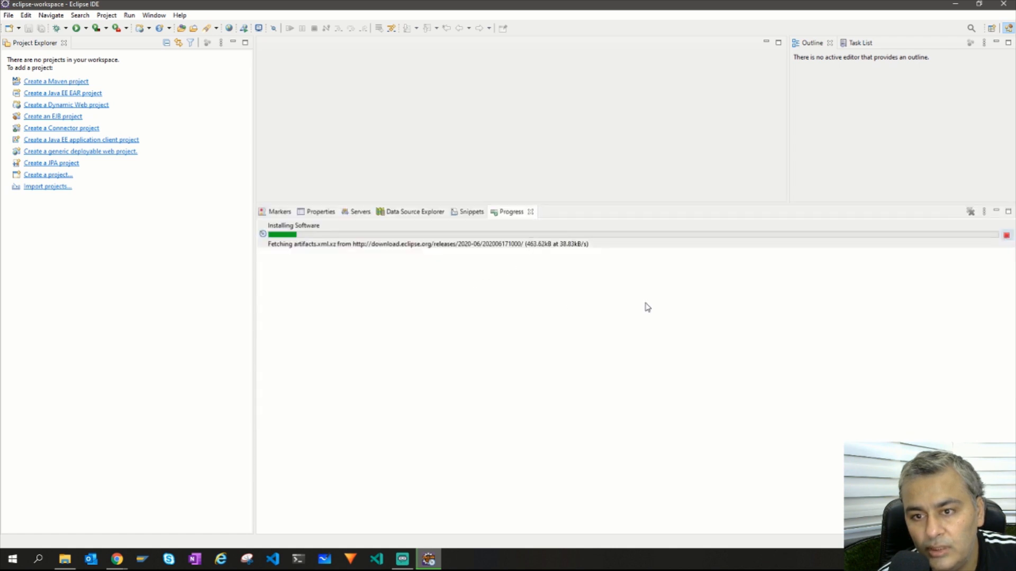
mouse_move(624, 298)
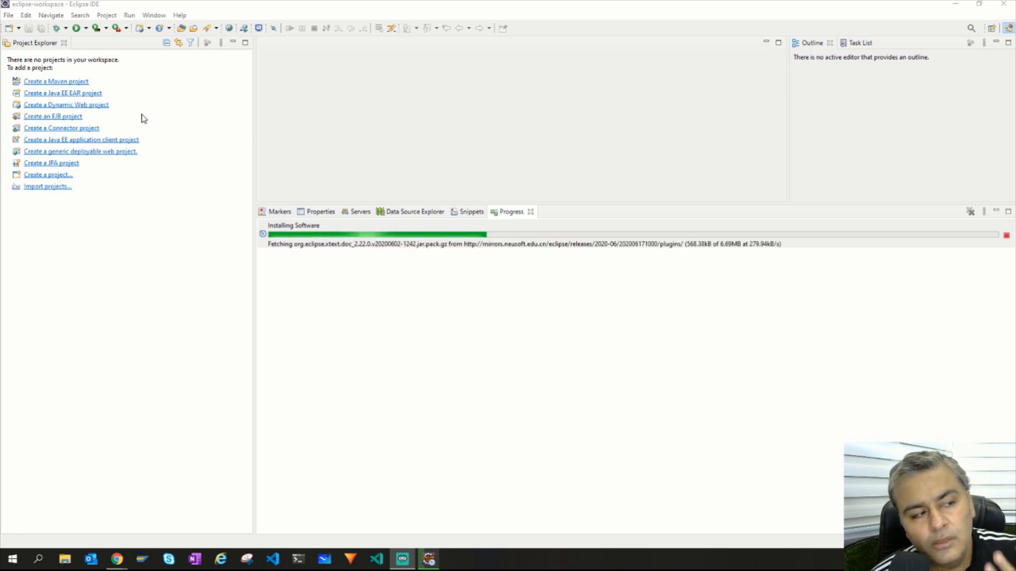
mouse_move(103, 38)
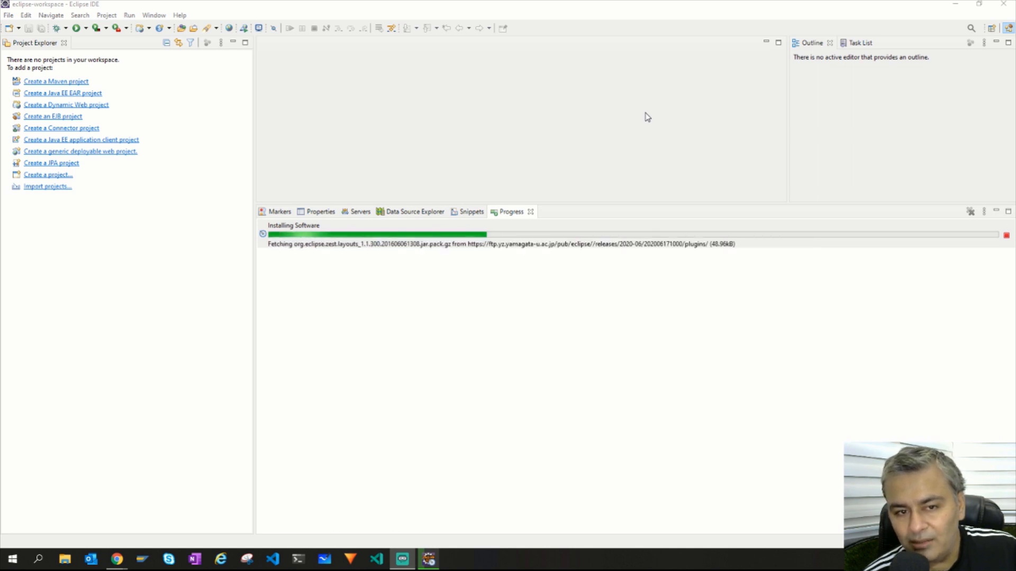
mouse_move(200, 211)
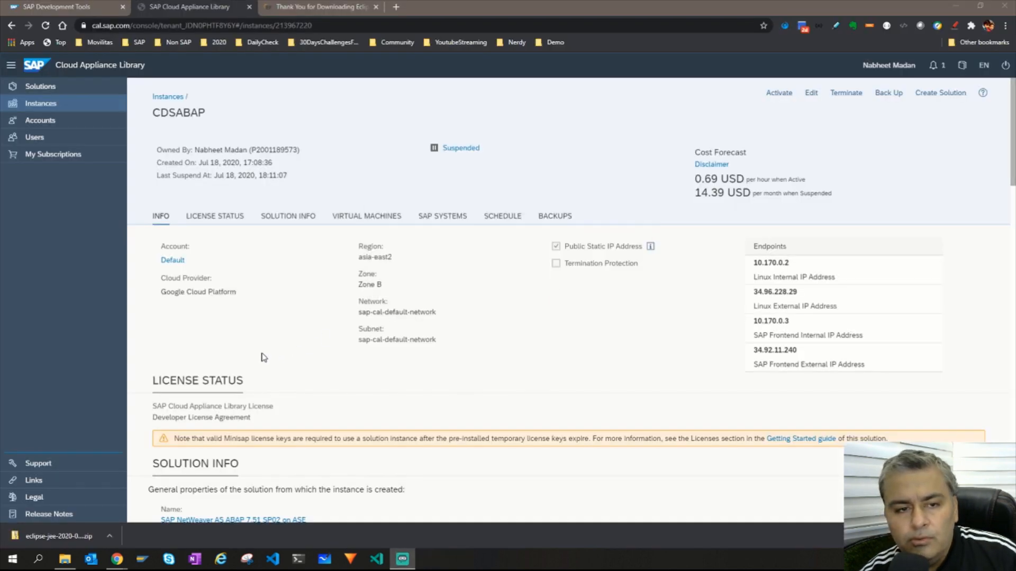
Launch the Eclipse IDE from the taskbar while the CDSABAP instance stays suspended in CAL.
left_click(428, 558)
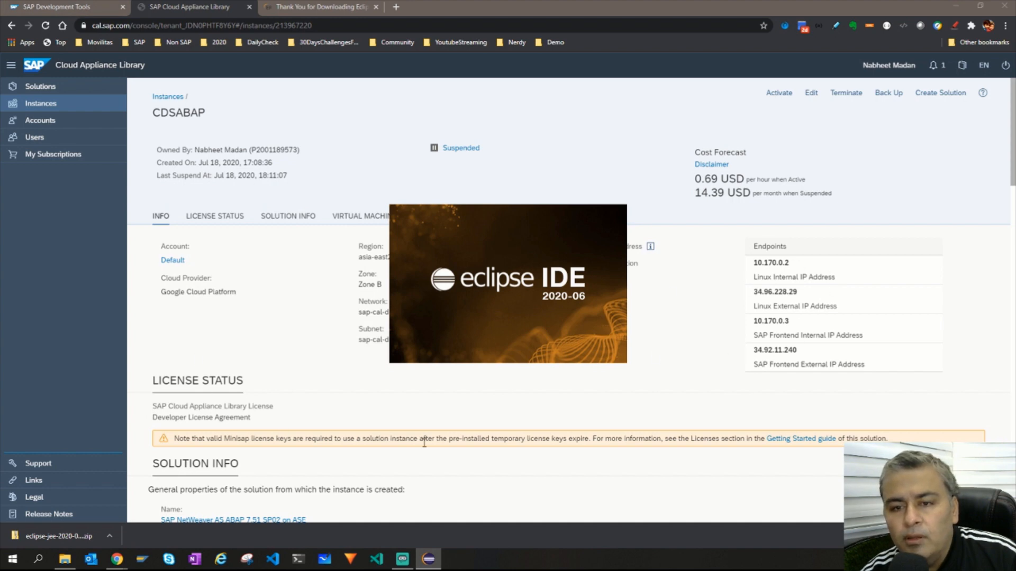
mouse_move(95, 112)
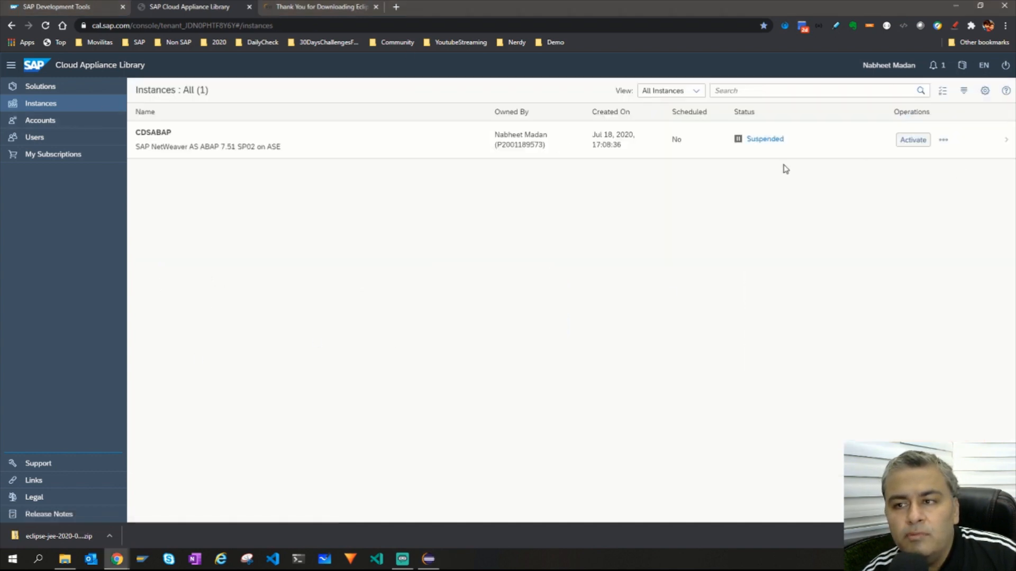
mouse_move(764, 139)
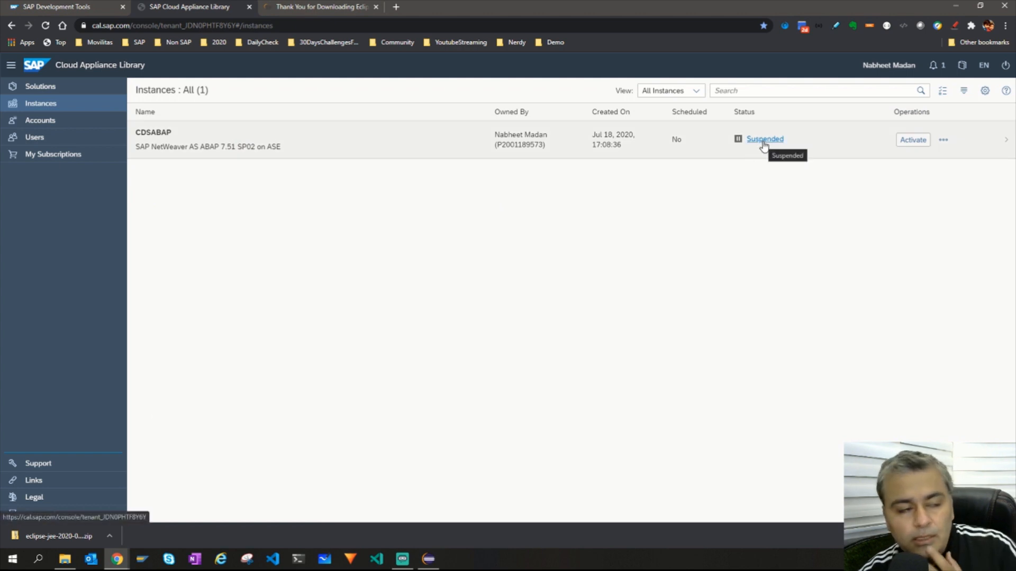
mouse_move(737, 266)
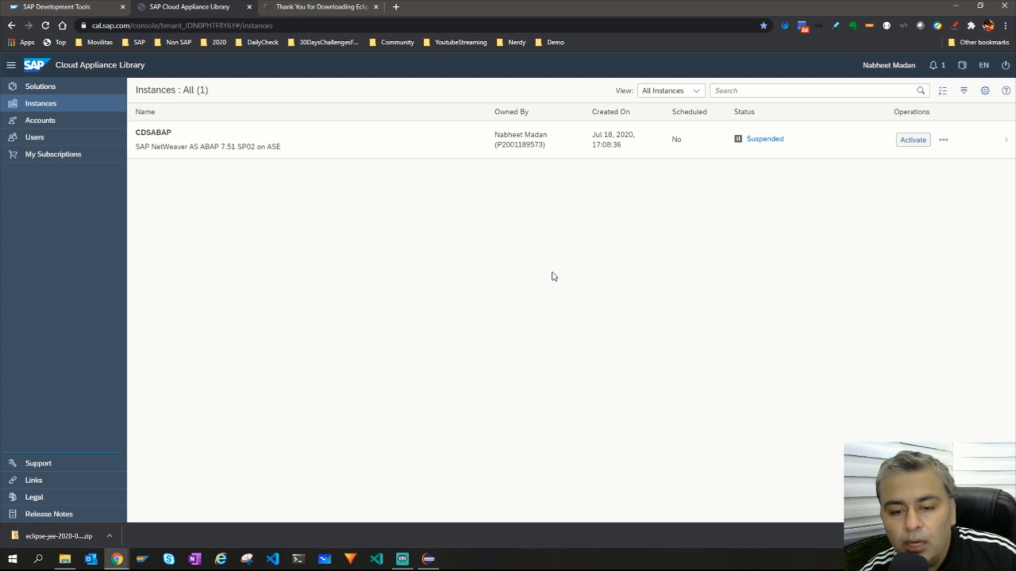
mouse_move(427, 558)
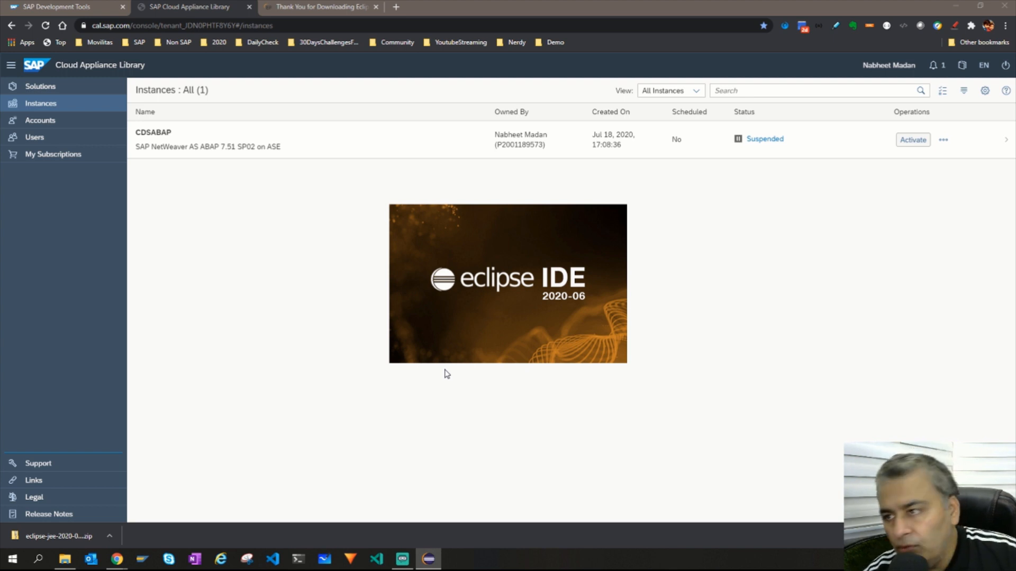
mouse_move(149, 403)
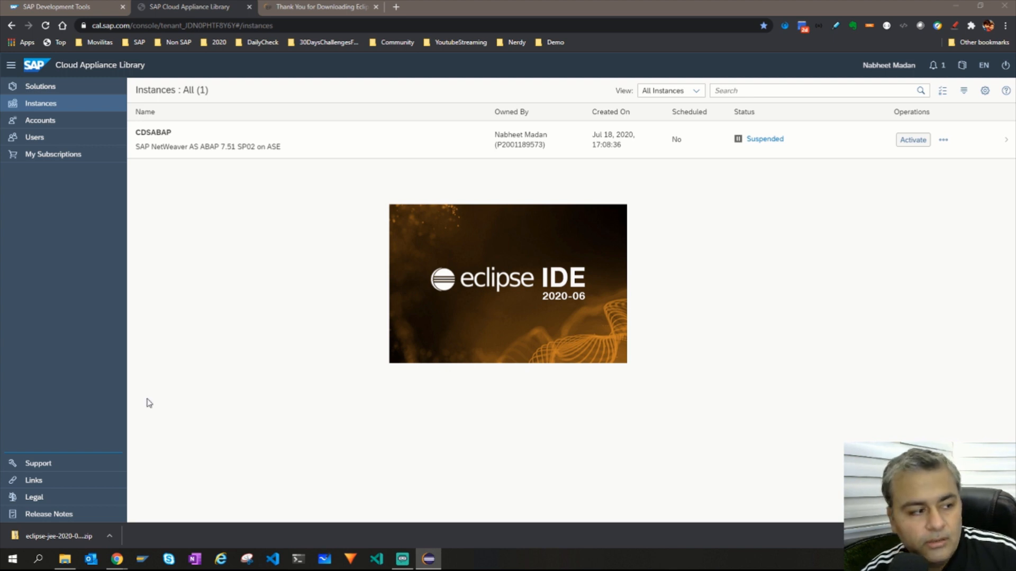
mouse_move(114, 225)
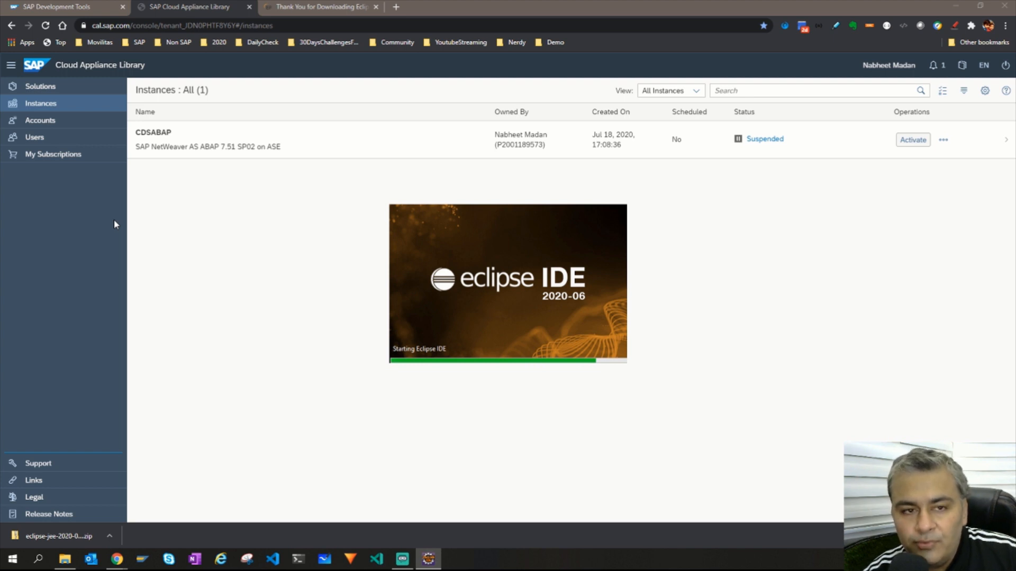
mouse_move(167, 215)
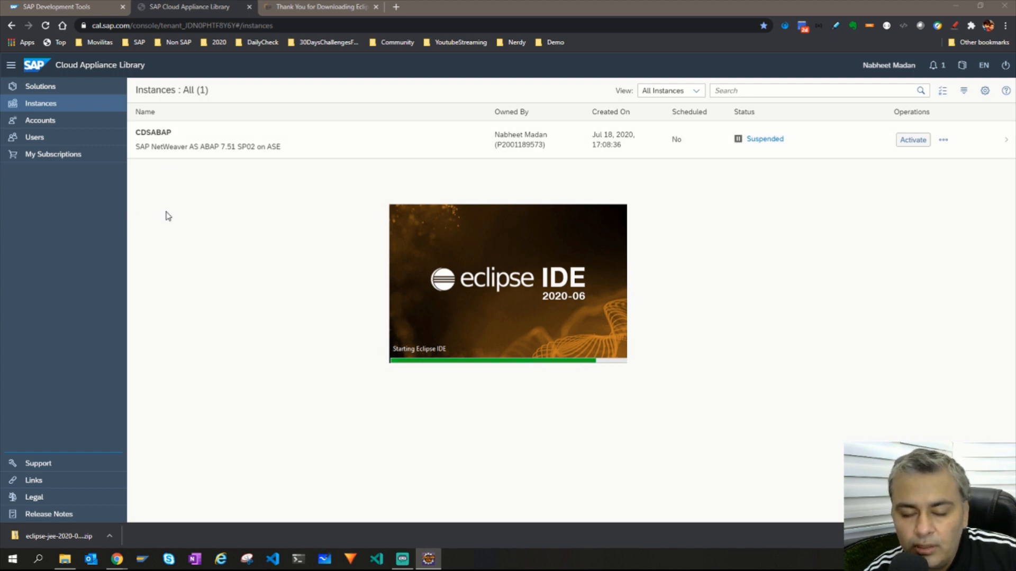
mouse_move(549, 269)
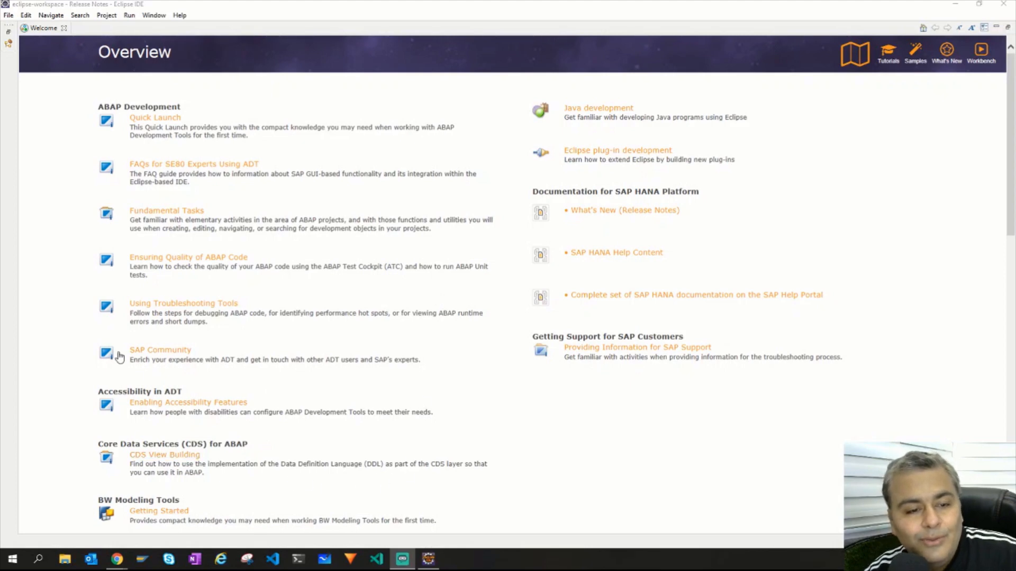
mouse_move(76, 317)
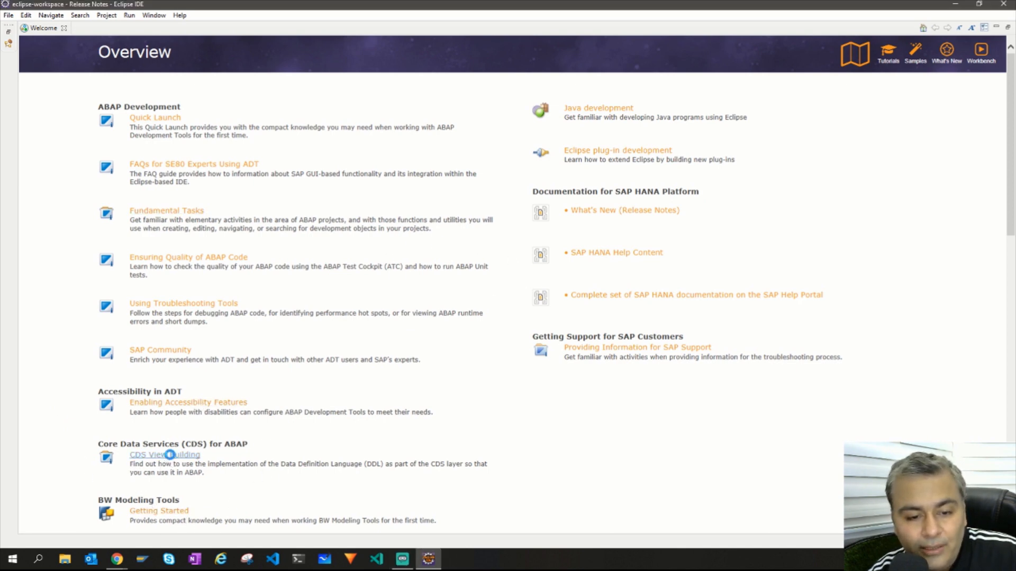
left_click(164, 454)
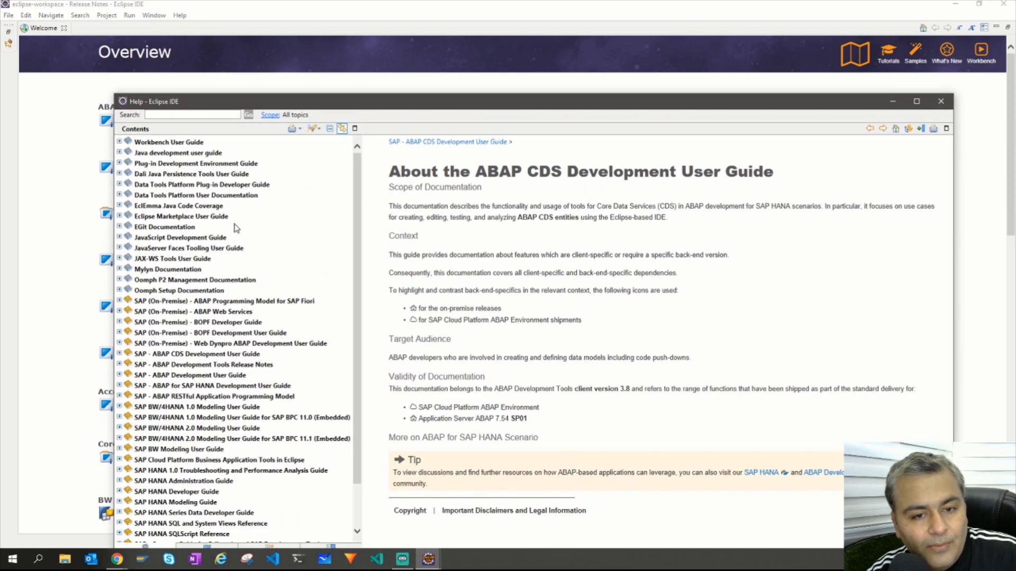
scroll("down", 3)
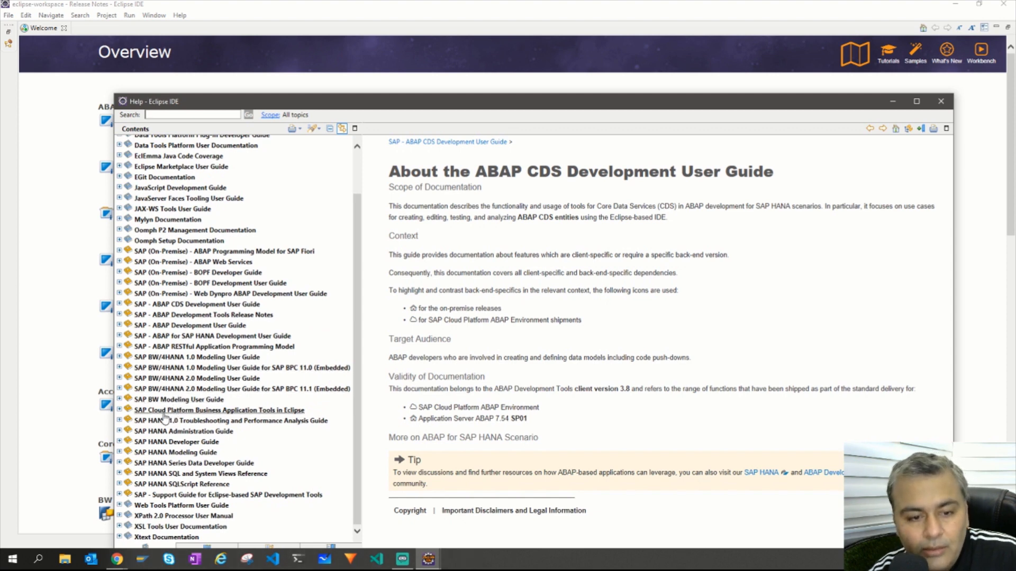
mouse_move(219, 410)
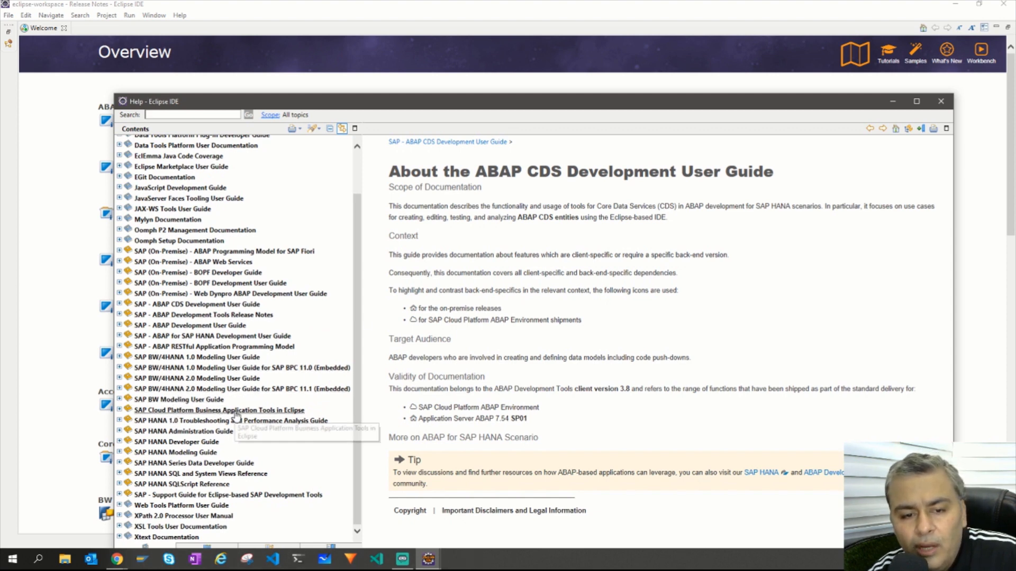
left_click(940, 101)
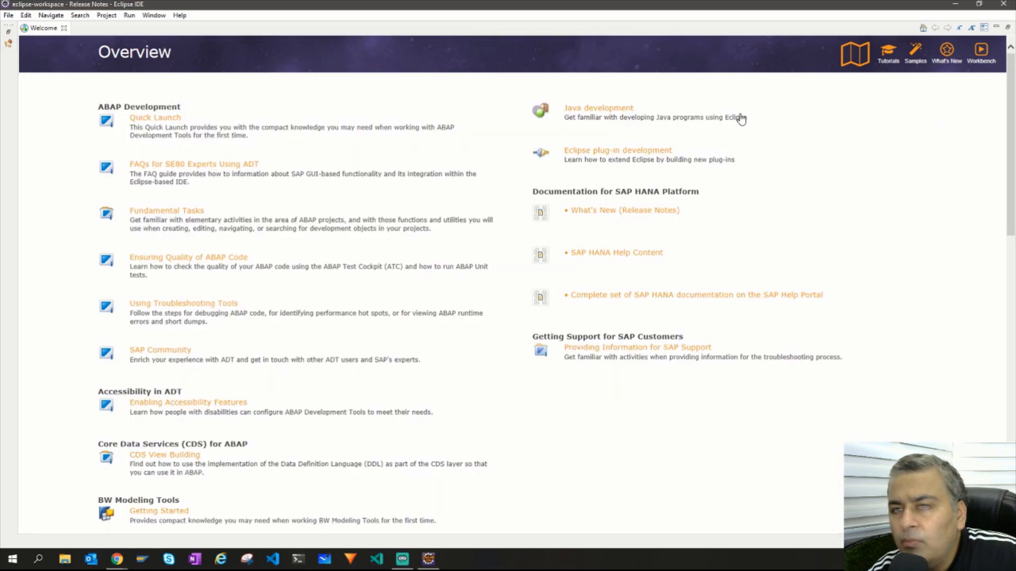
mouse_move(63, 27)
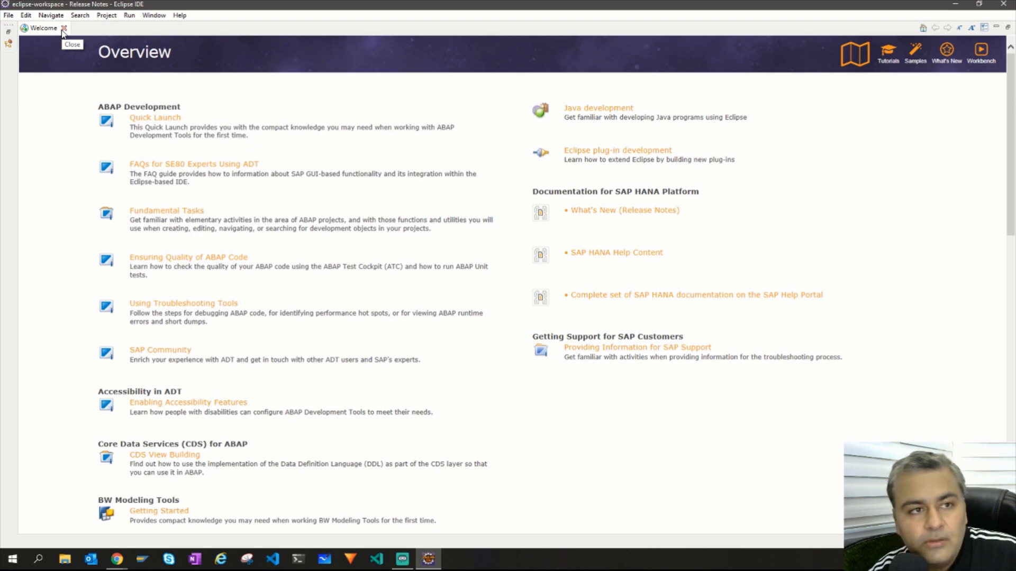
Close the Welcome page and switch the workbench to the ABAP perspective via Open Perspective > Other.
left_click(64, 29)
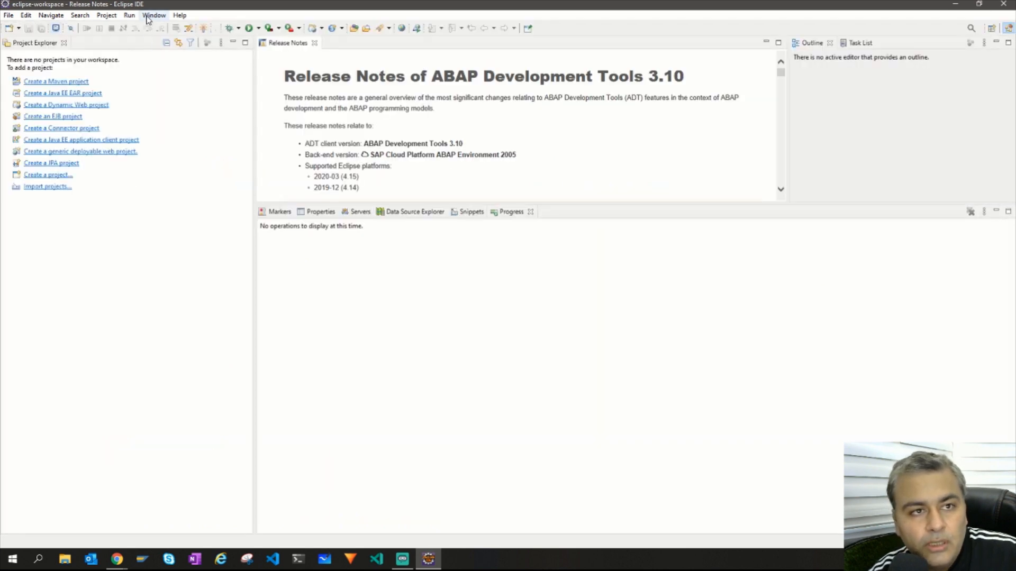
left_click(154, 15)
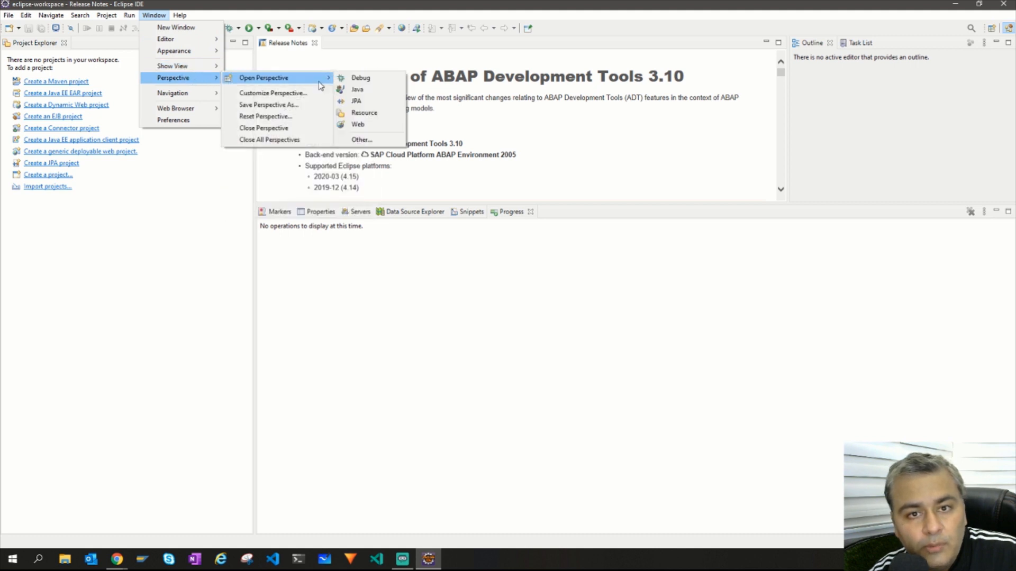
left_click(361, 139)
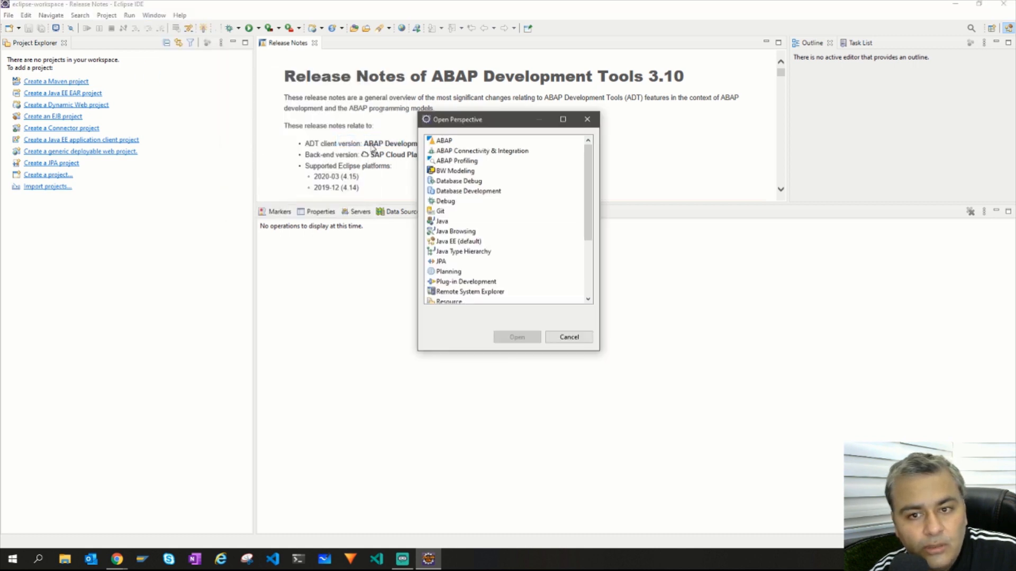
left_click(568, 337)
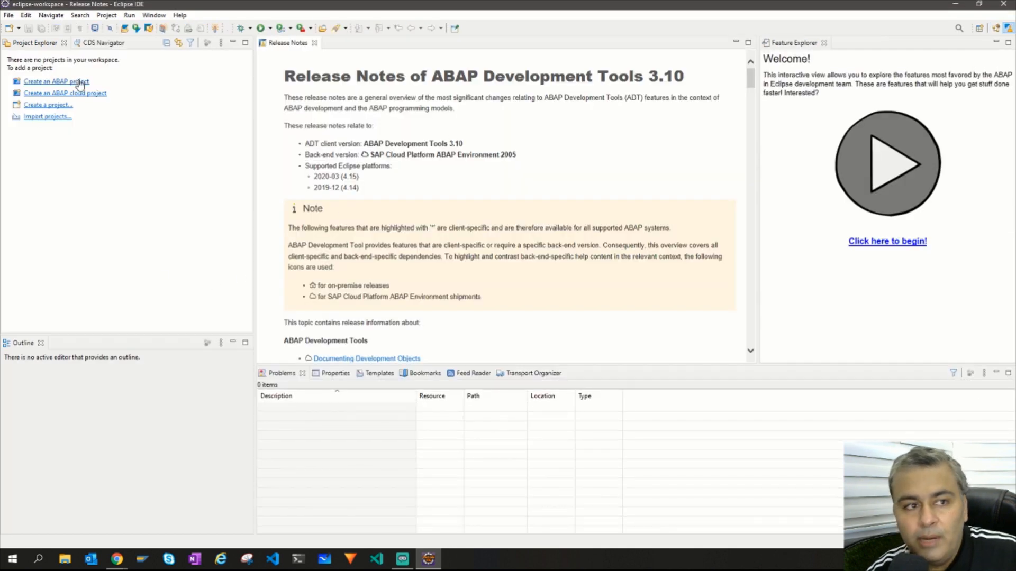
mouse_move(311, 126)
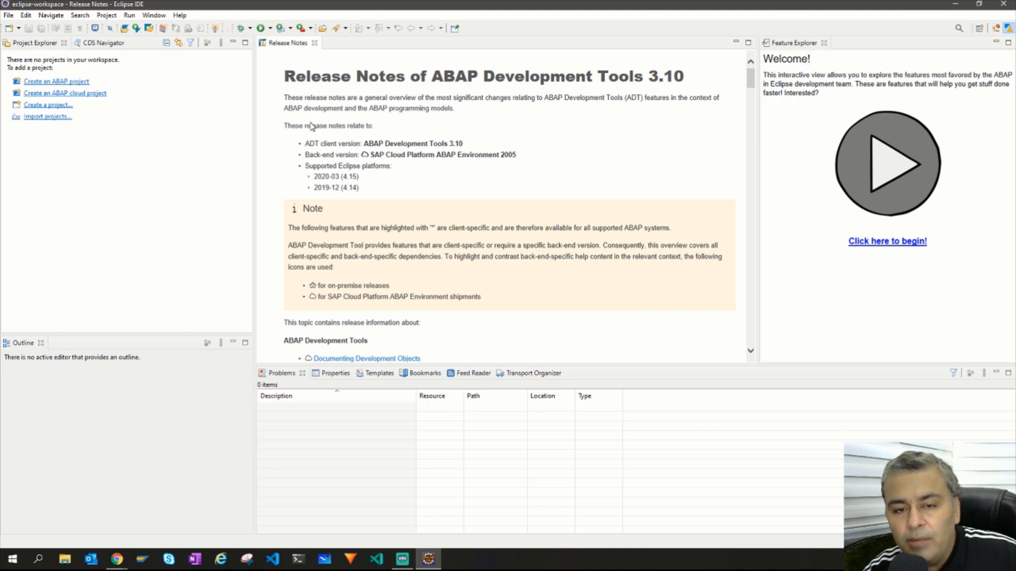
mouse_move(13, 146)
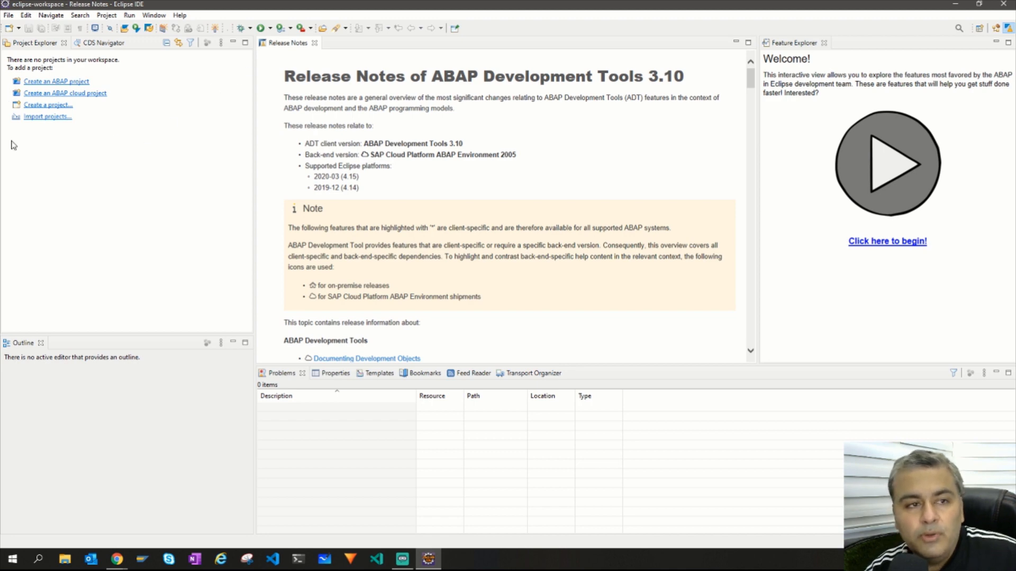
mouse_move(529, 61)
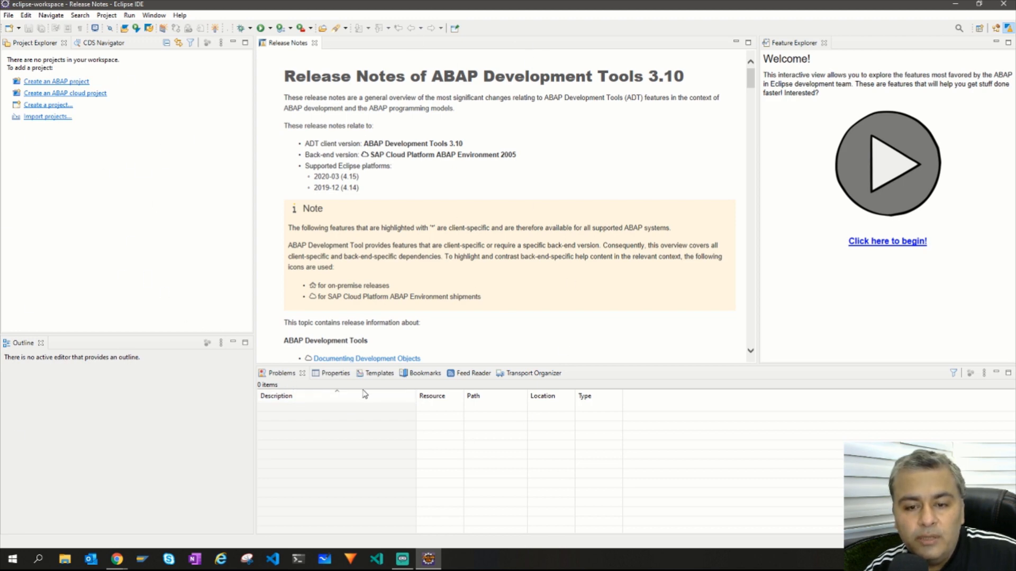
mouse_move(573, 356)
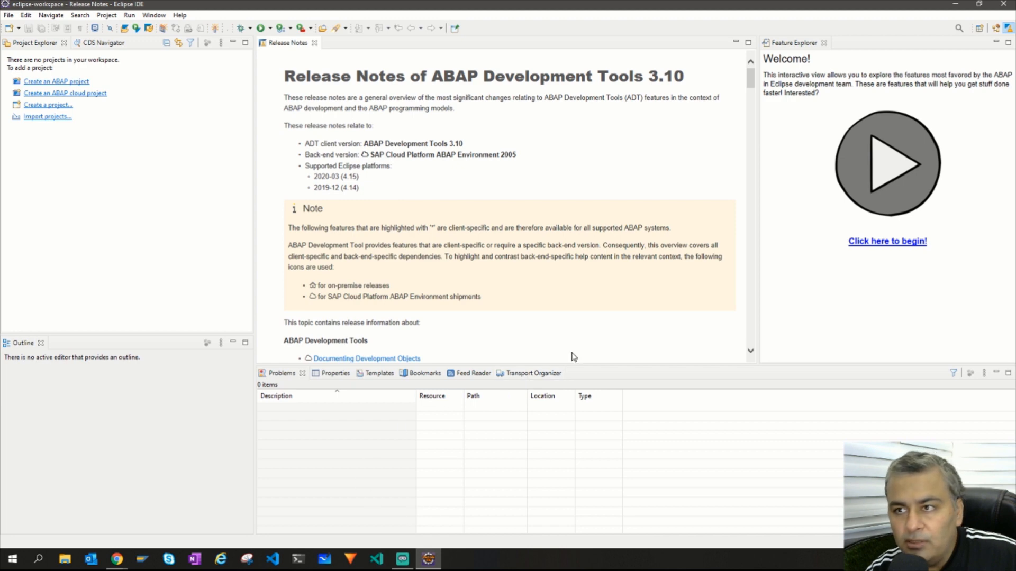
mouse_move(859, 284)
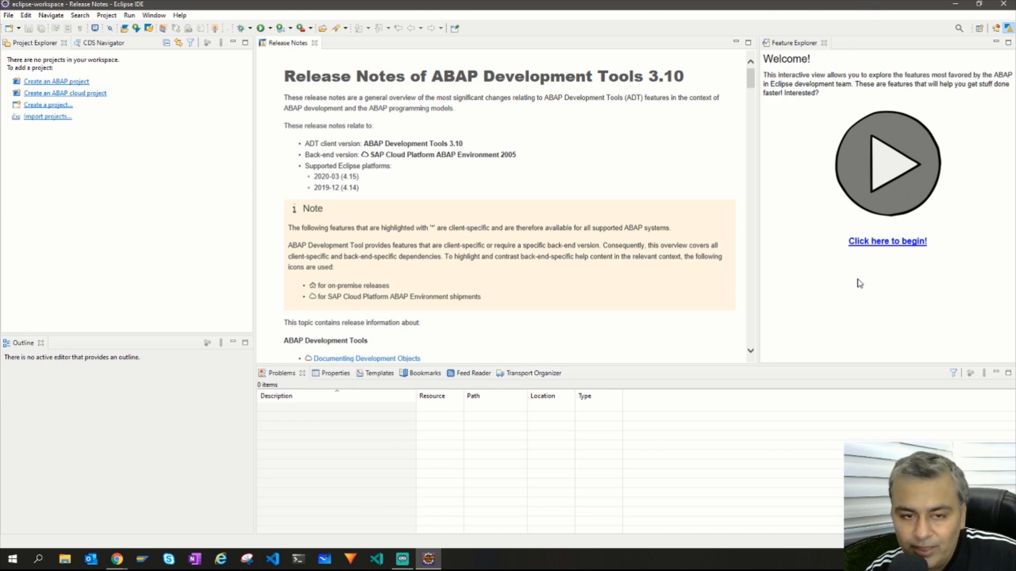
mouse_move(783, 302)
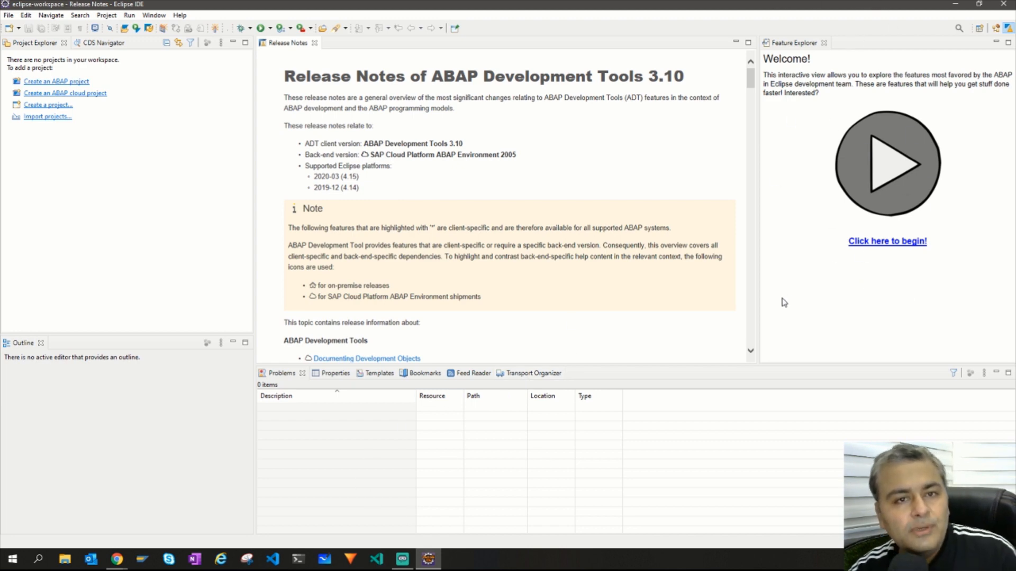
mouse_move(532, 220)
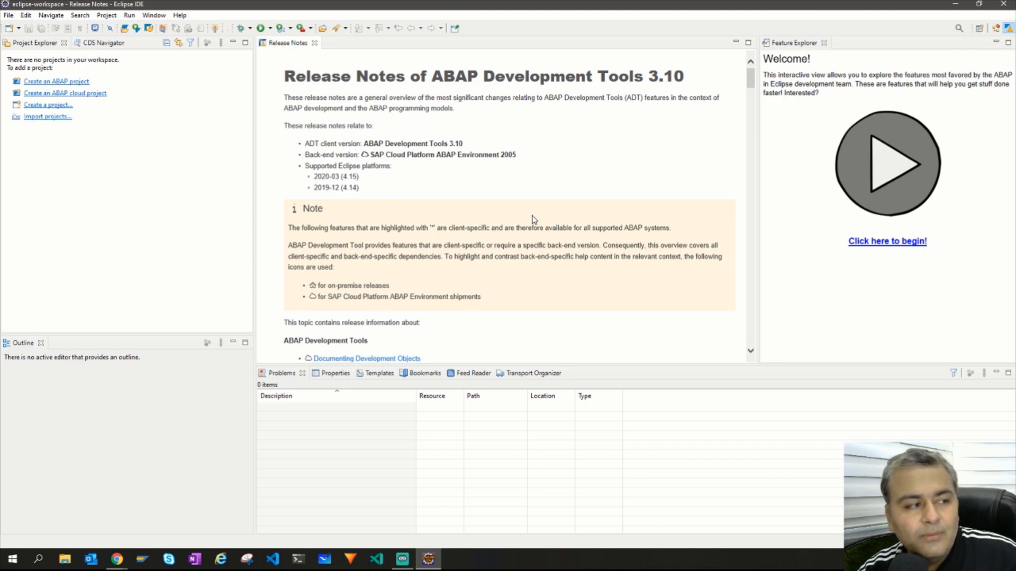
mouse_move(325, 204)
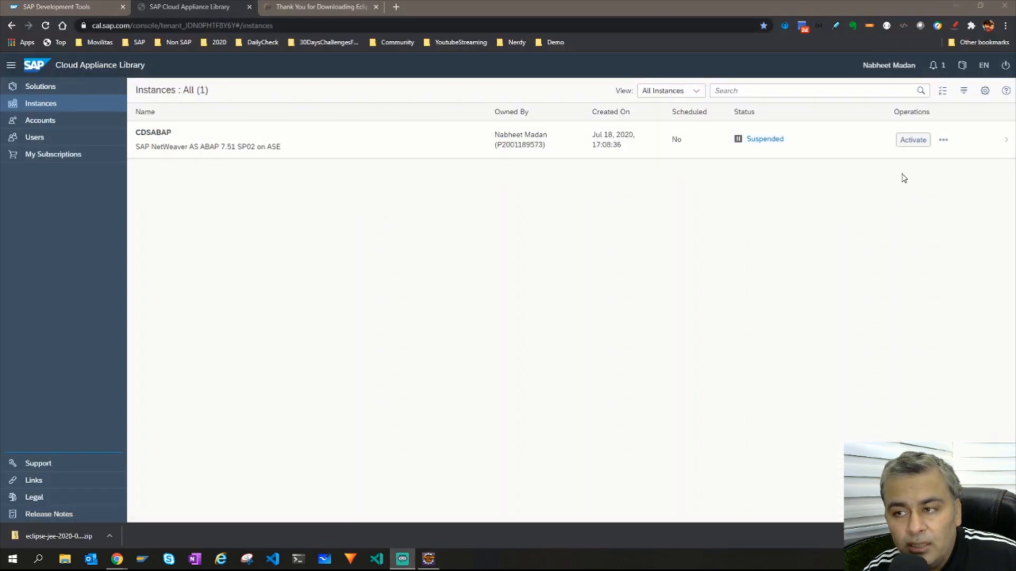
mouse_move(912, 140)
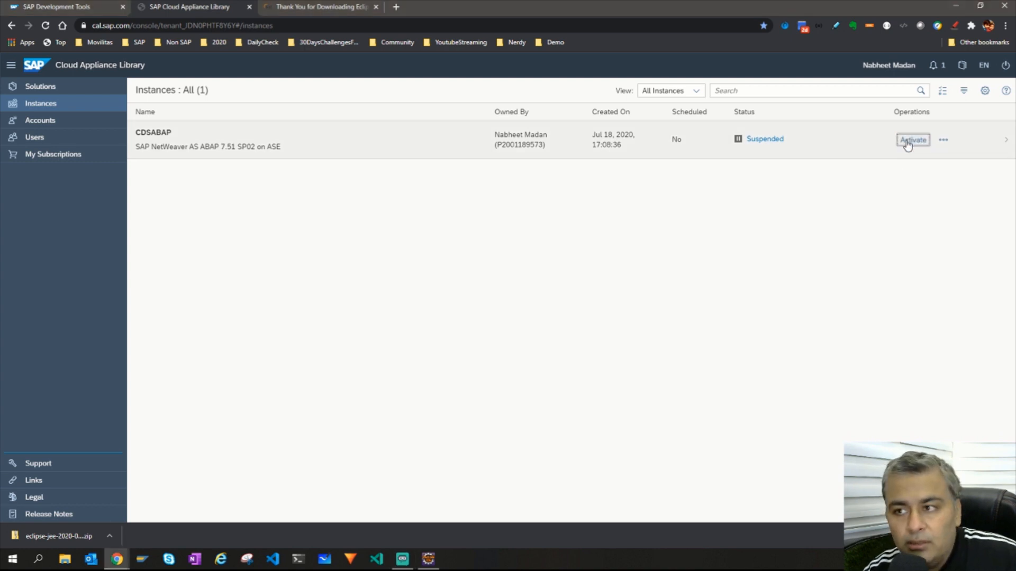
Activate the CDSABAP instance, confirm the Activate Instance dialog and show its details page.
left_click(912, 140)
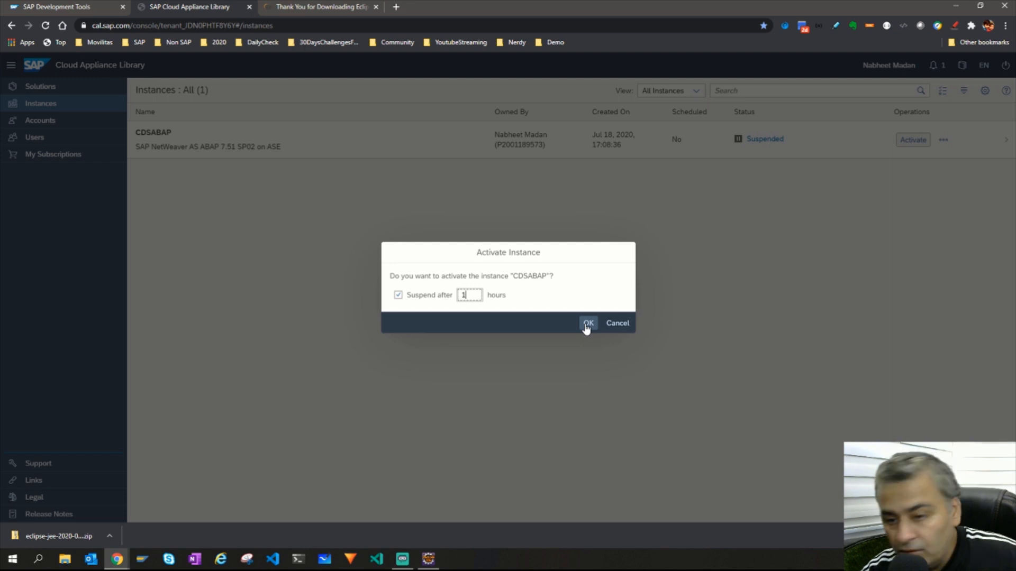
left_click(588, 324)
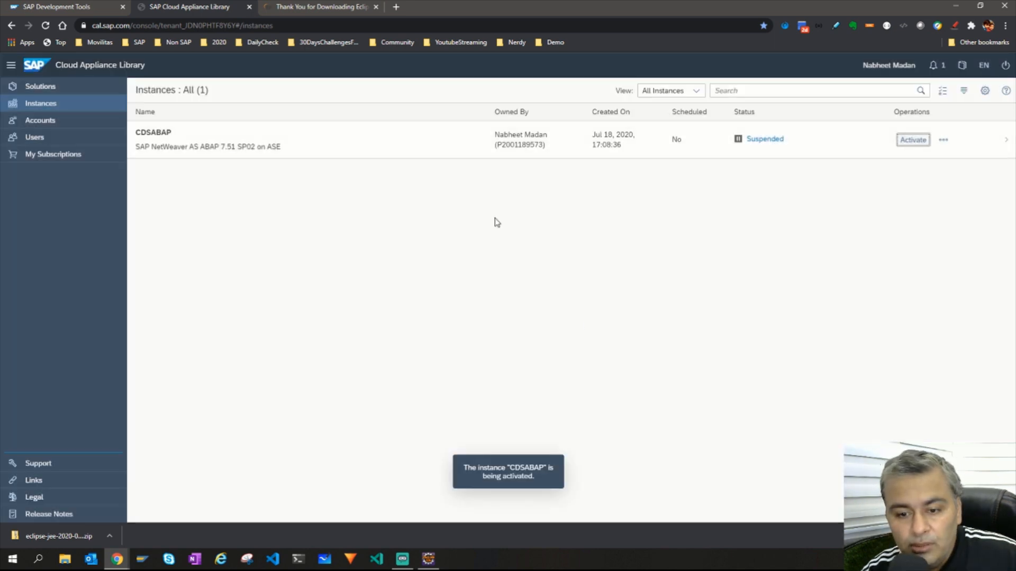
mouse_move(426, 192)
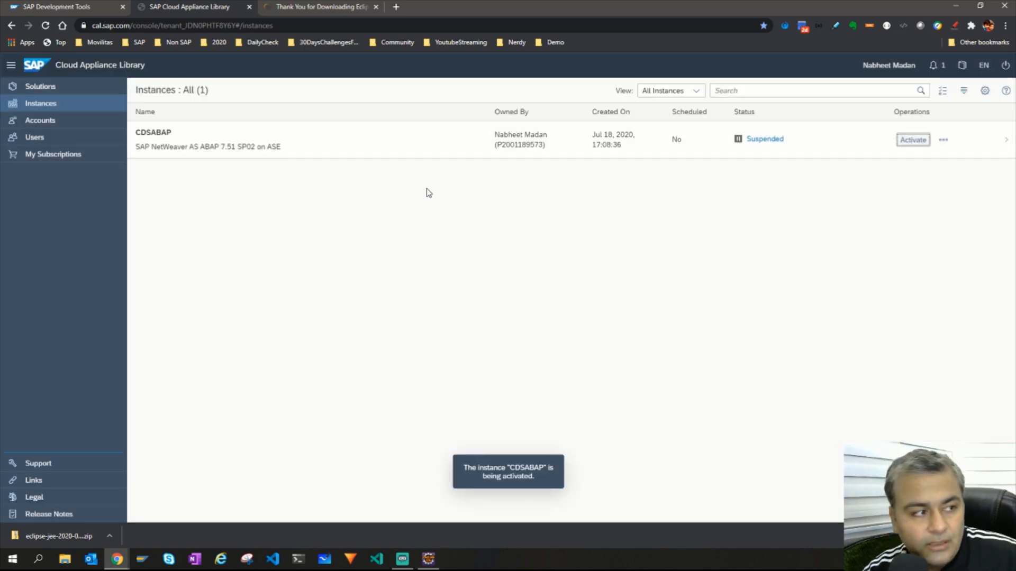
left_click(153, 132)
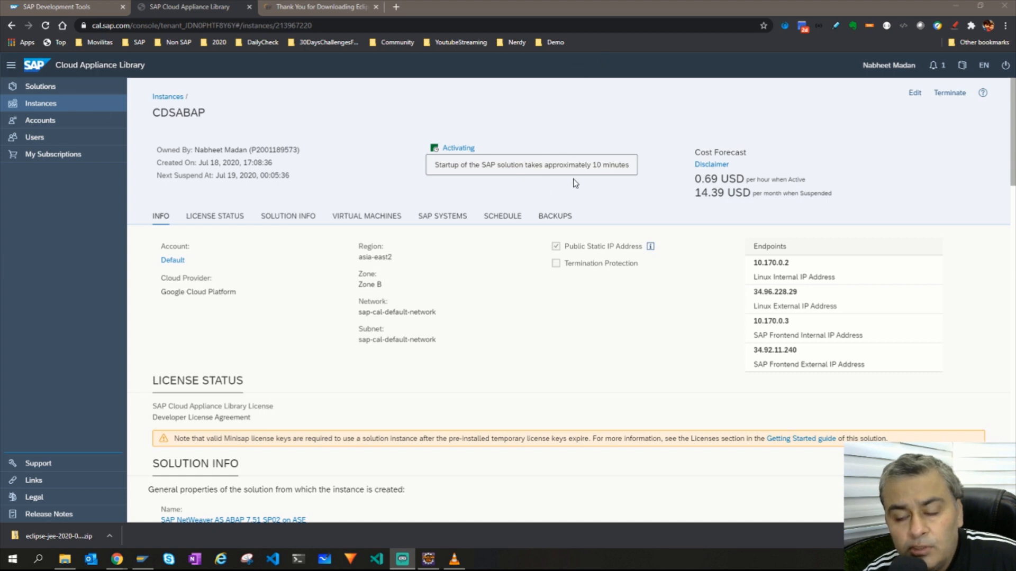
mouse_move(542, 235)
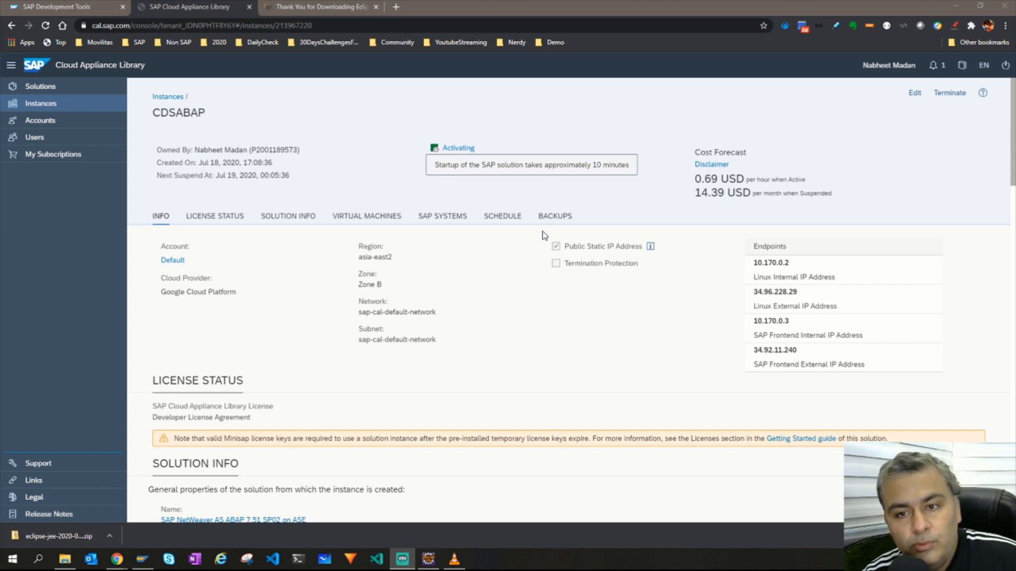
mouse_move(612, 166)
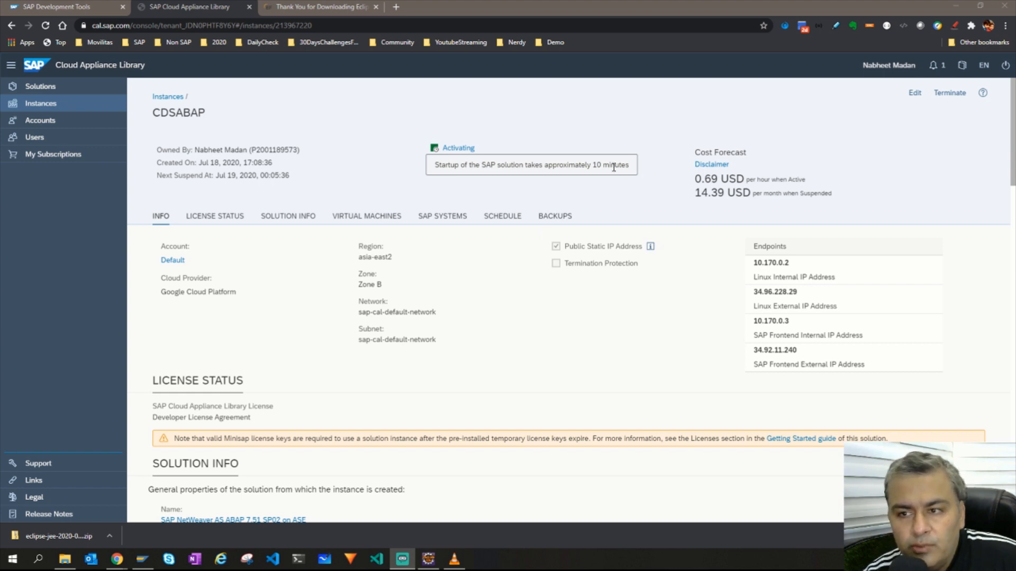
mouse_move(216, 173)
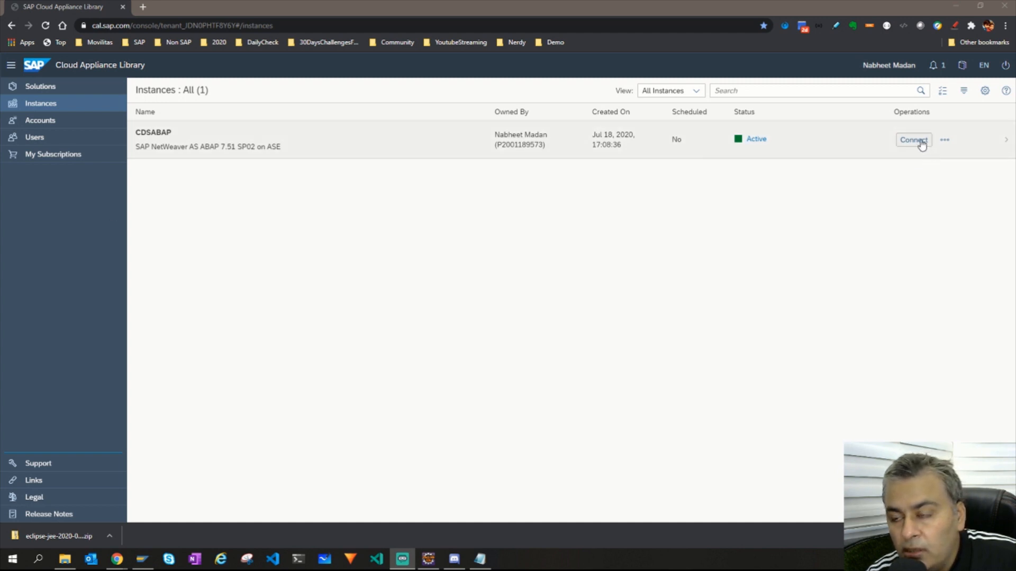
Connect to the active CDSABAP instance via SAP GUI with client 001.
left_click(913, 139)
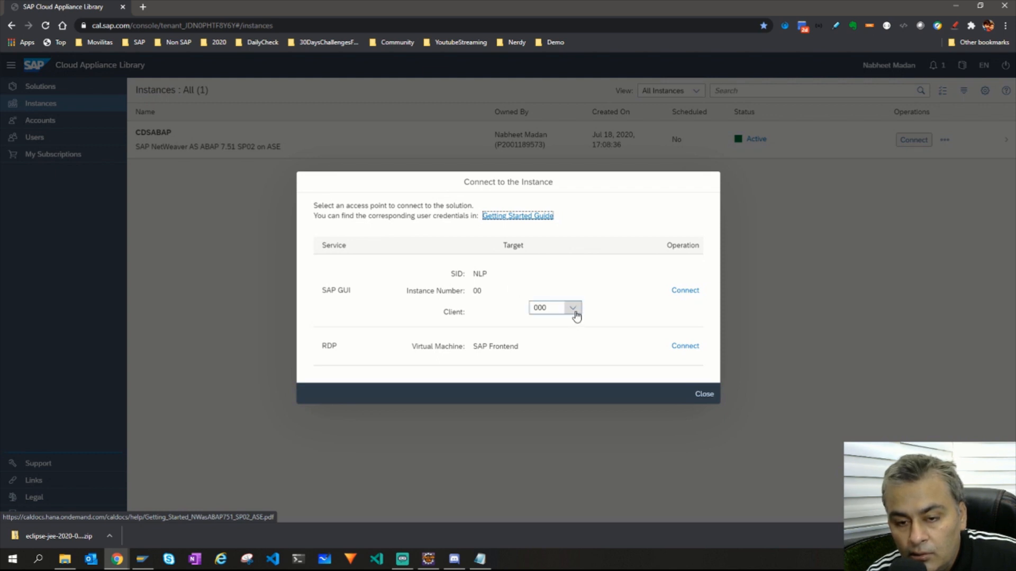
left_click(570, 307)
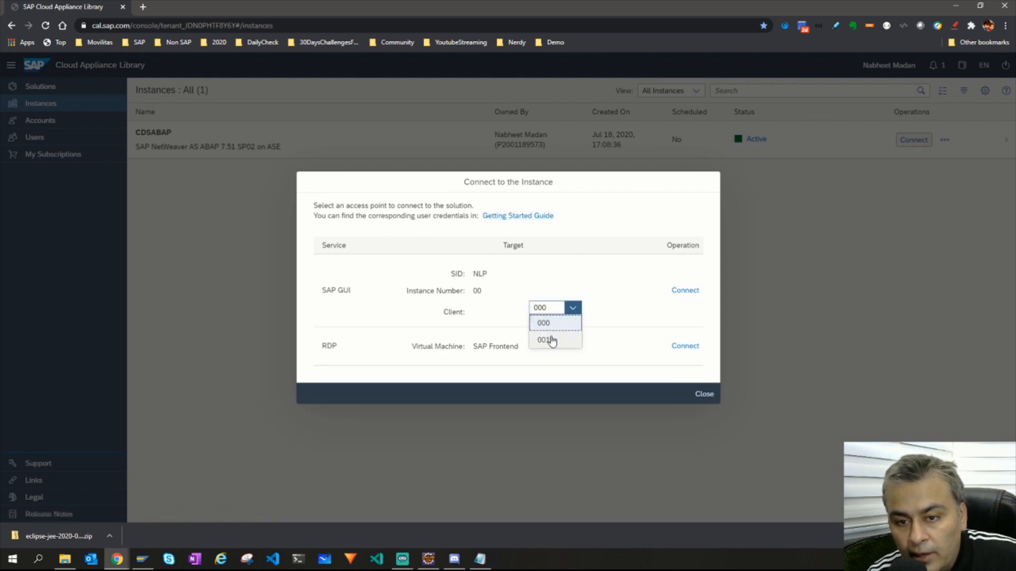
left_click(543, 340)
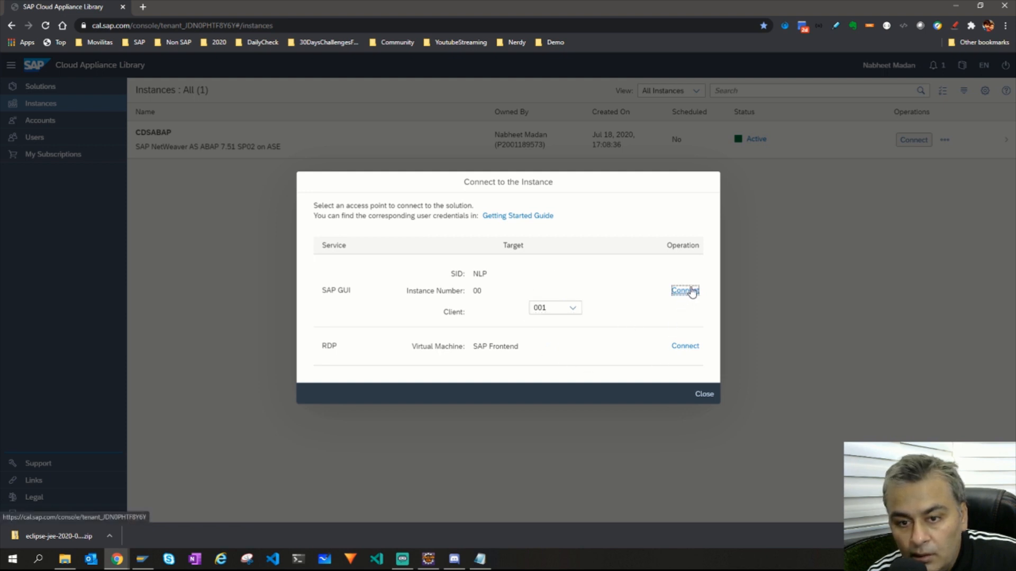
mouse_move(642, 296)
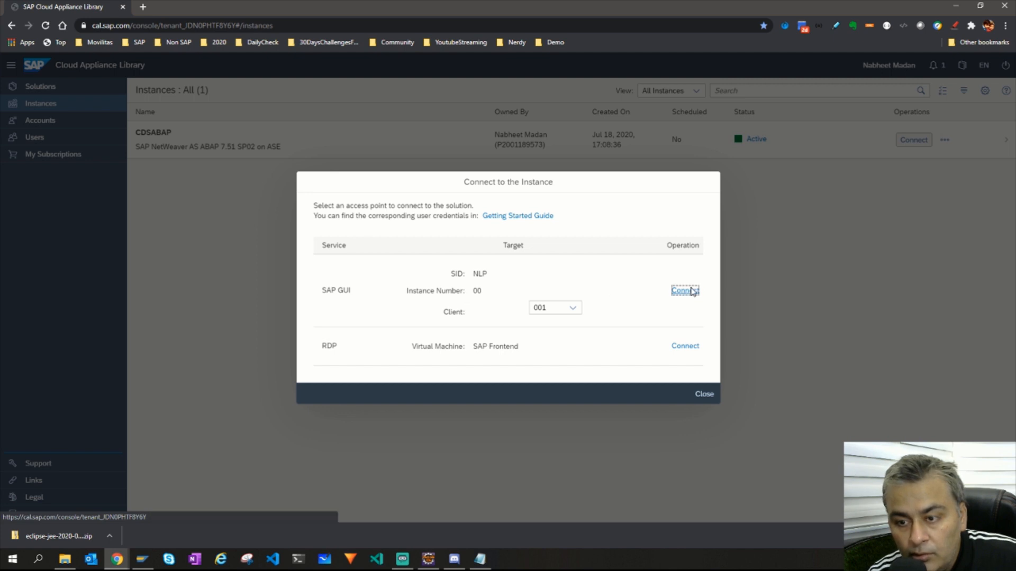
left_click(685, 290)
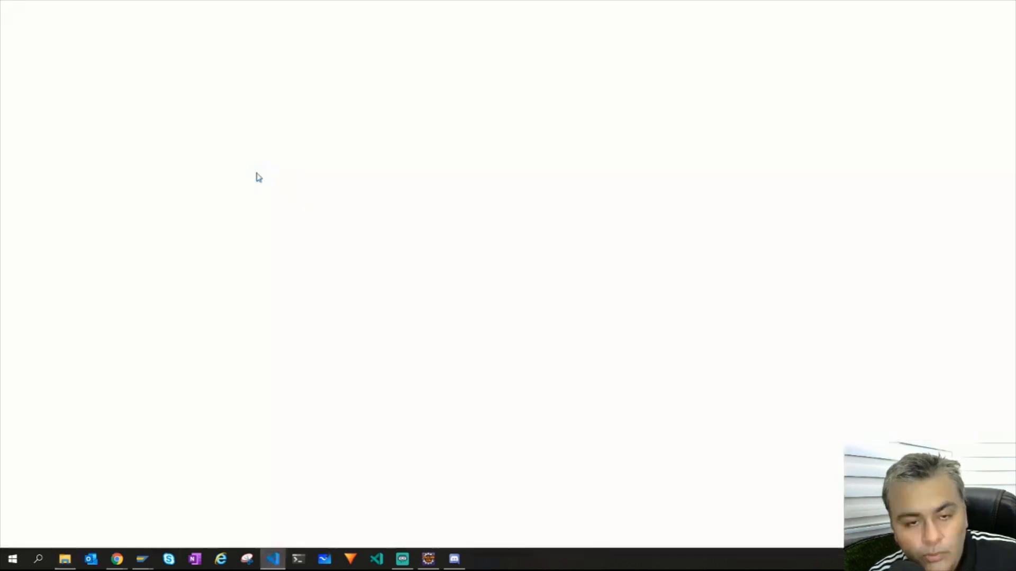
Review the .sap connection file's GuiParm server address and client, bringing SAP Logon forward.
left_click(272, 559)
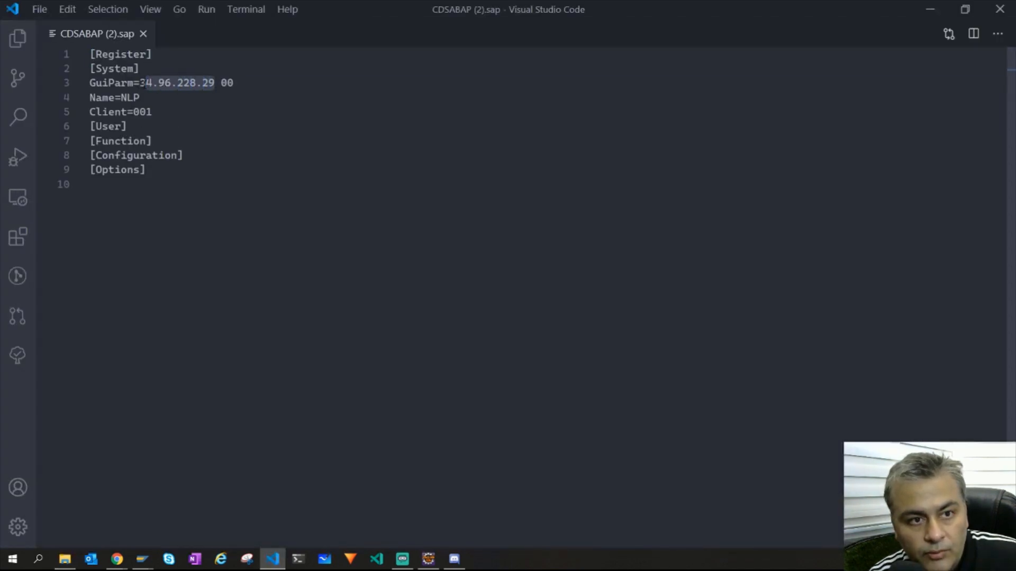
mouse_move(141, 558)
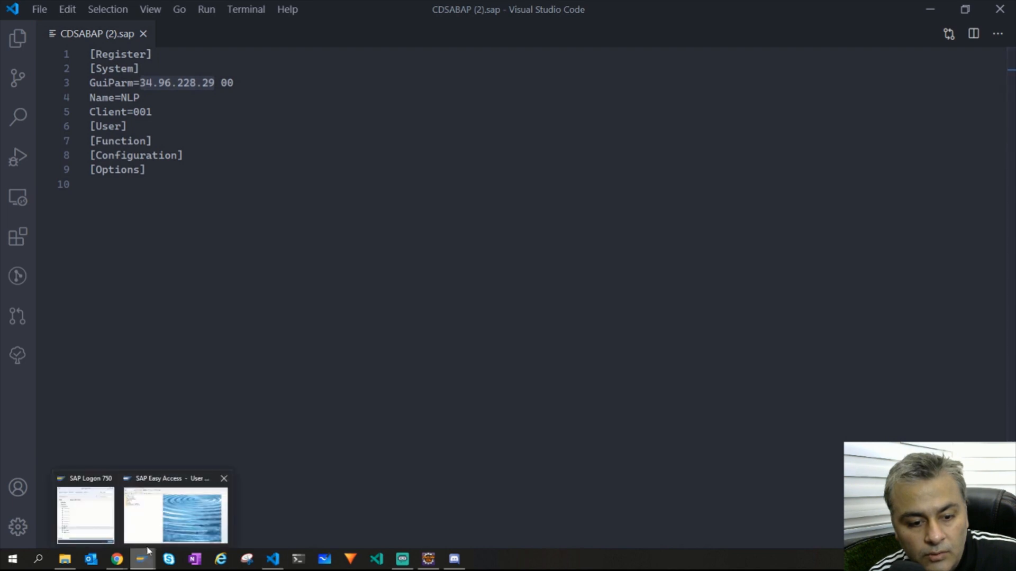
left_click(86, 515)
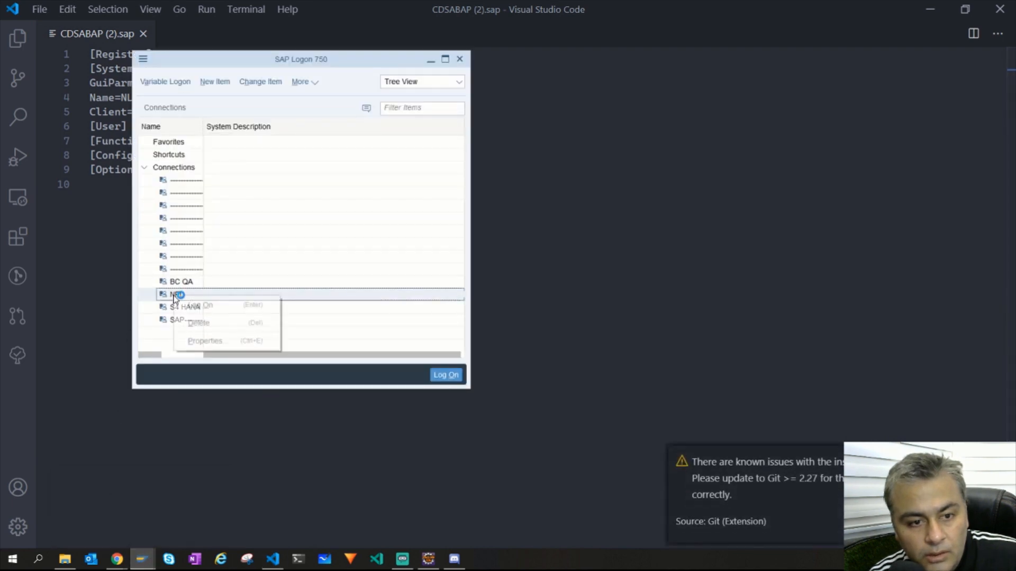
left_click(205, 340)
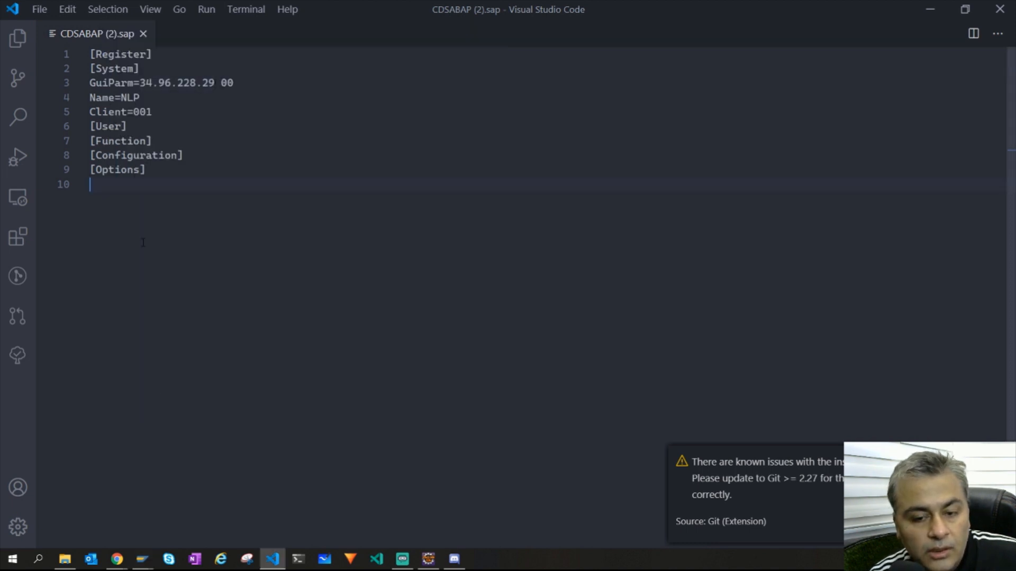
left_click(141, 559)
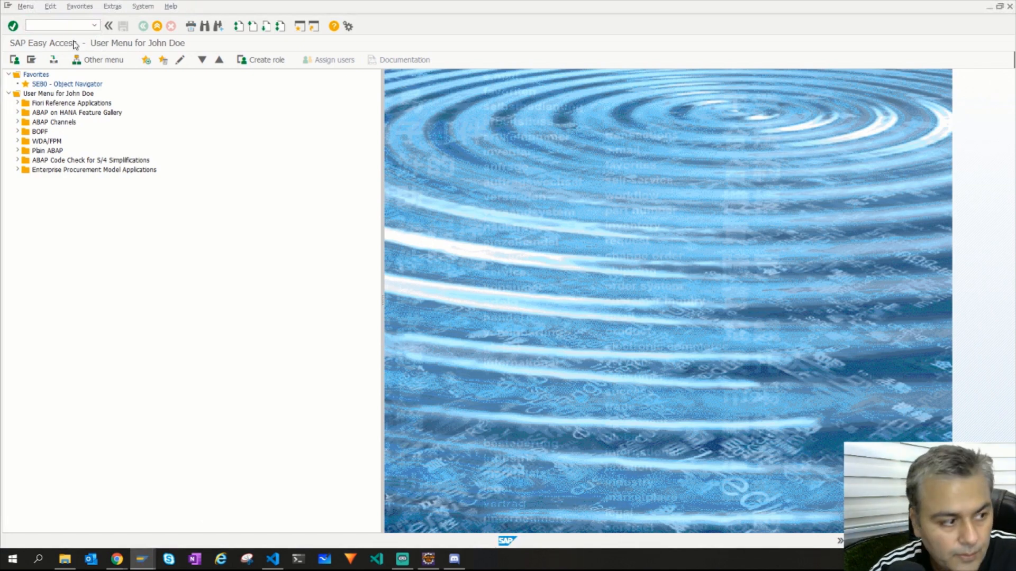
left_click(272, 558)
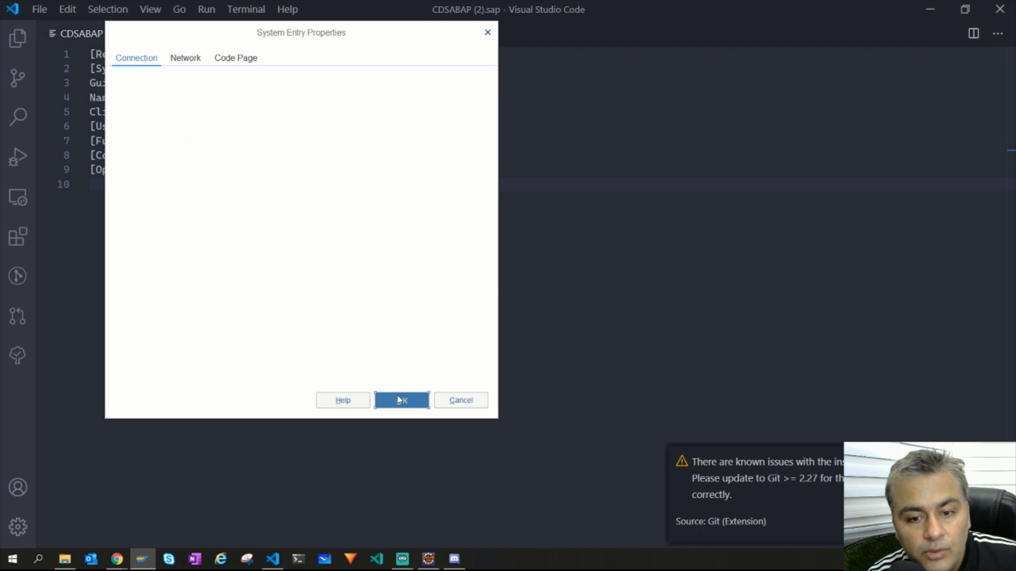
Log on to the NLP system in SAP GUI with the suggested user, then return to Eclipse.
left_click(401, 400)
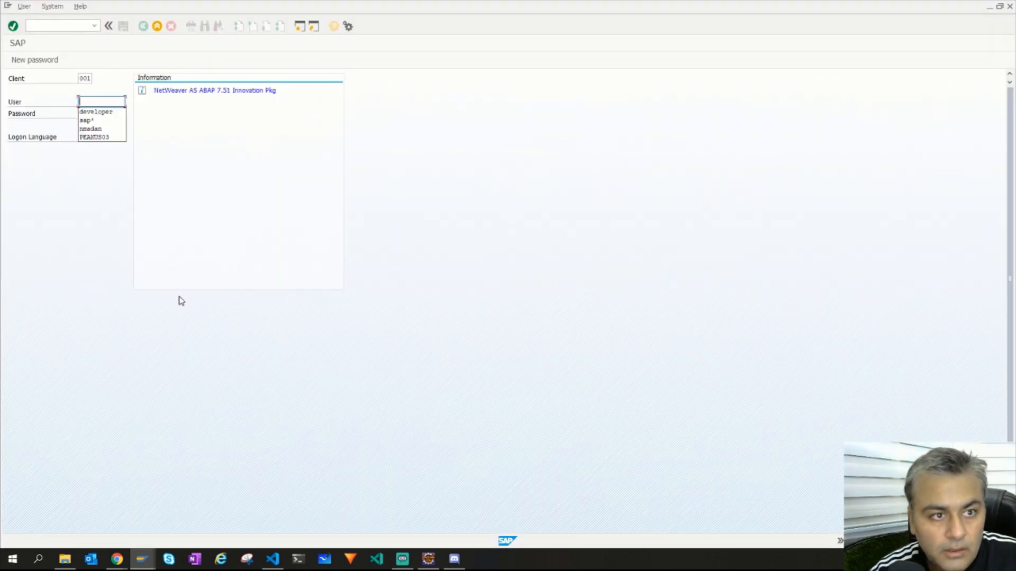
left_click(95, 111)
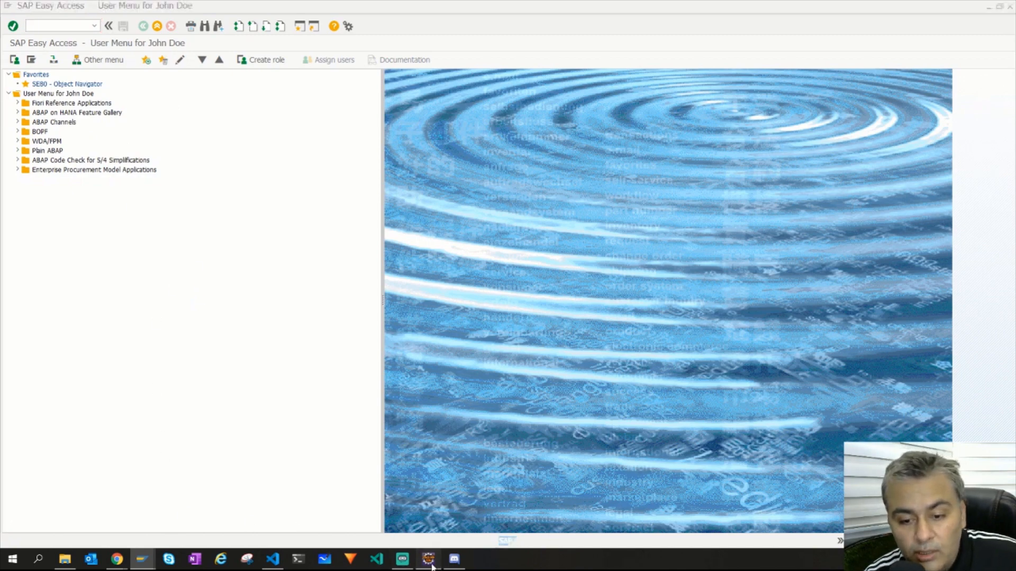
left_click(426, 559)
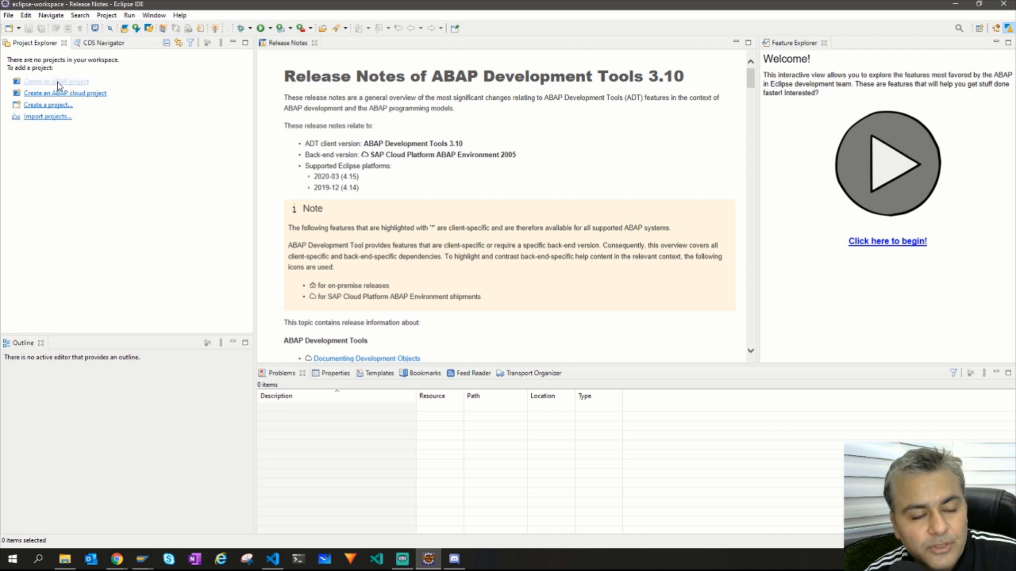
Start an ABAP project for NLP and enter logon client 001, user DEVELOPER and the password.
left_click(56, 81)
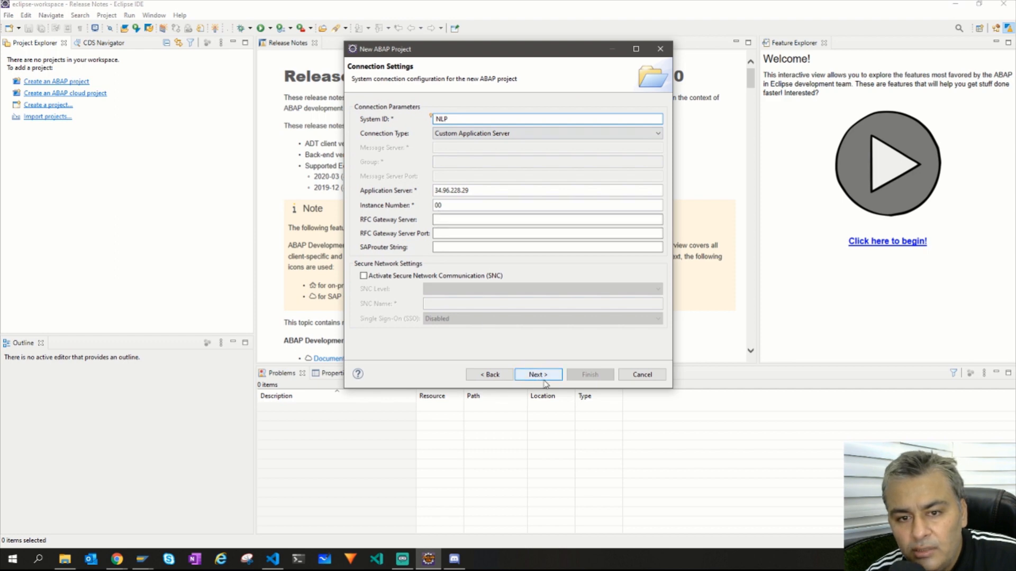
left_click(538, 375)
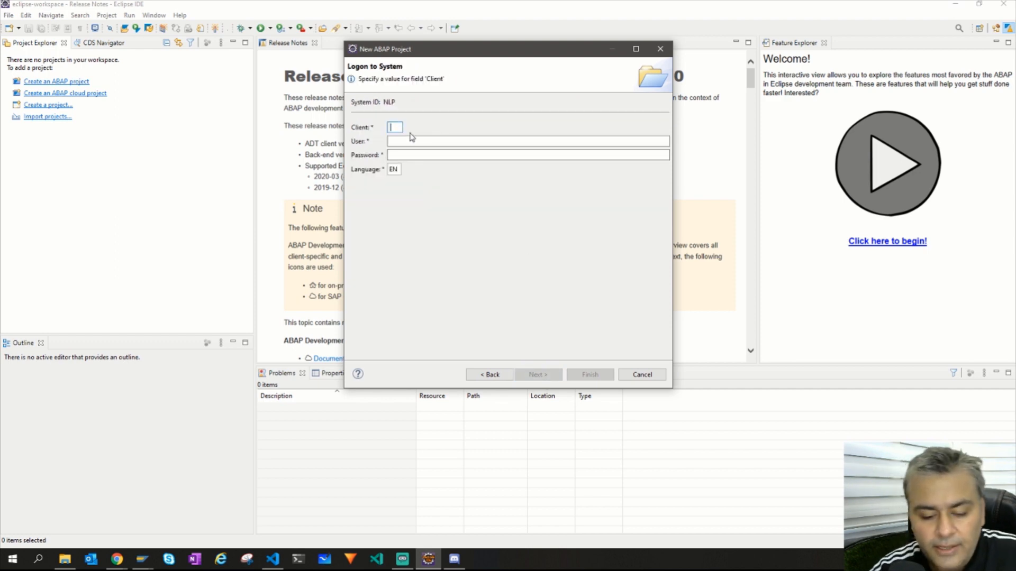
type("deve")
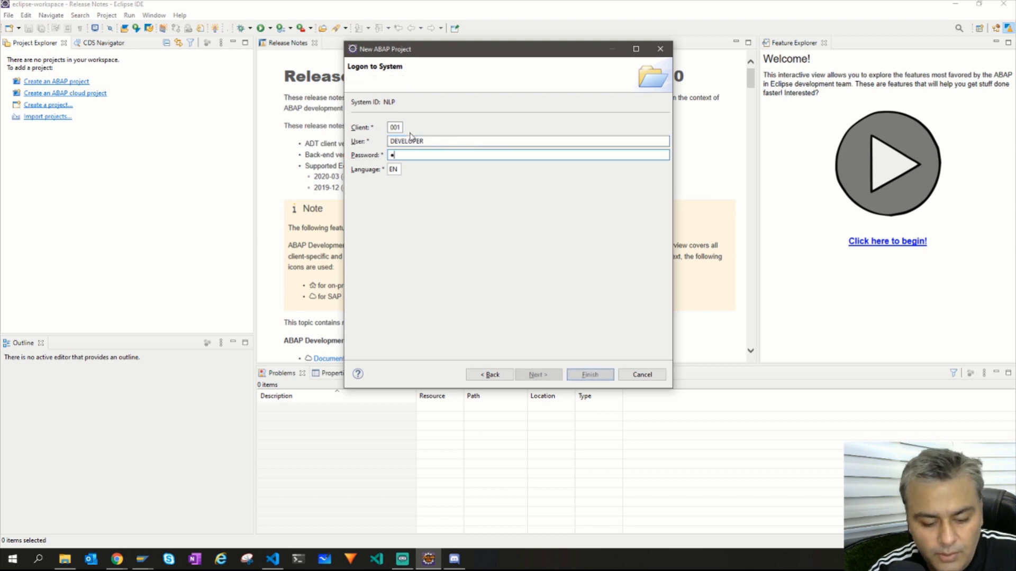
type("password")
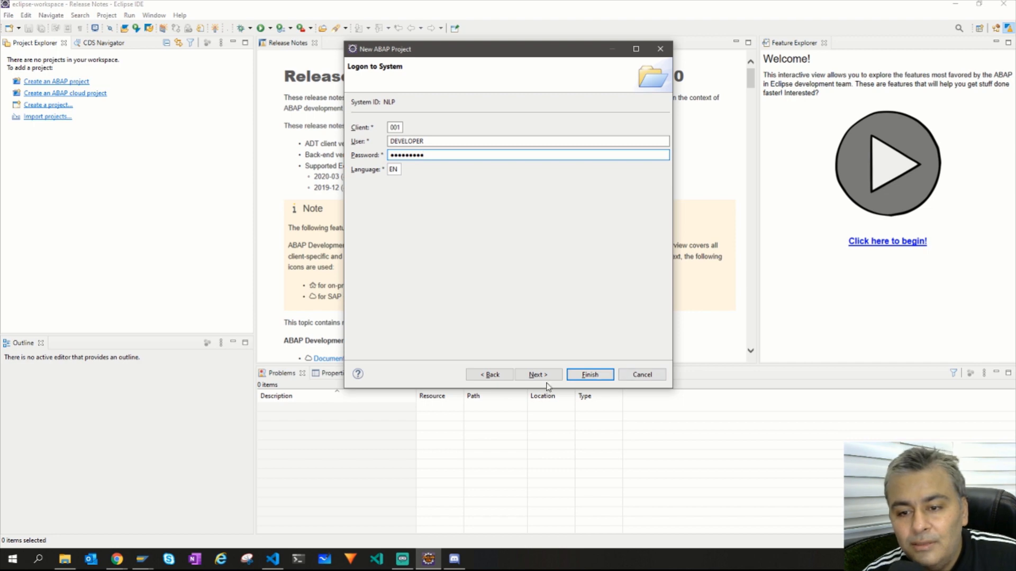
left_click(589, 374)
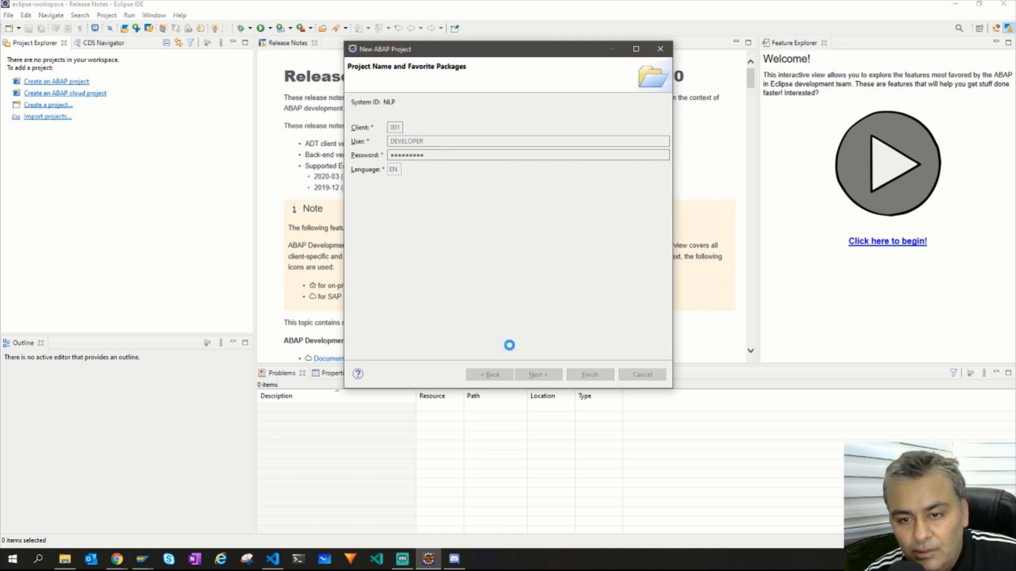
Finish creating project NLP_001_developer_en and close the ADT release notes page.
left_click(538, 375)
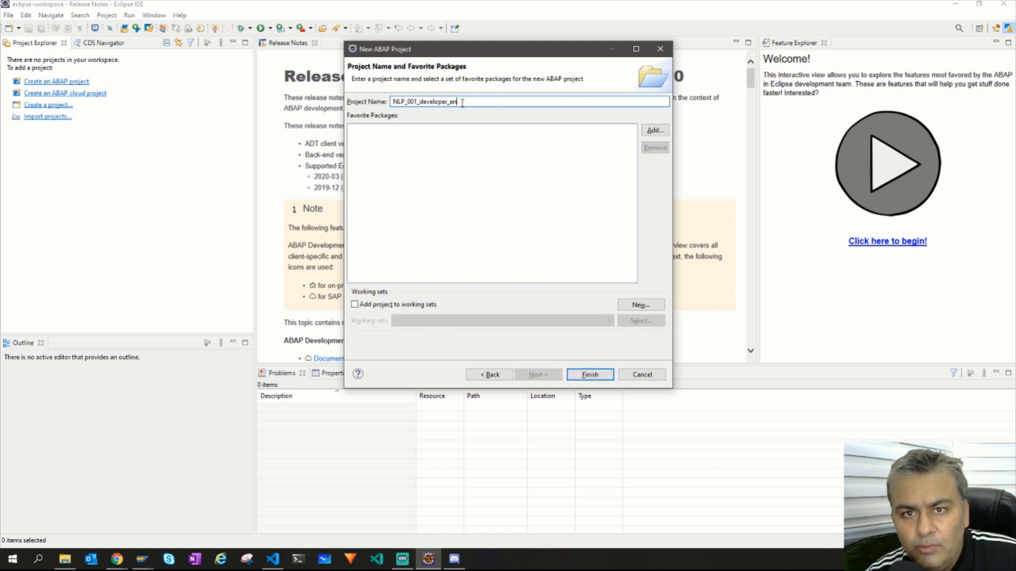
left_click(588, 375)
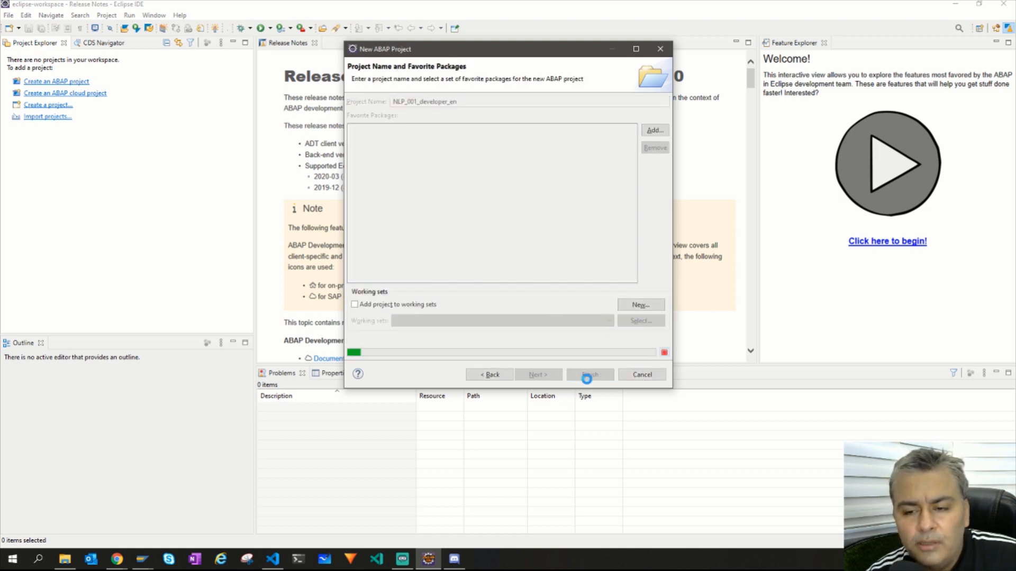
left_click(589, 374)
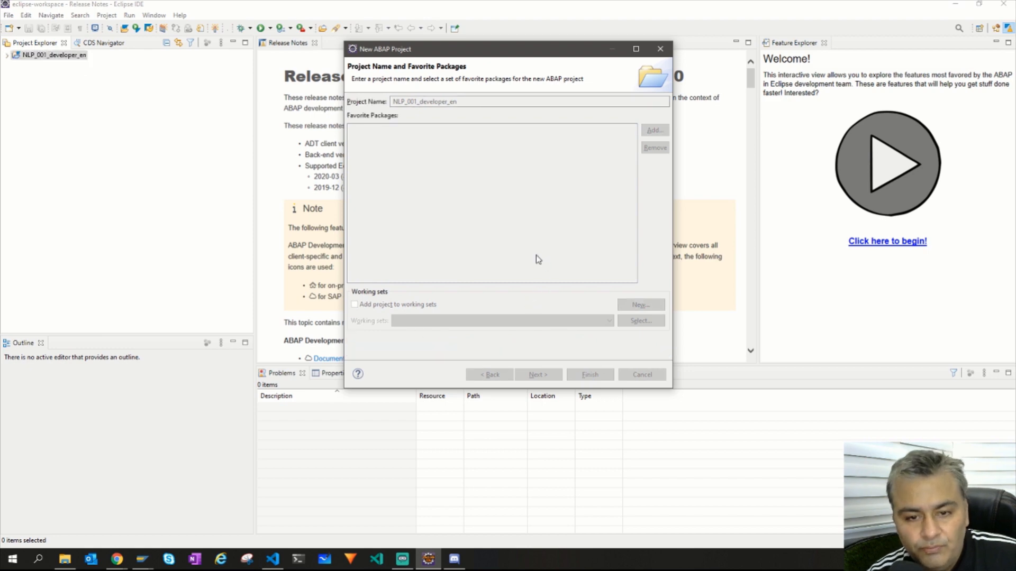
left_click(588, 374)
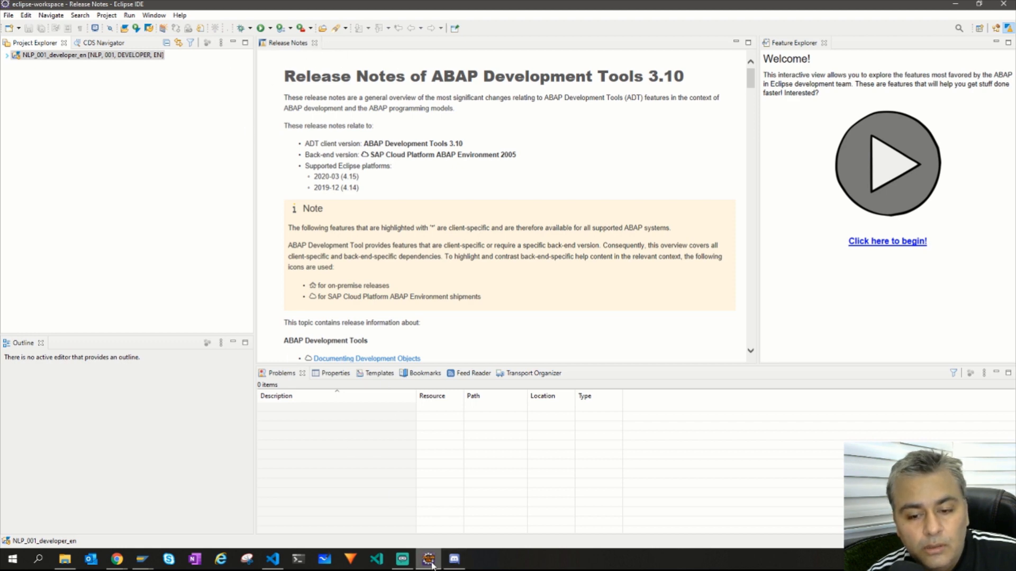
left_click(314, 42)
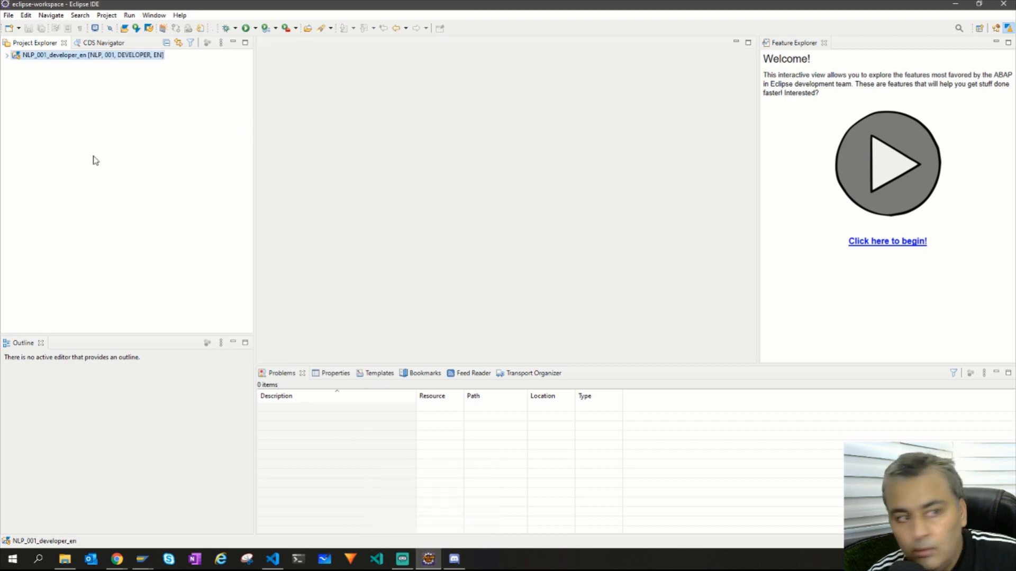
Expand the new ABAP project and begin adding a new ABAP package to it.
left_click(7, 55)
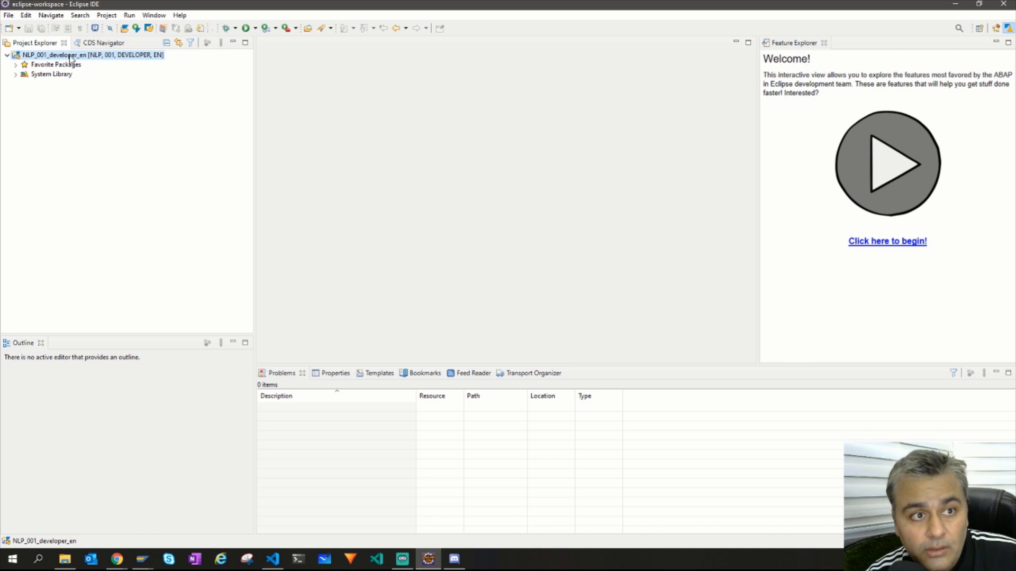
right_click(91, 54)
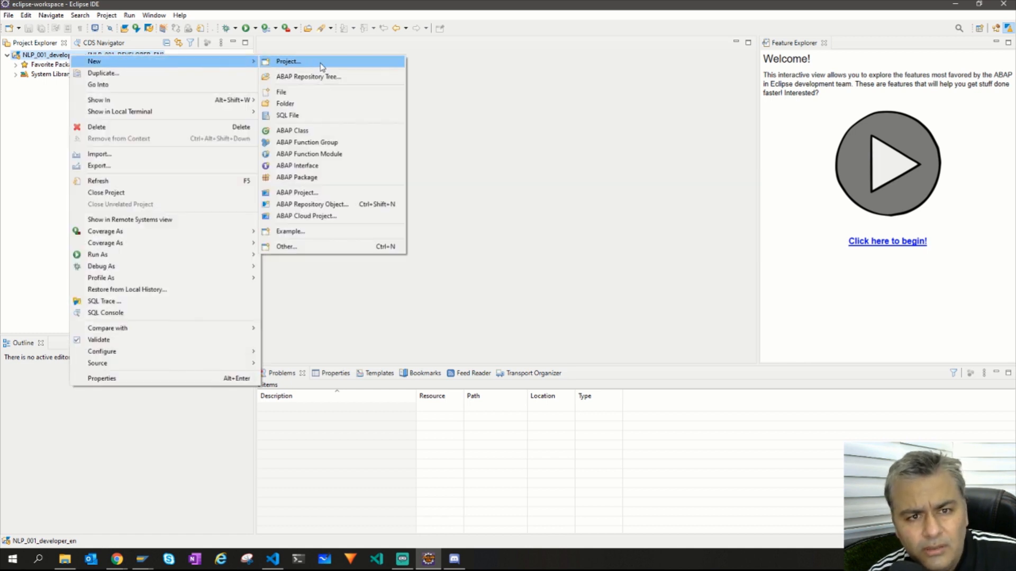
mouse_move(332, 153)
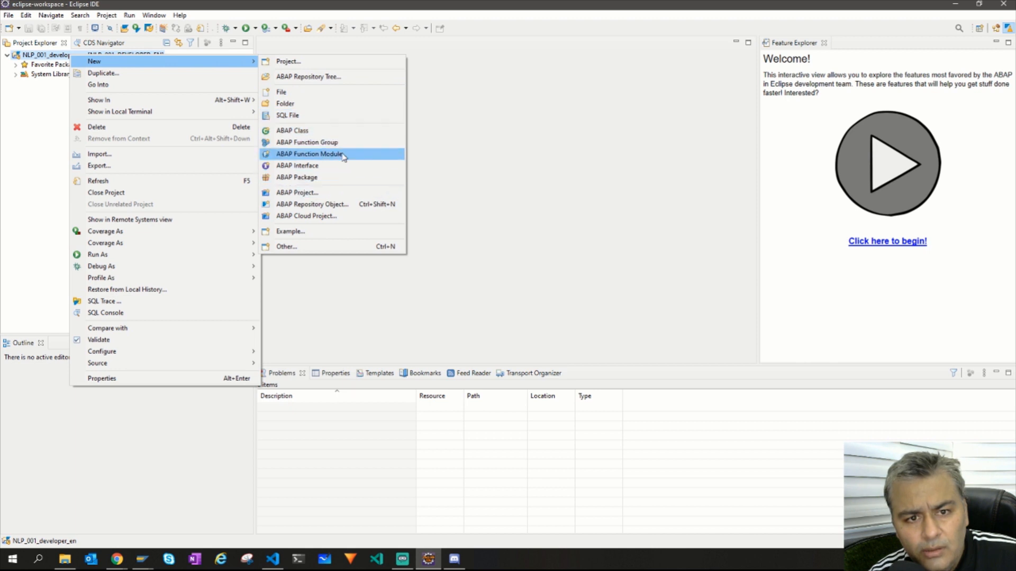
left_click(311, 183)
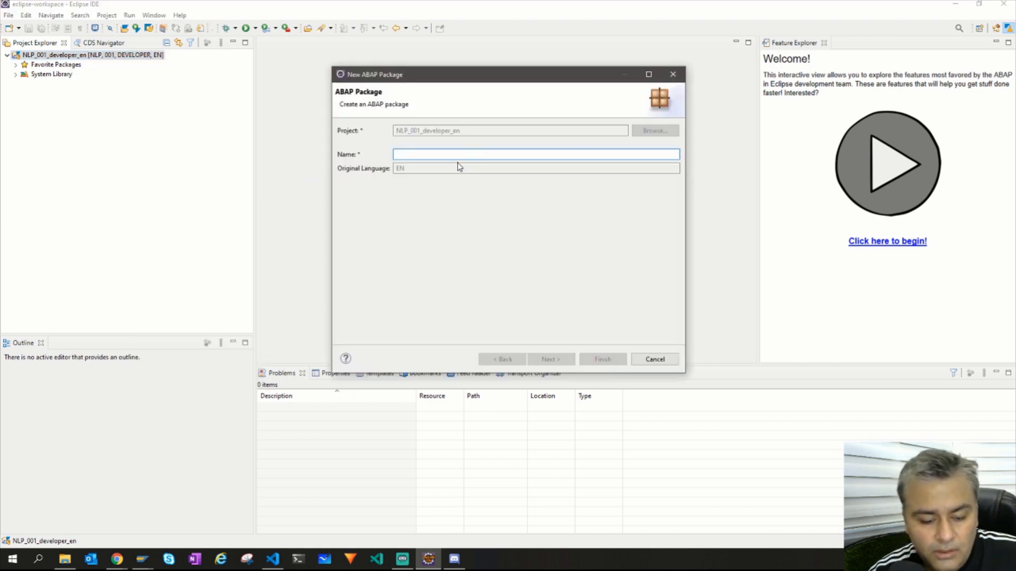
Name the new package ZCDSABAP and finish the wizard so its package screen opens.
type("ZCD")
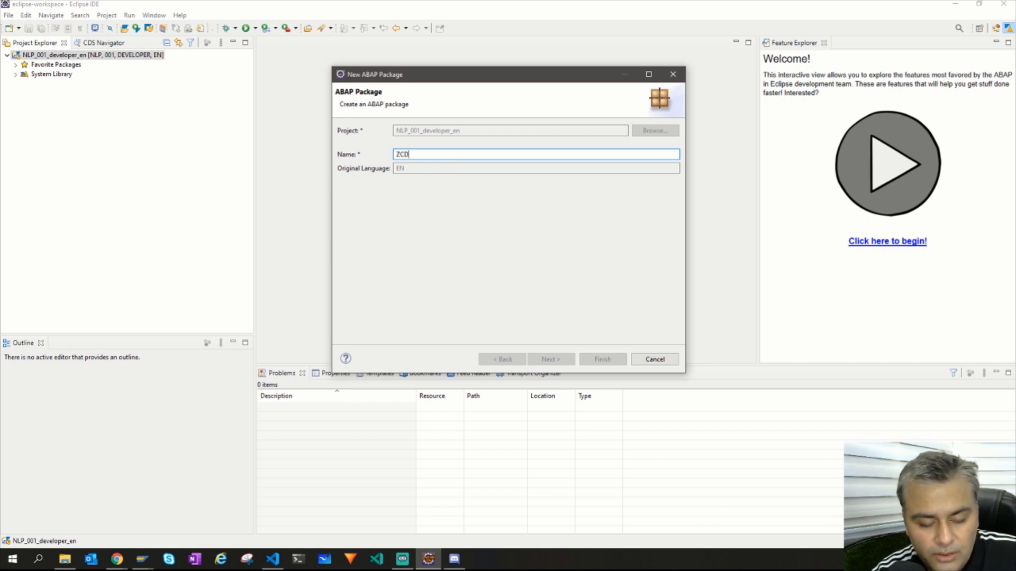
type("S")
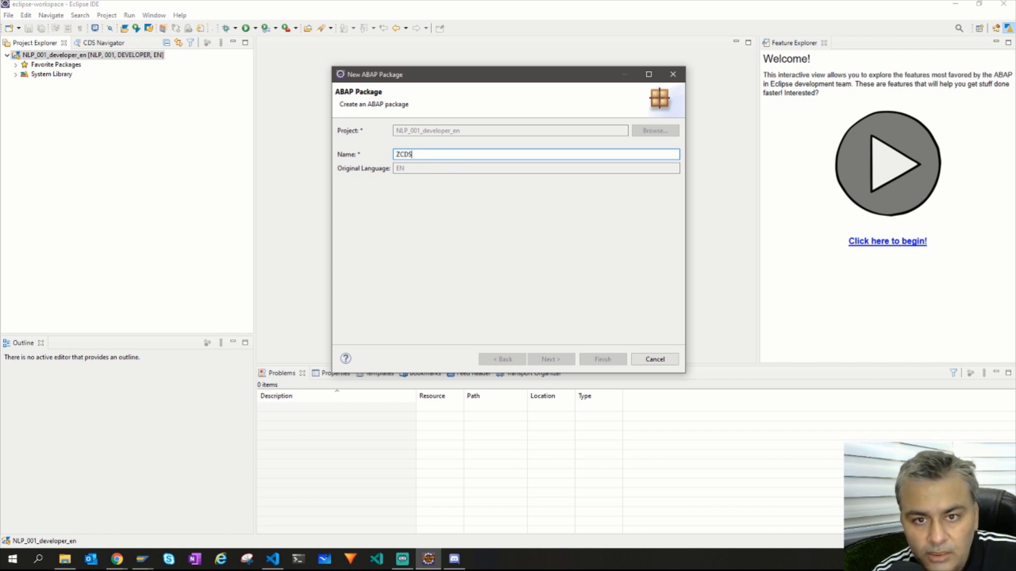
type("ABAP")
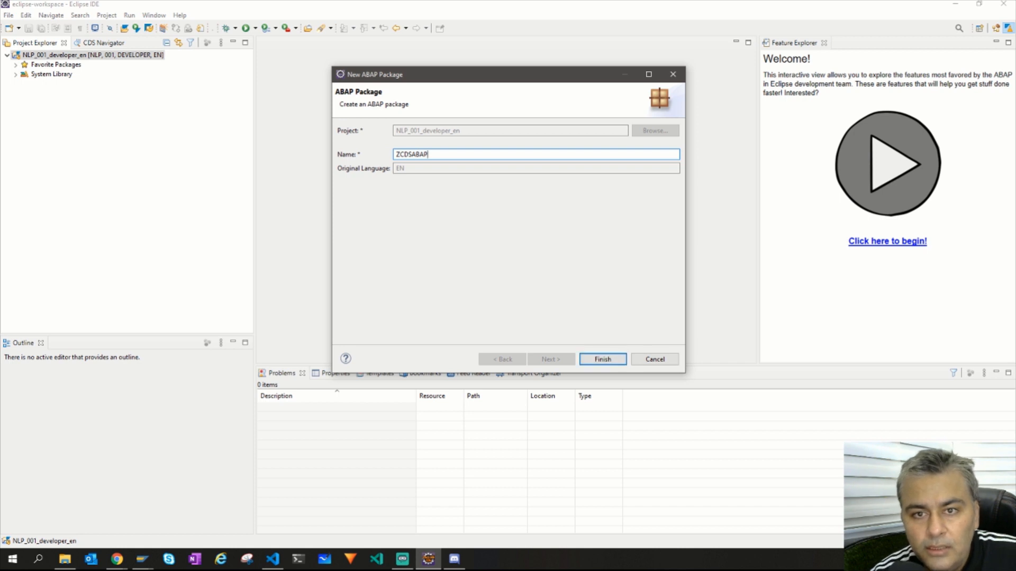
left_click(601, 359)
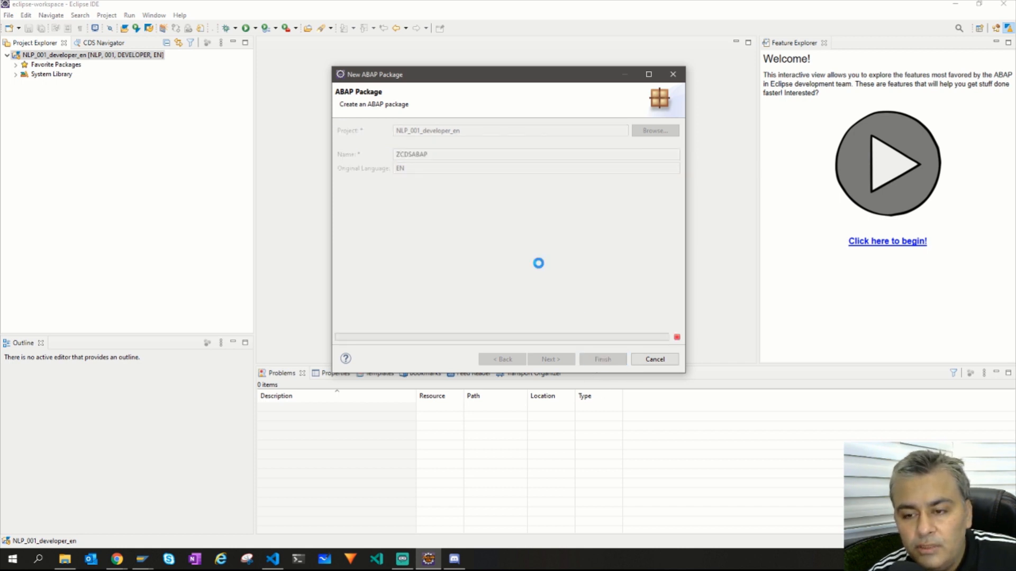
left_click(601, 359)
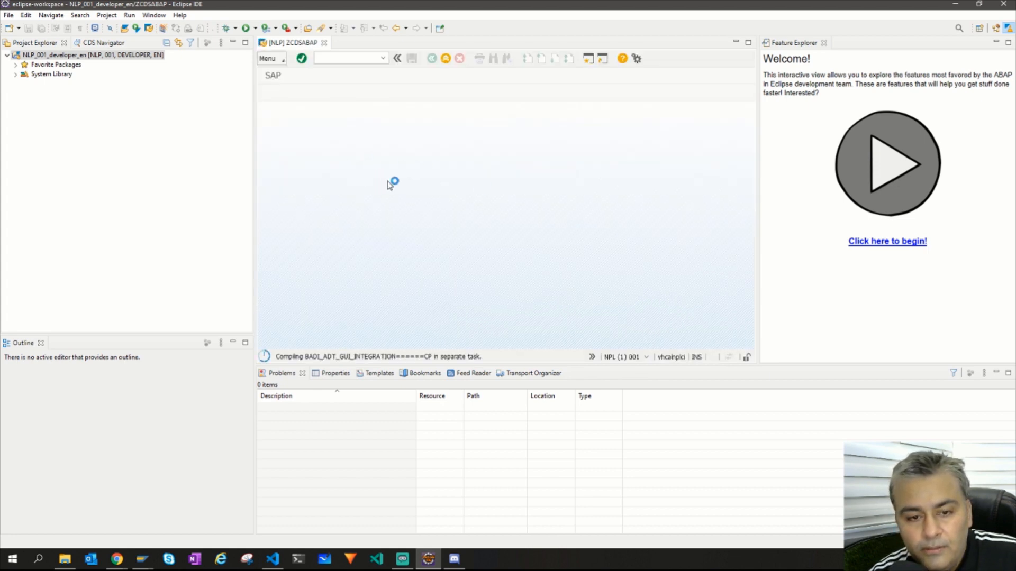
mouse_move(680, 287)
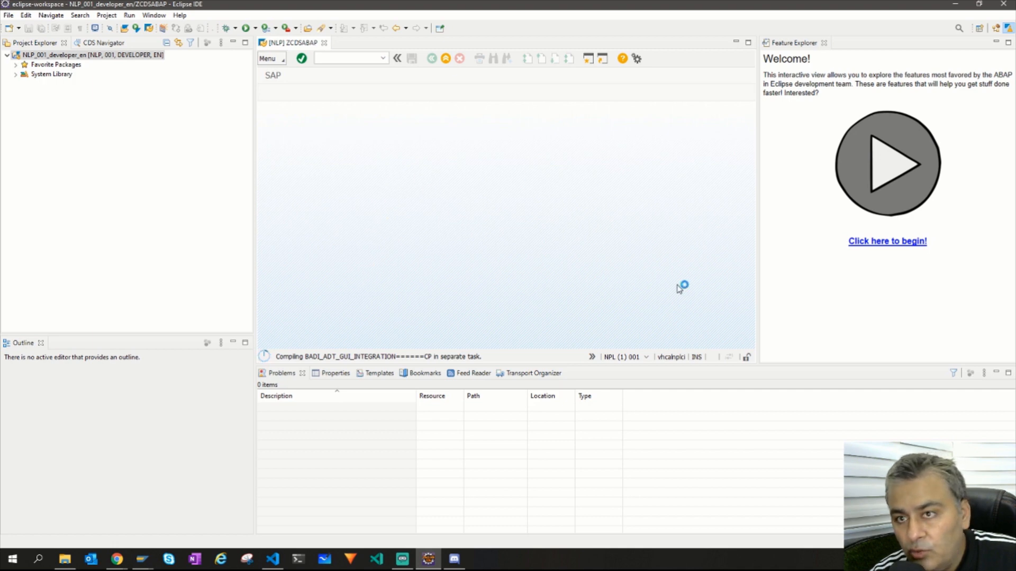
mouse_move(355, 140)
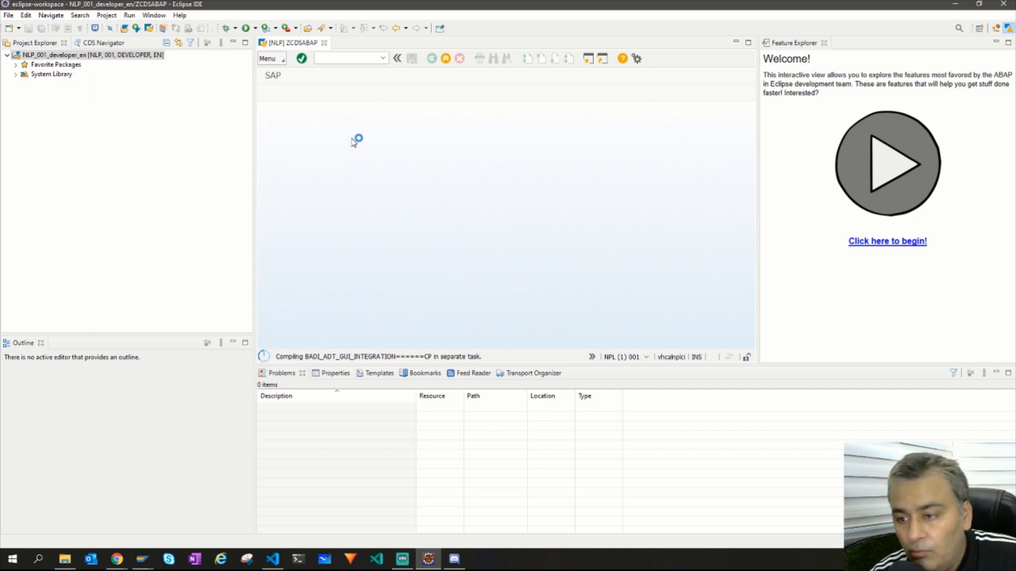
mouse_move(742, 103)
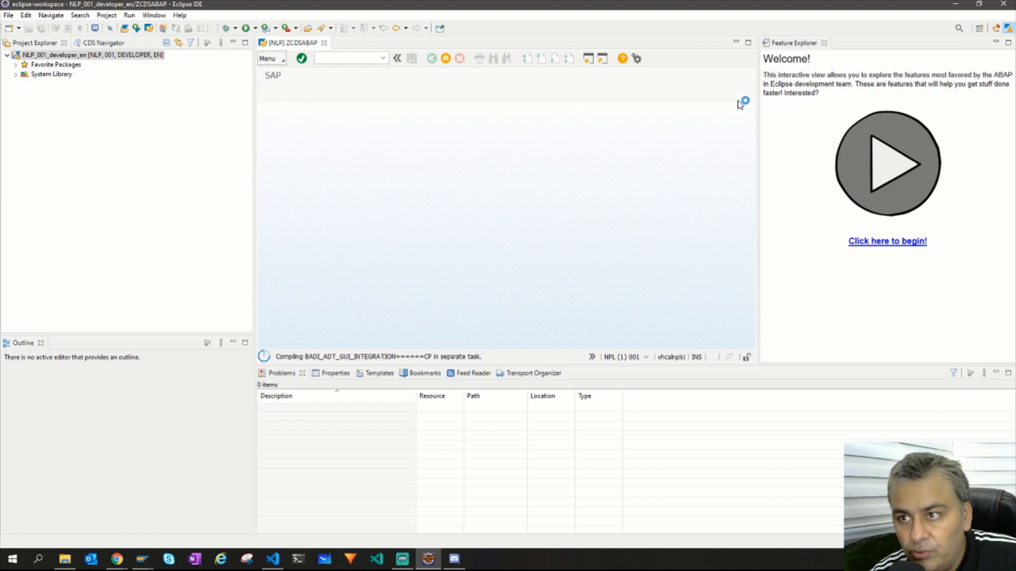
Give package ZCDSABAP the short description 'CDS ABAP package' and confirm Create Package.
left_click(825, 42)
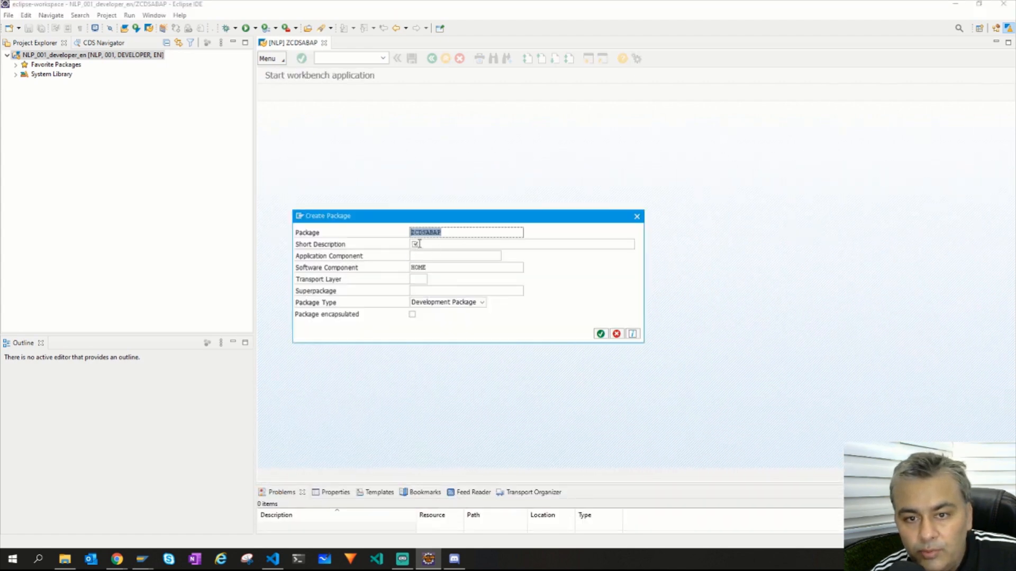
left_click(457, 244)
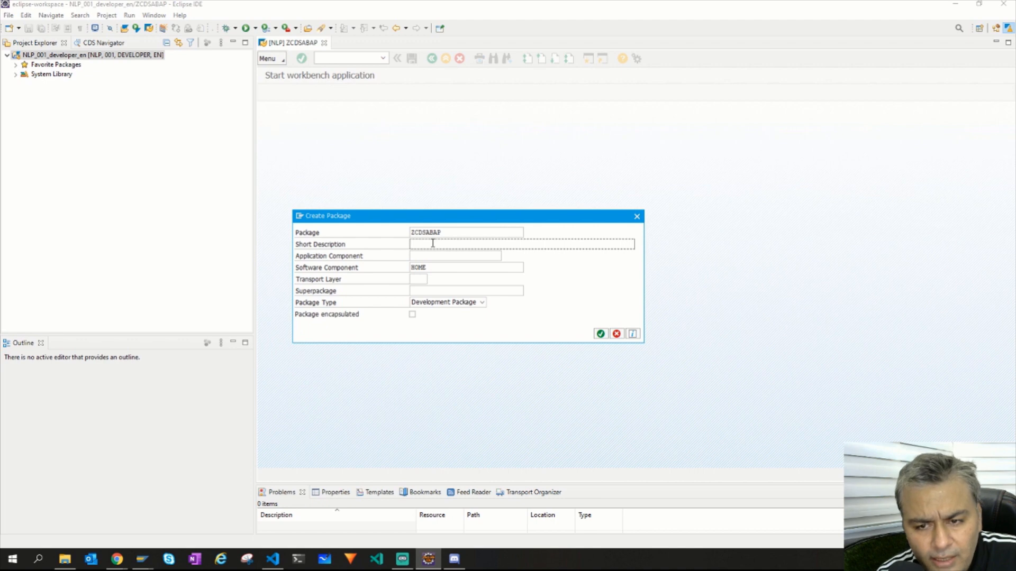
left_click(454, 245)
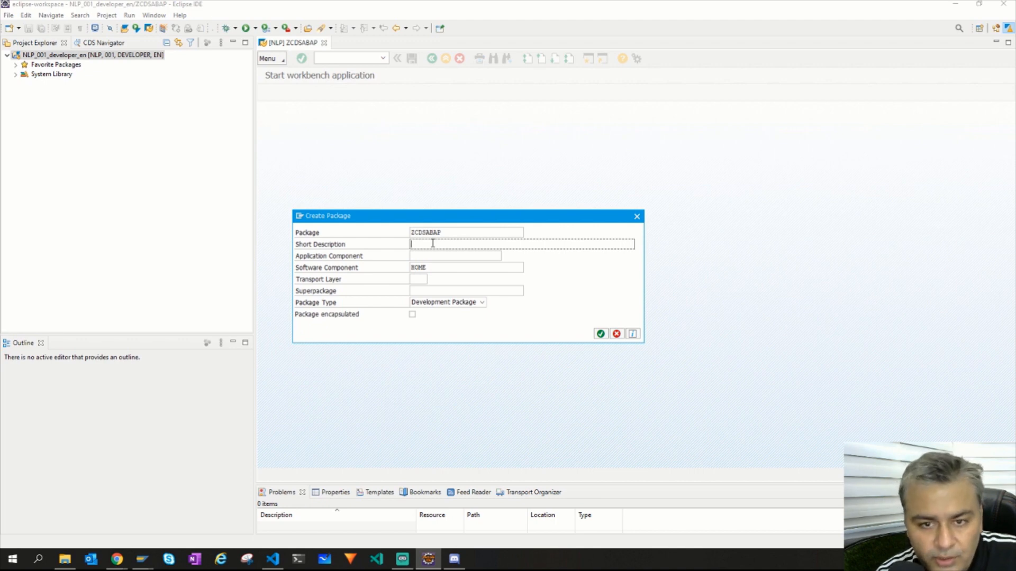
type("CDS")
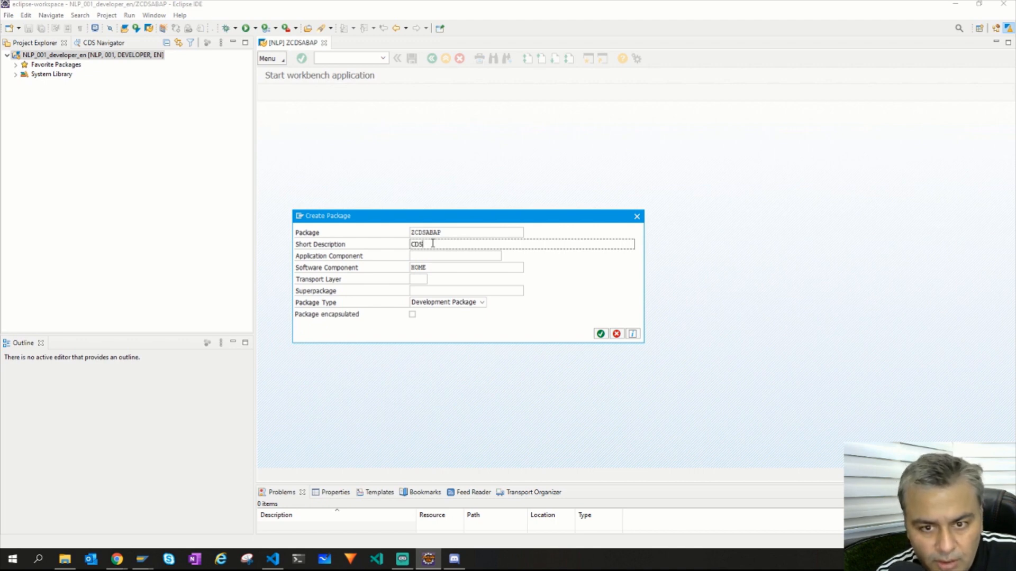
type("ABAP")
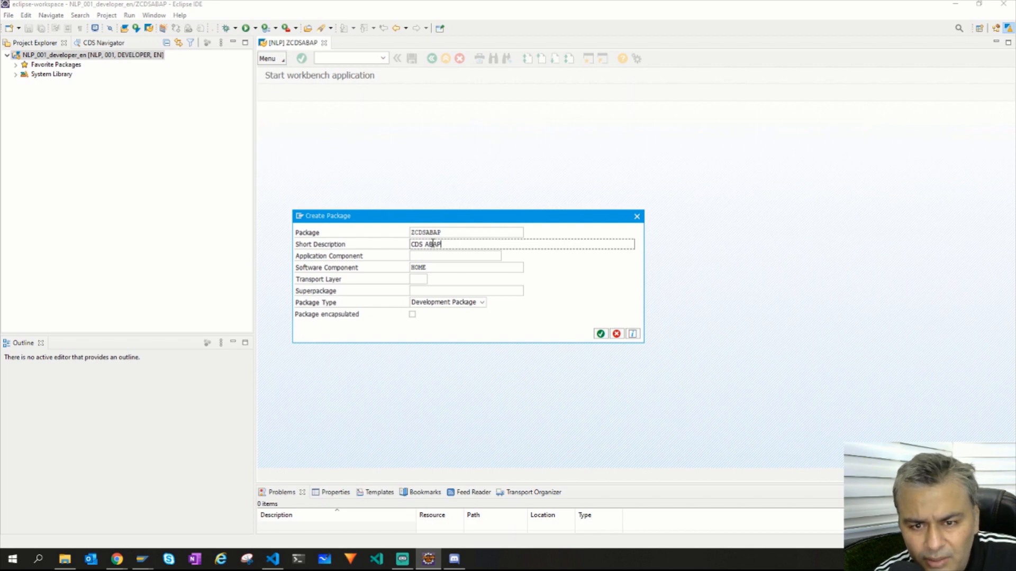
type("pak")
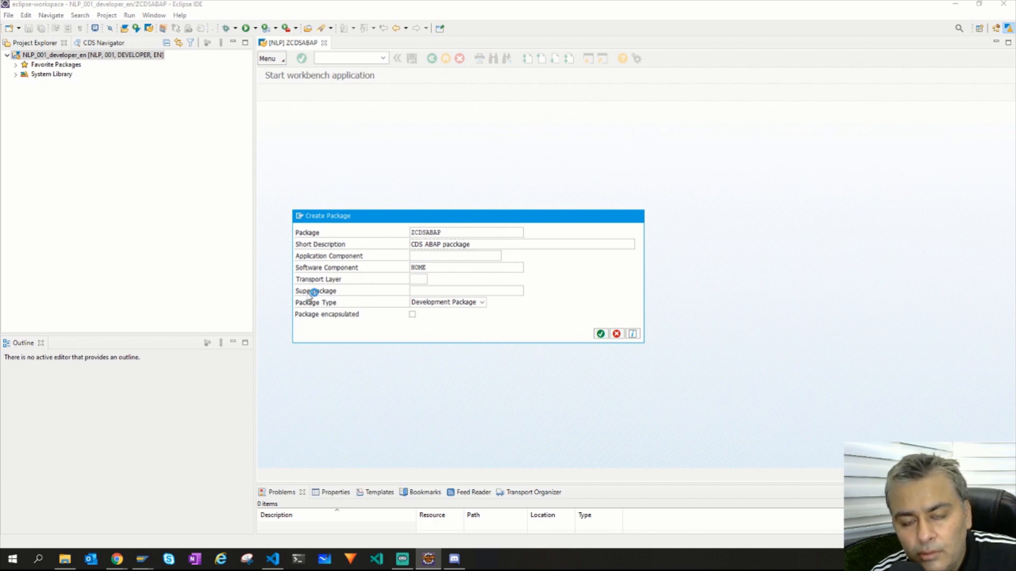
left_click(600, 333)
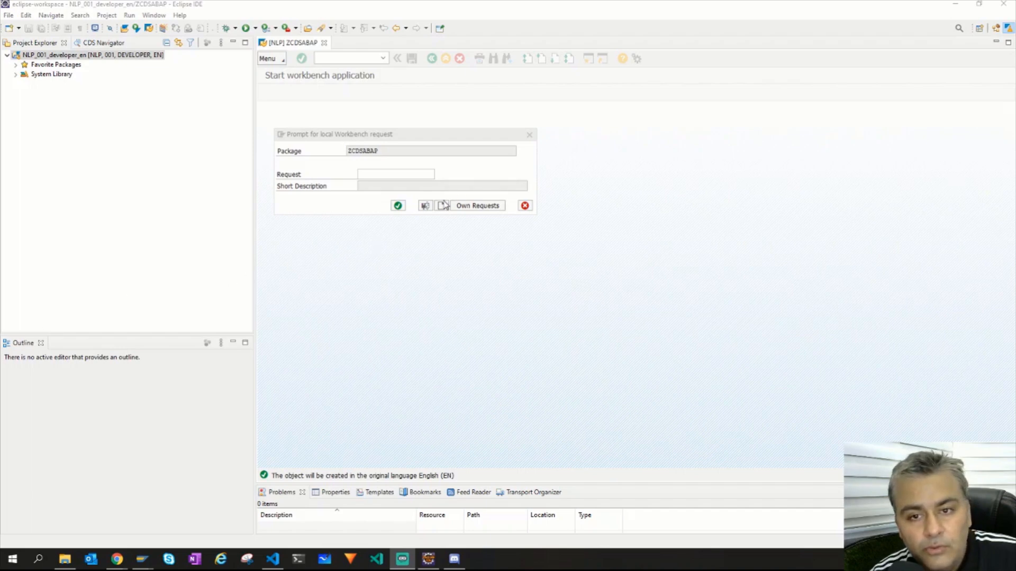
Assign the package to a new workbench request described as dummy.
left_click(425, 205)
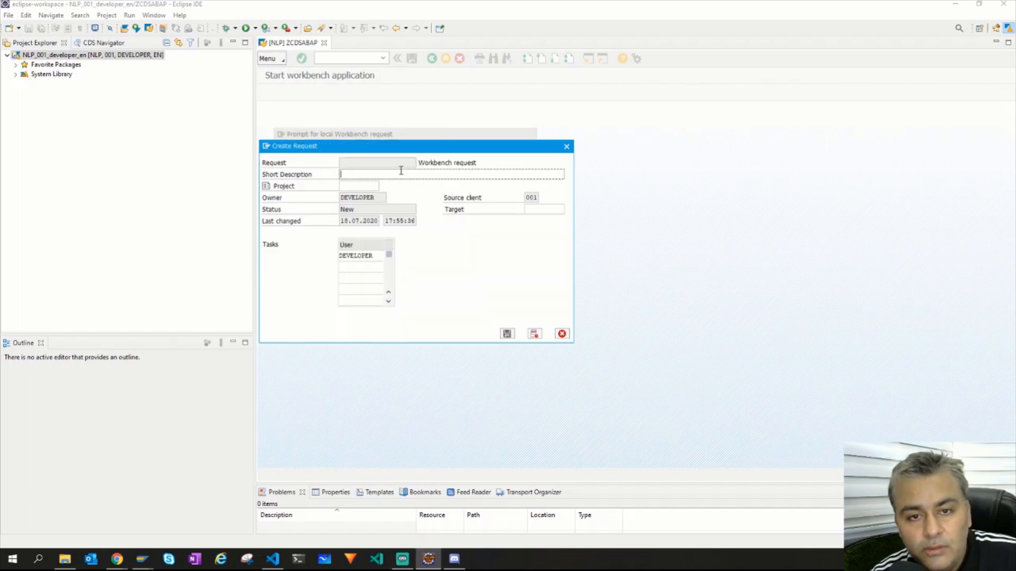
type("dummy")
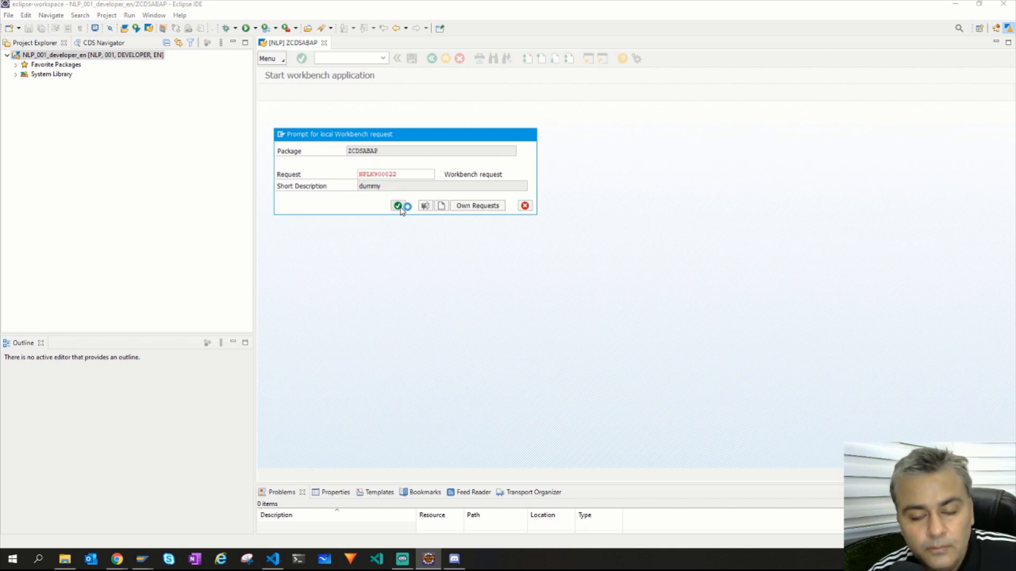
left_click(398, 205)
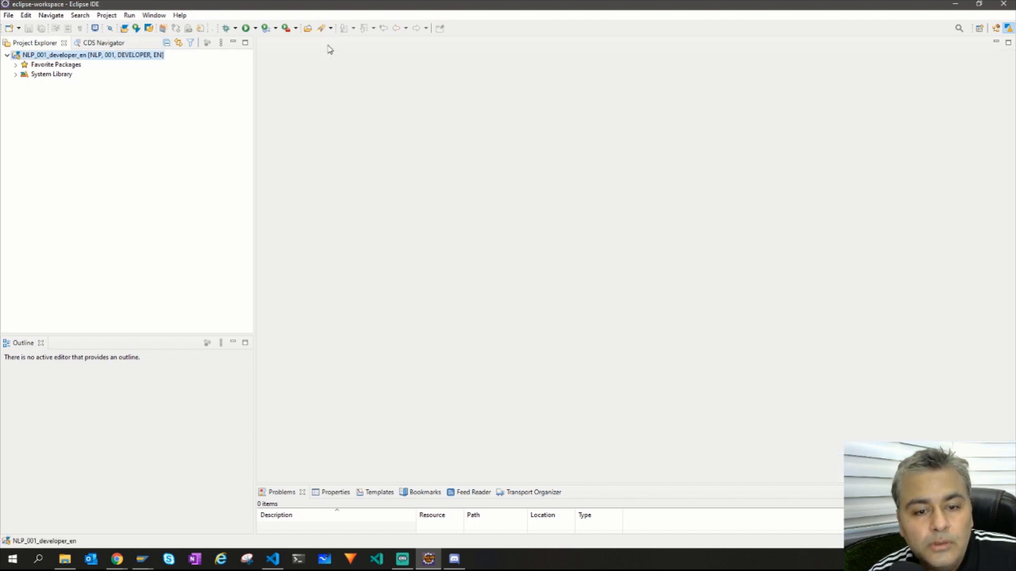
Add ZCDSABAP to Favorite Packages and expand the $TMP - DEVELOPER node to show its contents.
left_click(56, 64)
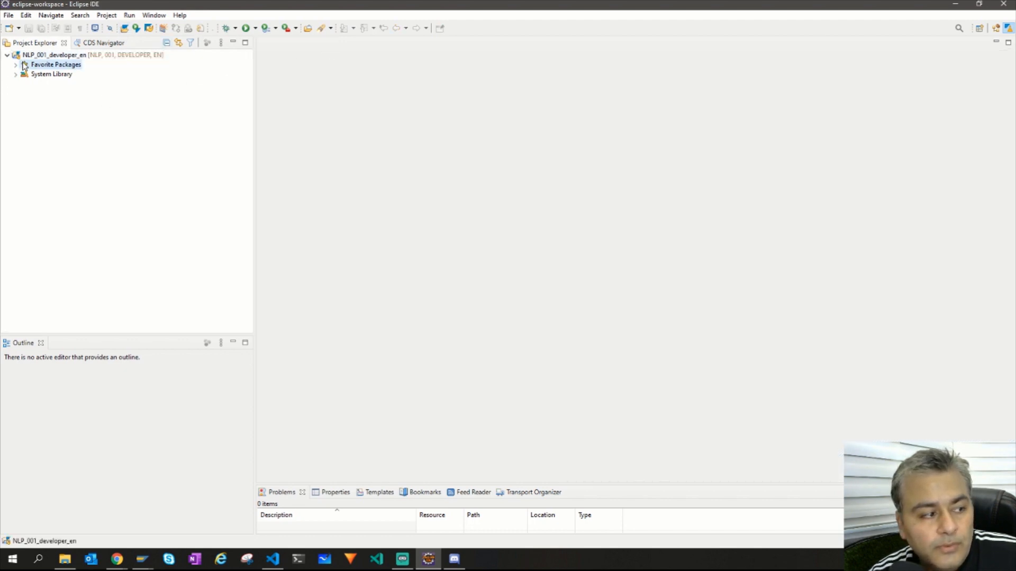
right_click(55, 65)
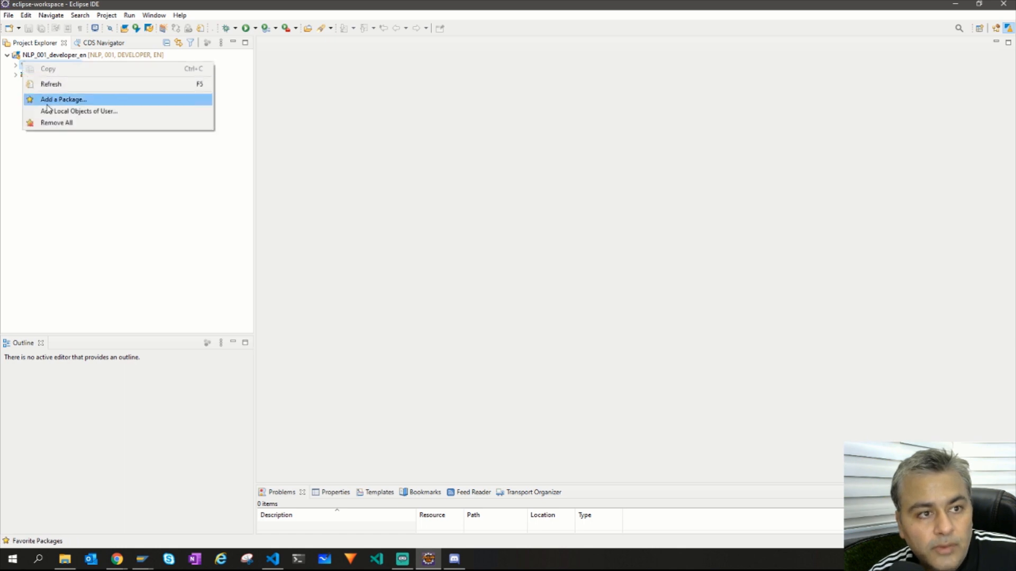
left_click(63, 100)
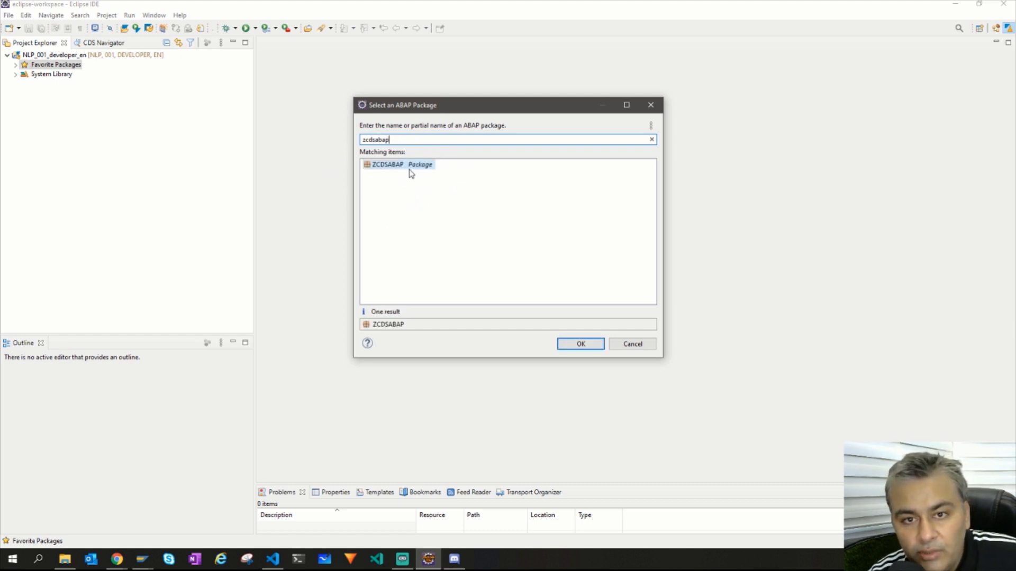
left_click(578, 343)
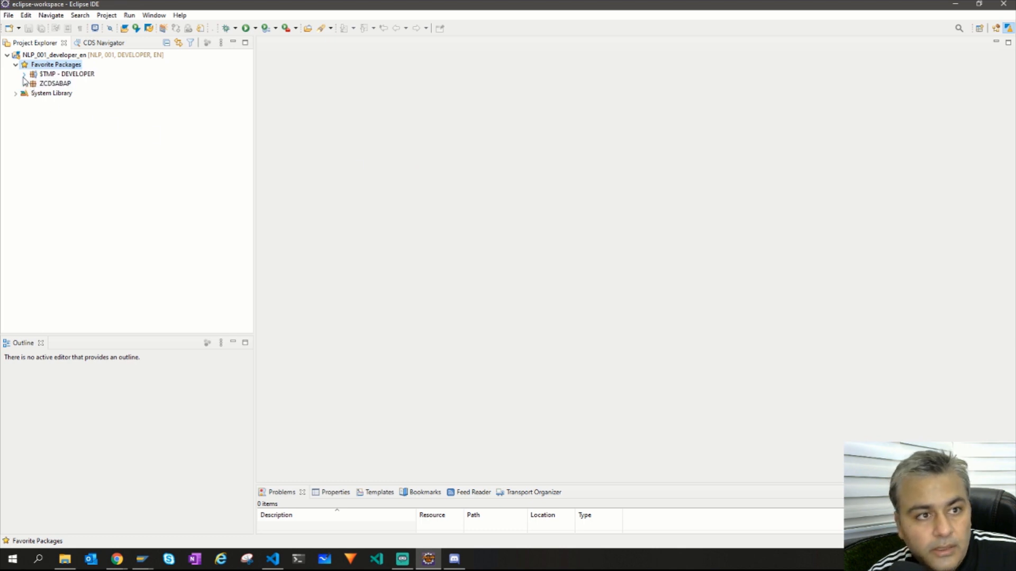
left_click(23, 74)
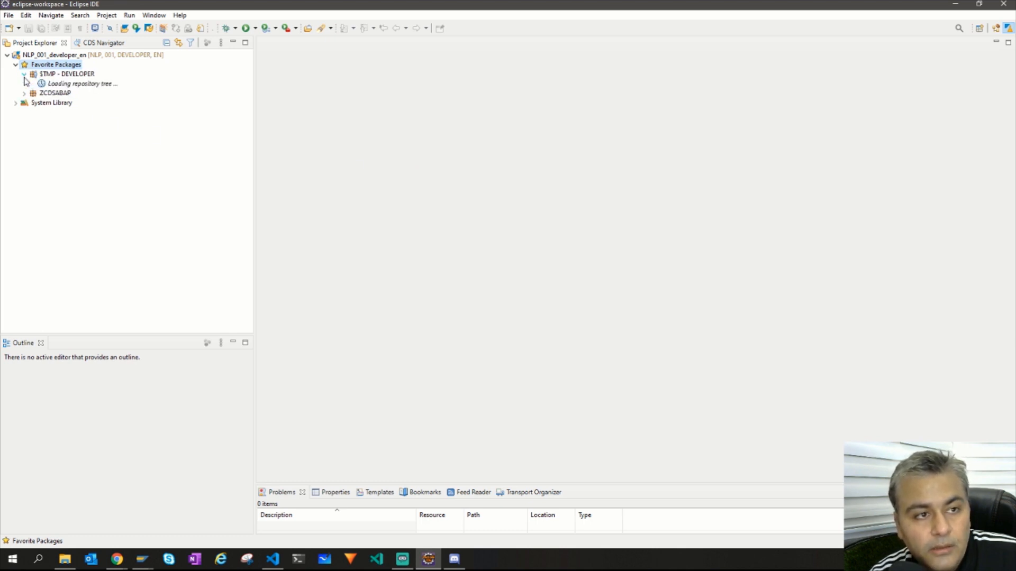
left_click(24, 73)
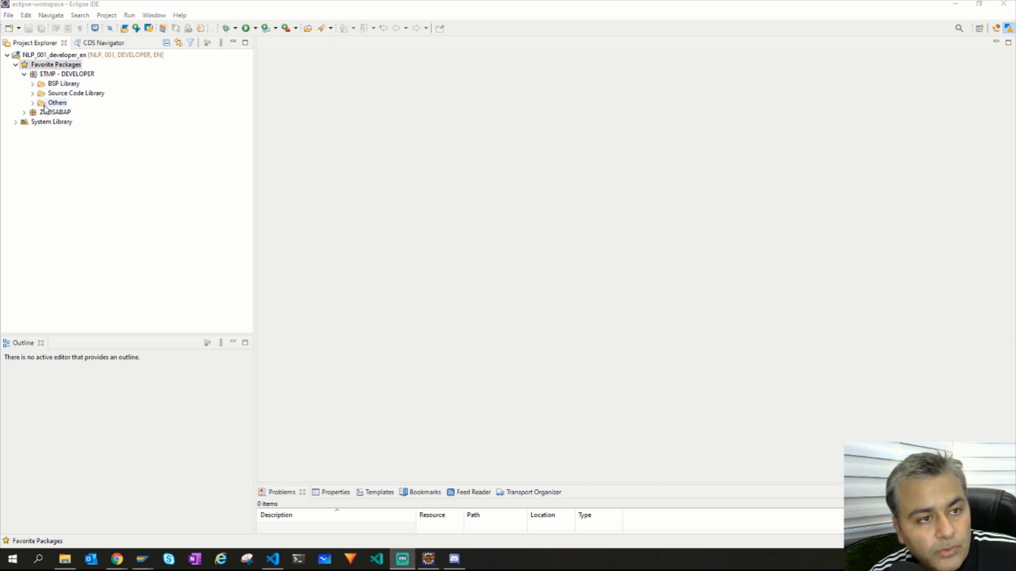
Begin a new data definition named ZTEST in package ZCDSABAP from the package's context menu.
right_click(55, 112)
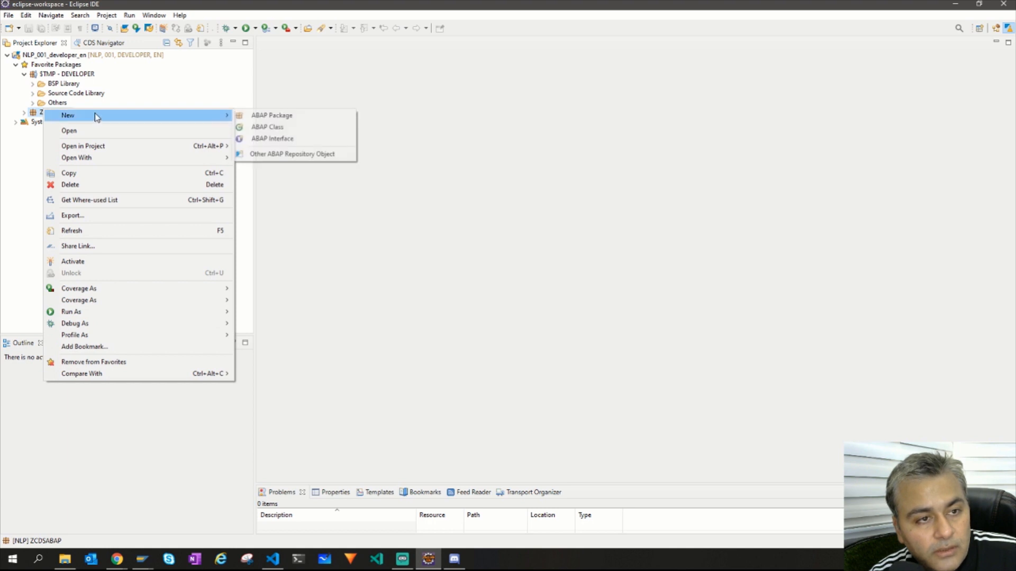
left_click(292, 154)
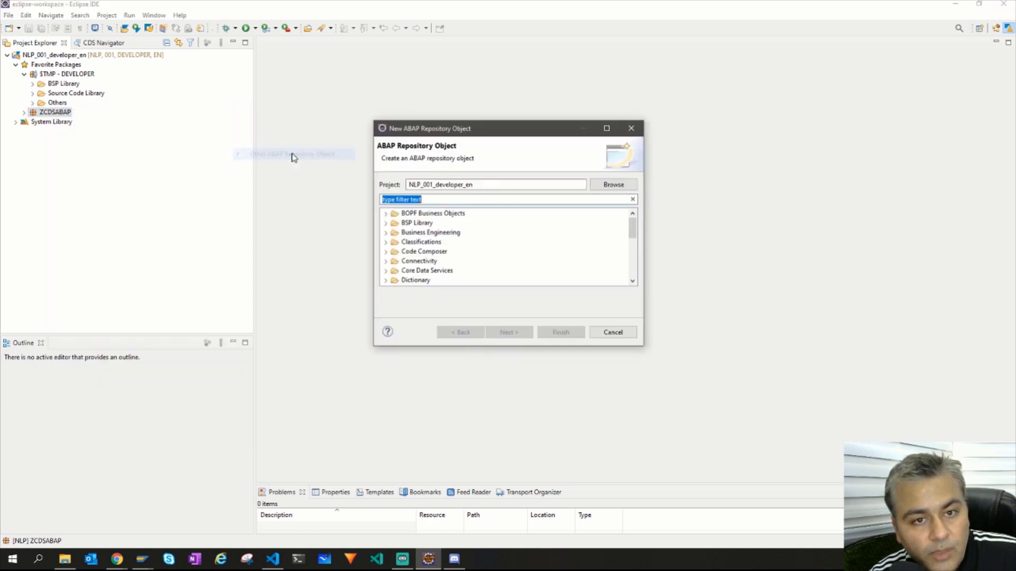
type("c")
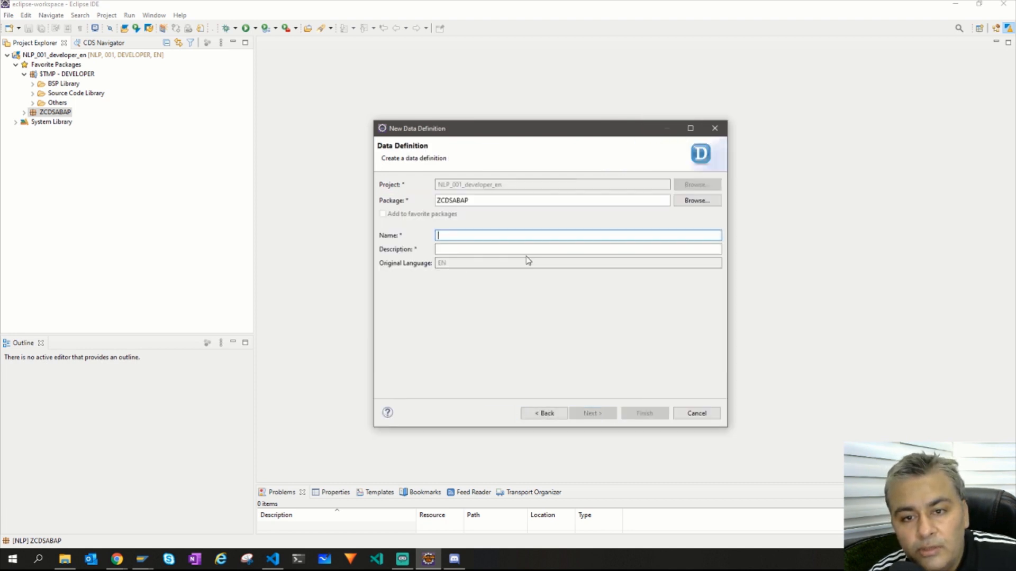
type("zte")
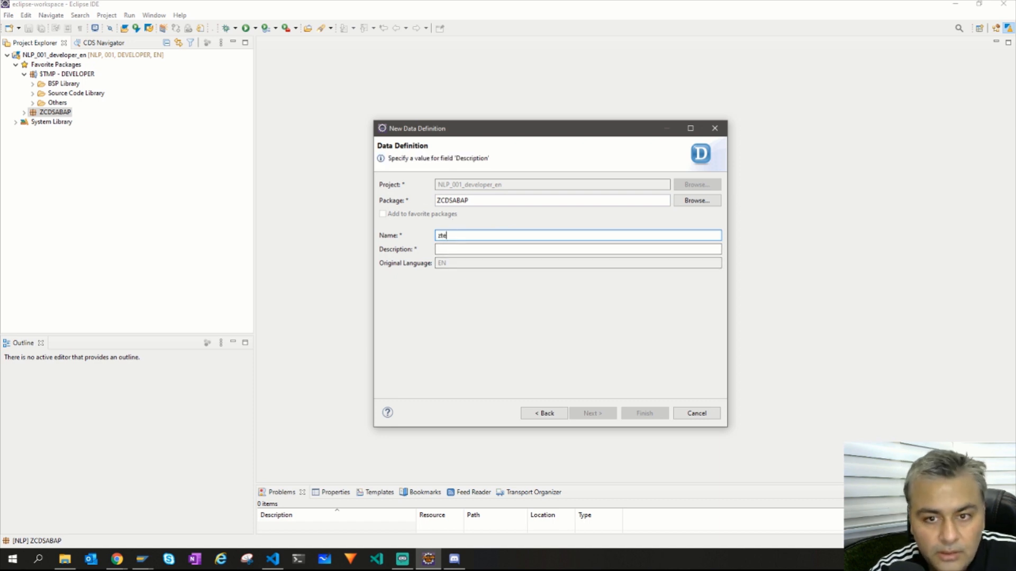
type("ssa")
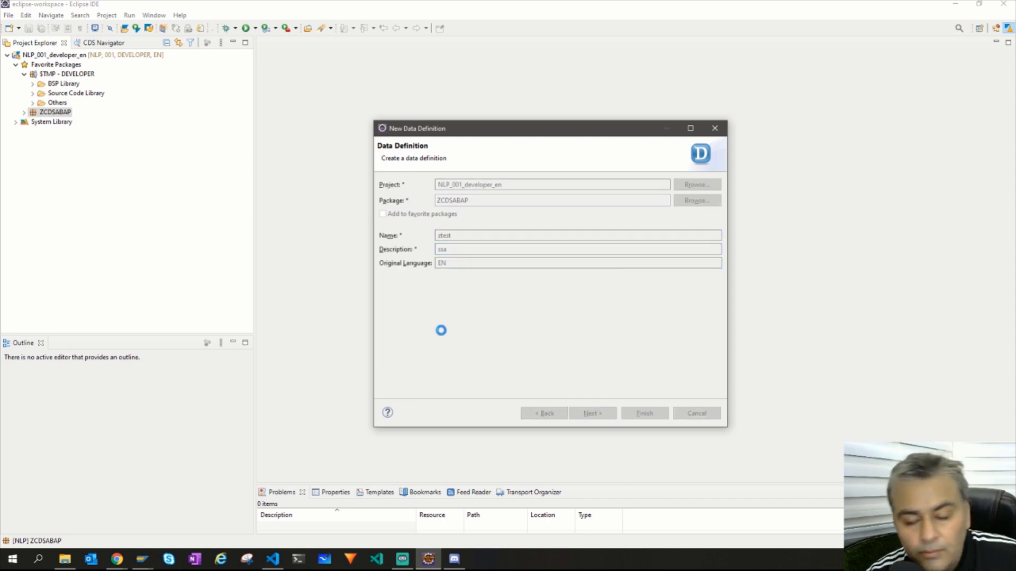
left_click(590, 413)
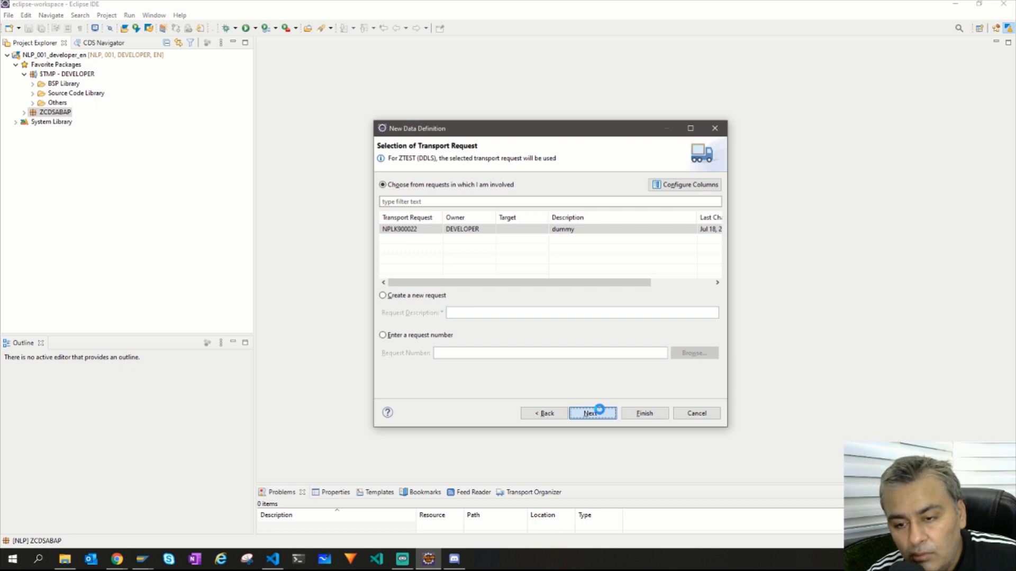
Keep transport NPLK900022 and the Define View template, then finish so the ZTEST source opens.
left_click(591, 414)
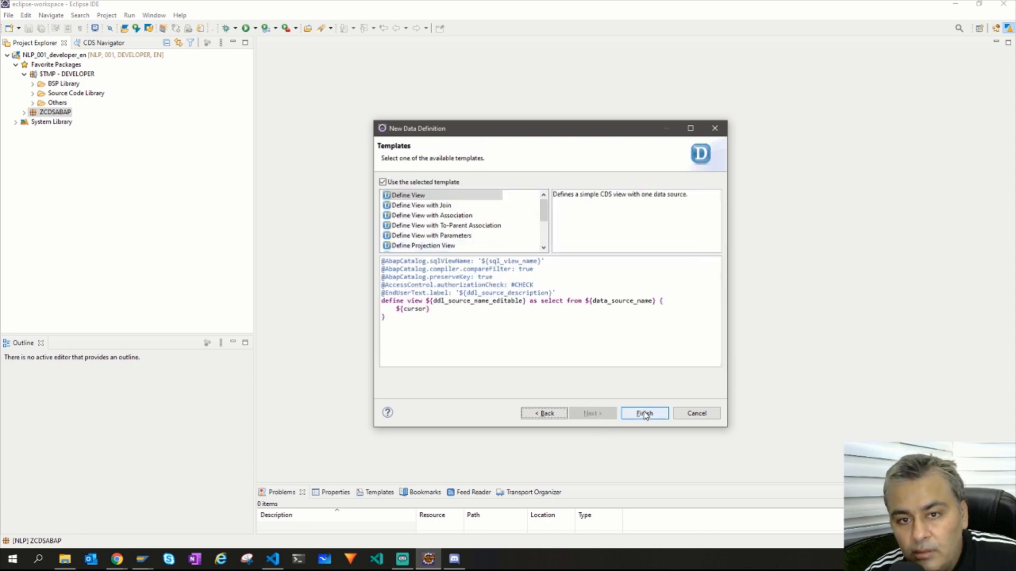
left_click(643, 414)
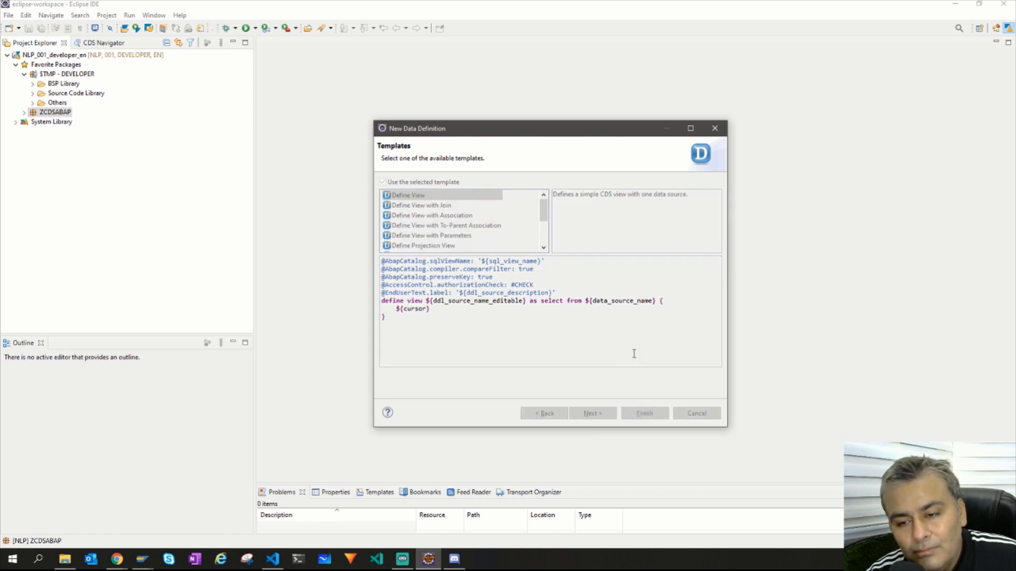
left_click(382, 182)
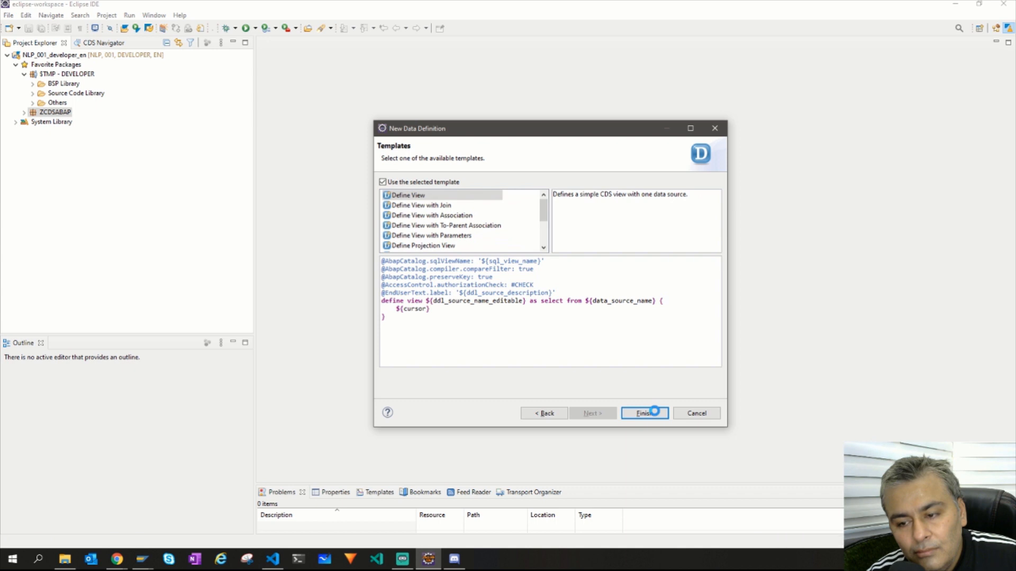
left_click(643, 414)
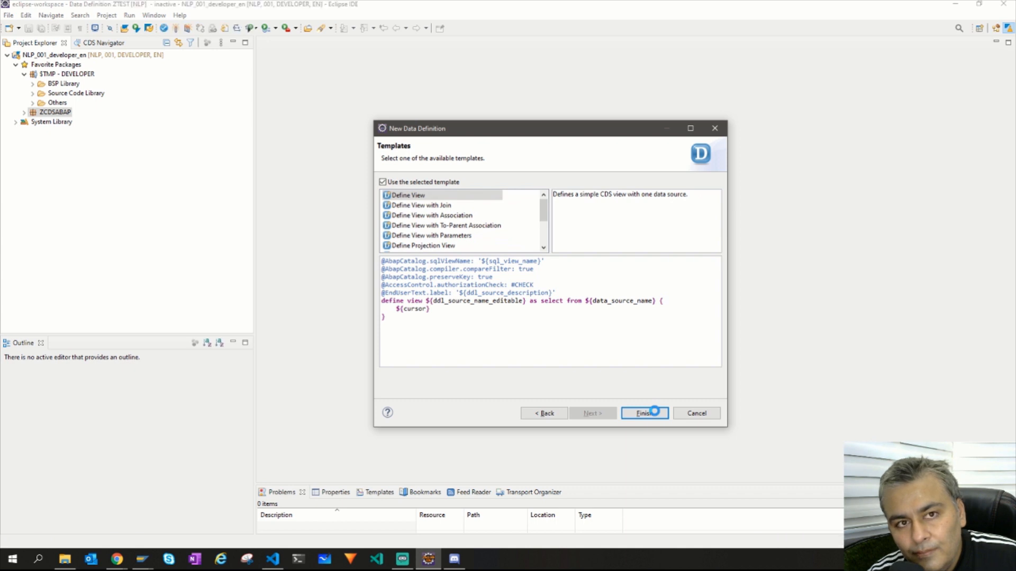
left_click(644, 414)
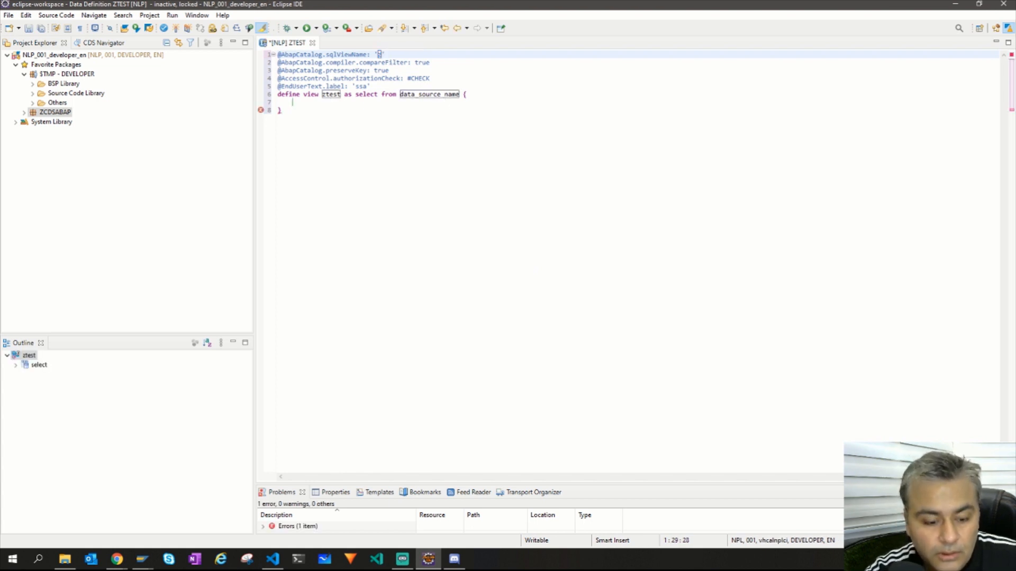
Define ZTEST on usr02 with SQL view ztestview and fields mandt, bname, bcode, gltgv, gltgb, then activate it.
type("ztestview")
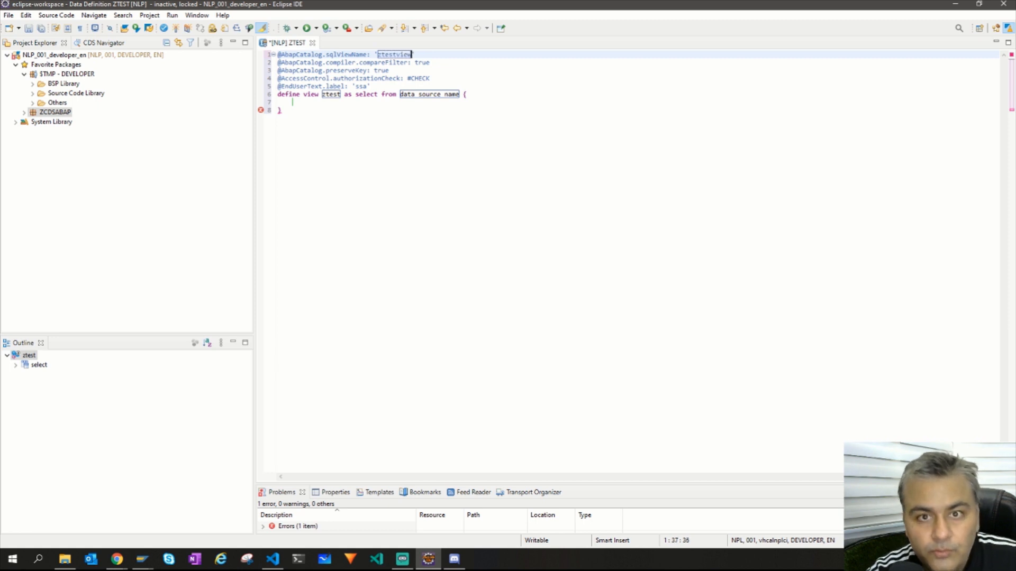
double_click(429, 94)
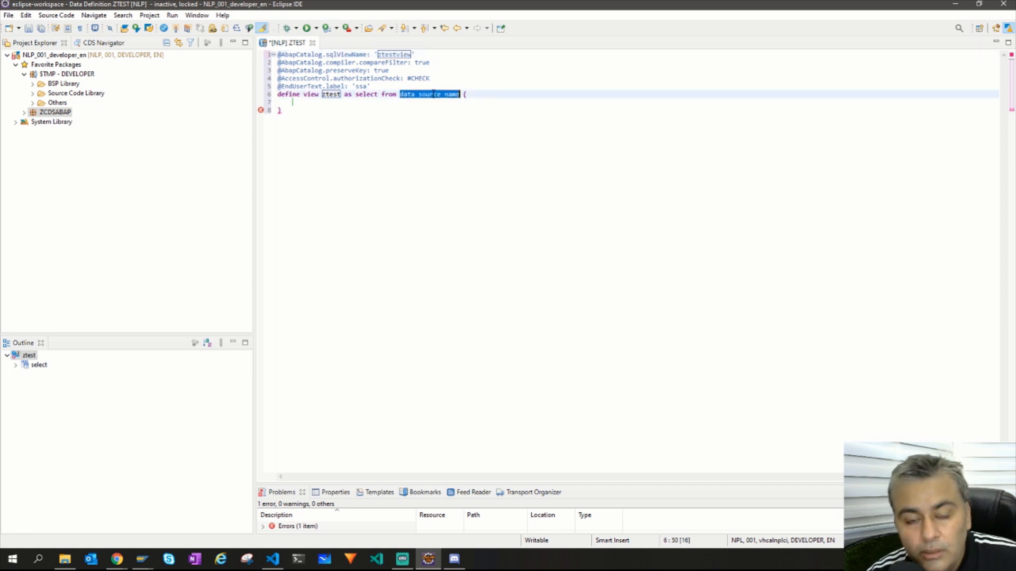
type("usr02")
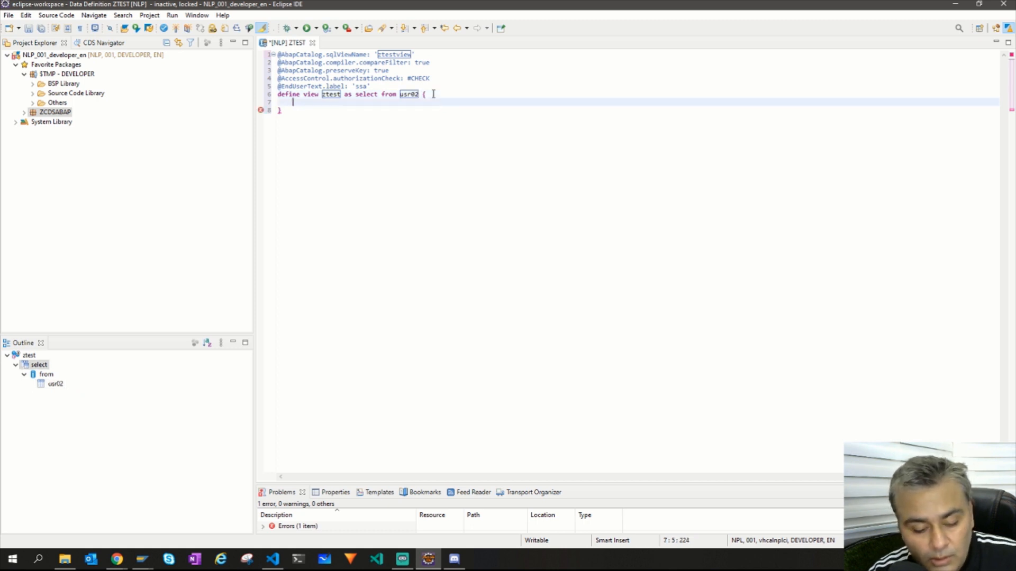
key("ctrl+space")
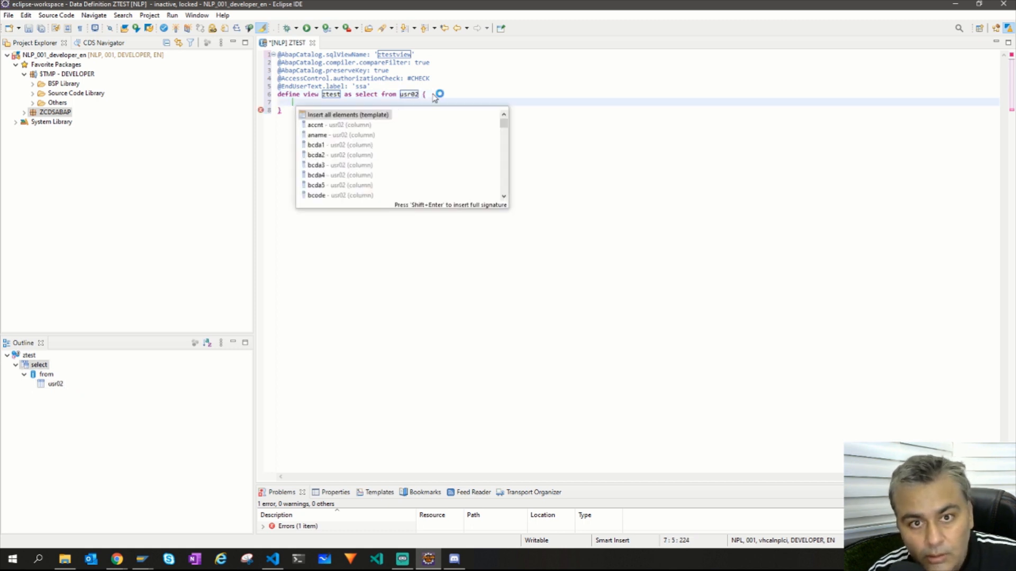
left_click(347, 114)
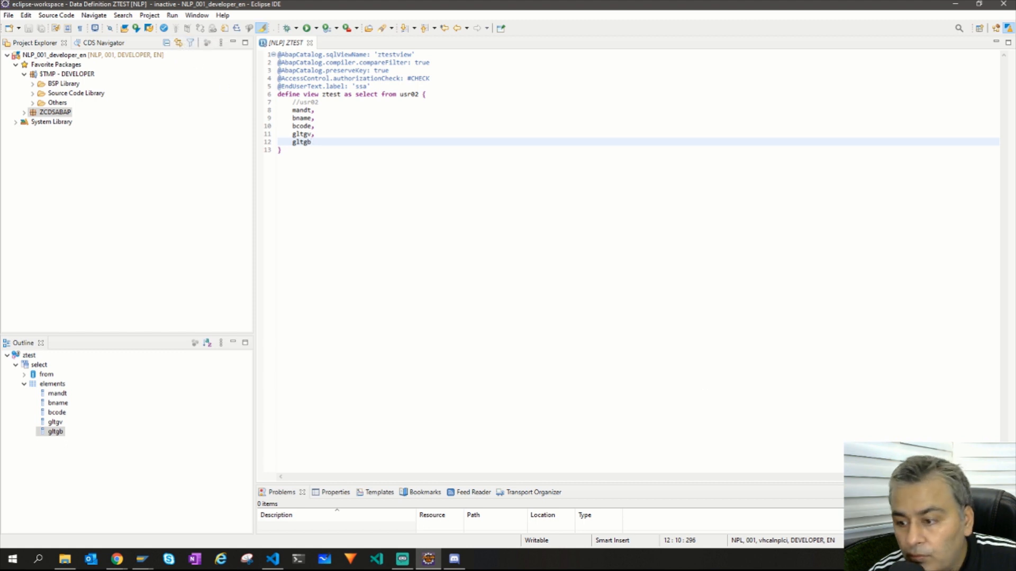
left_click(311, 142)
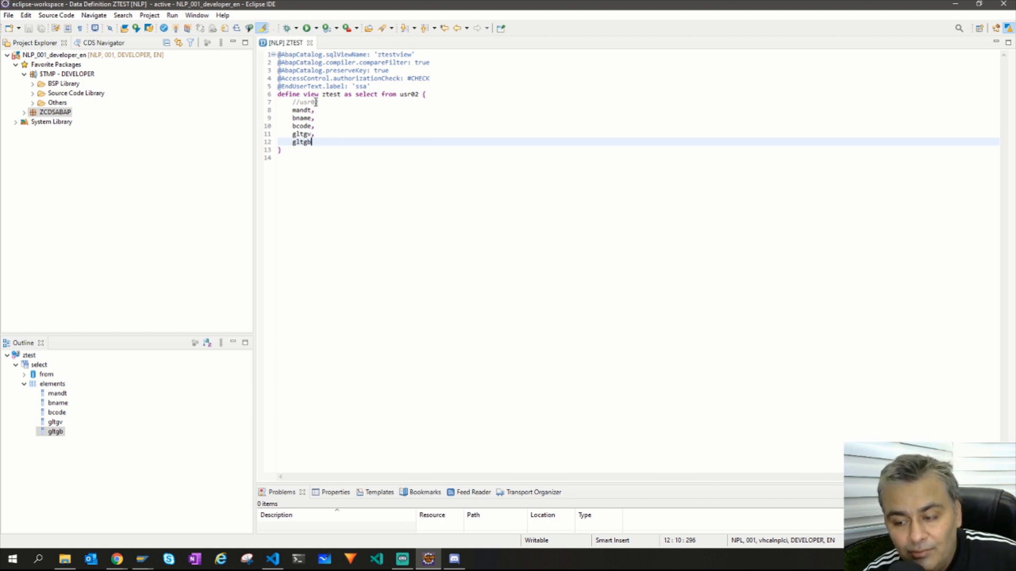
mouse_move(432, 195)
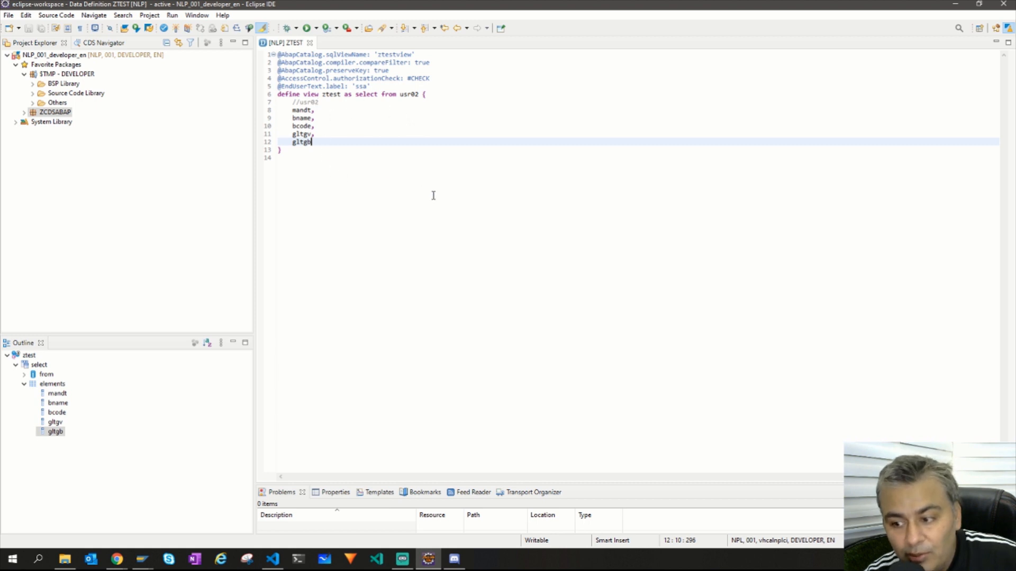
mouse_move(409, 231)
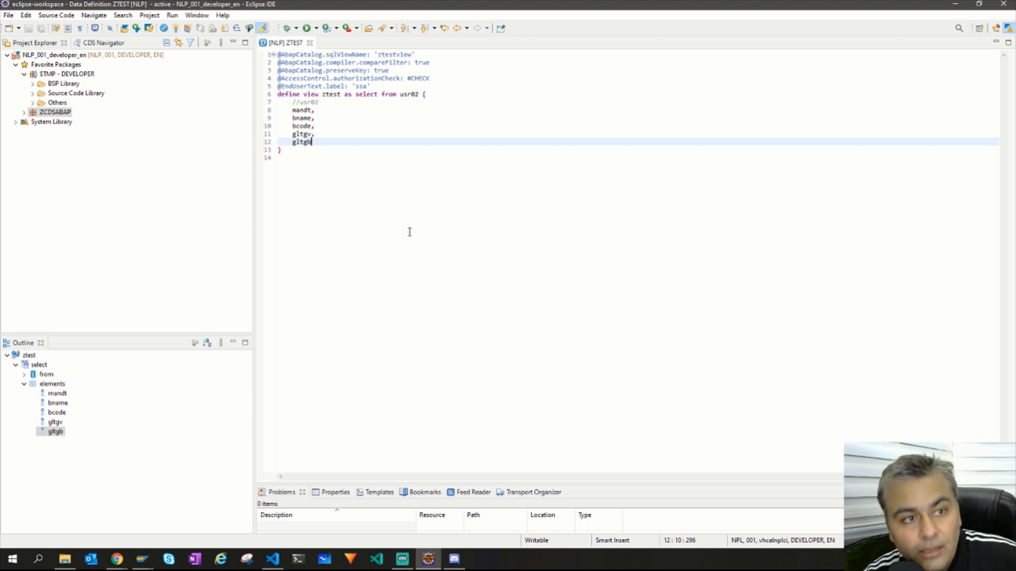
Reveal ZTEST under ZCDSABAP > Core Data Services > Data Definitions in the project tree.
left_click(33, 112)
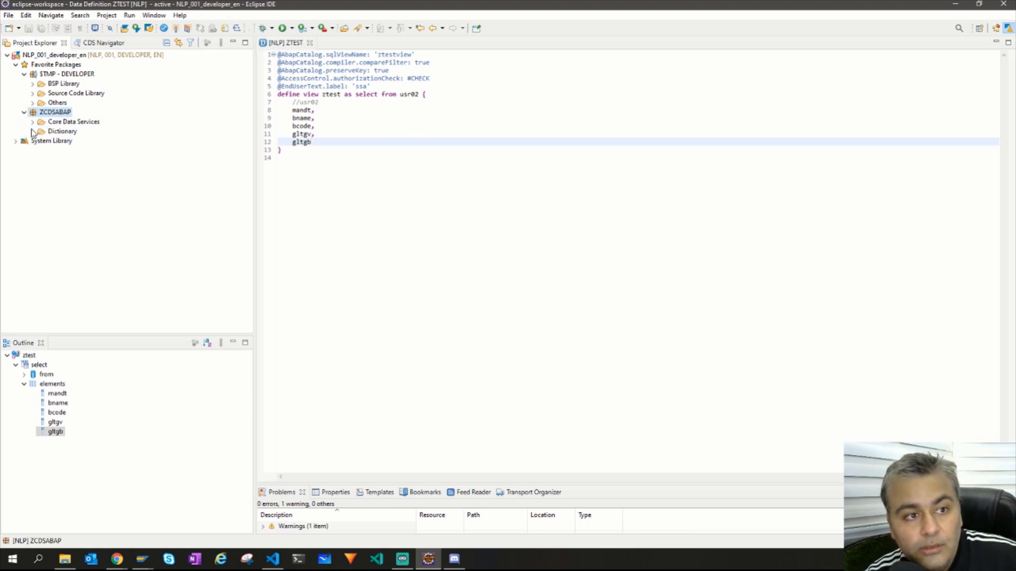
left_click(32, 121)
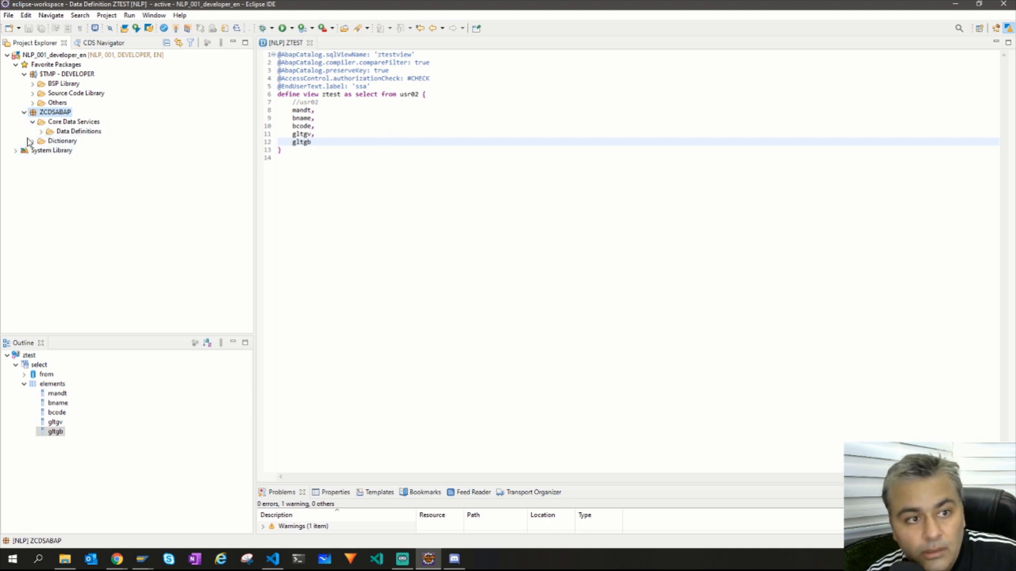
left_click(41, 131)
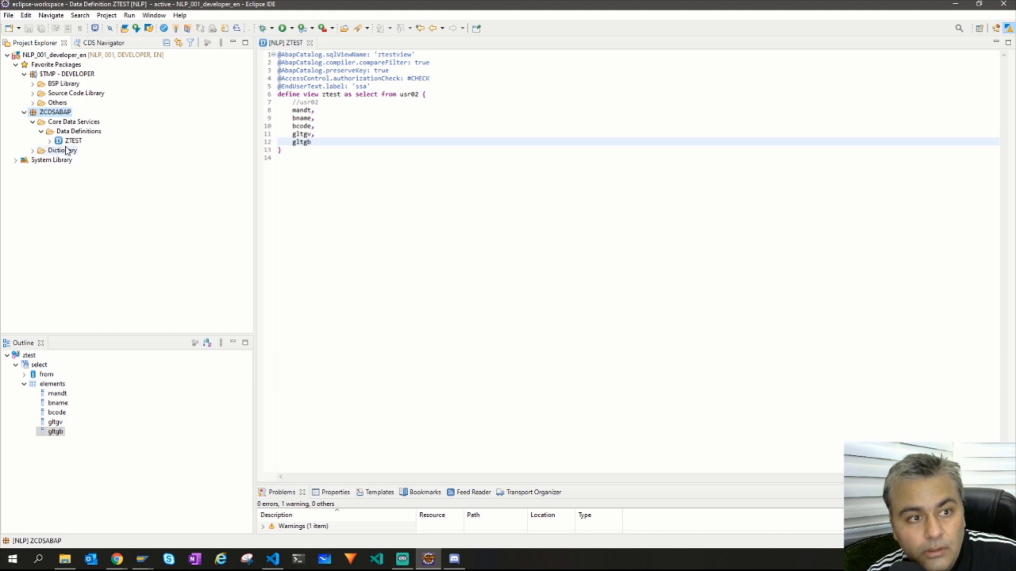
Bring up the context actions for the ZTEST data definition.
right_click(73, 141)
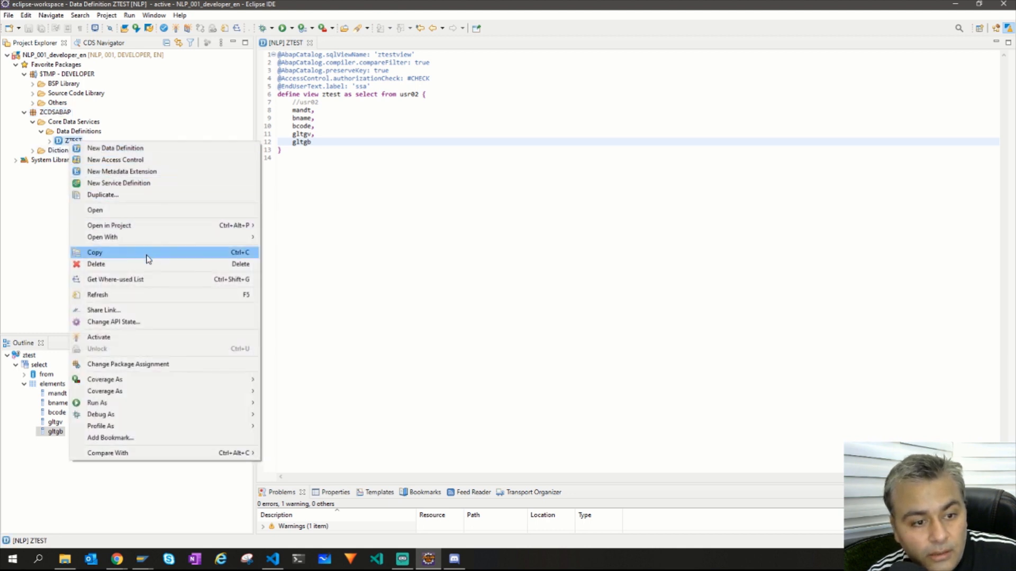
mouse_move(122, 198)
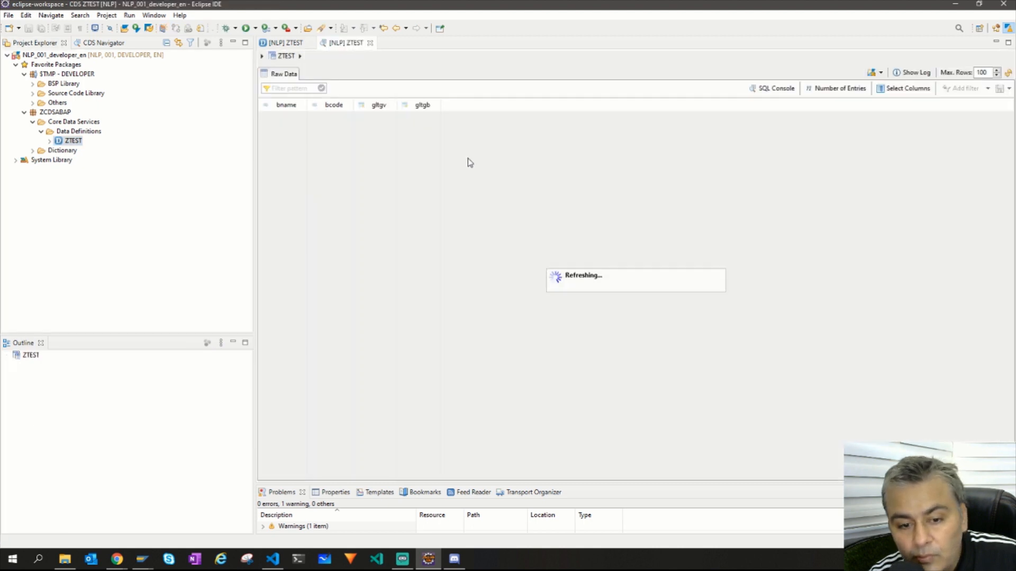
mouse_move(304, 138)
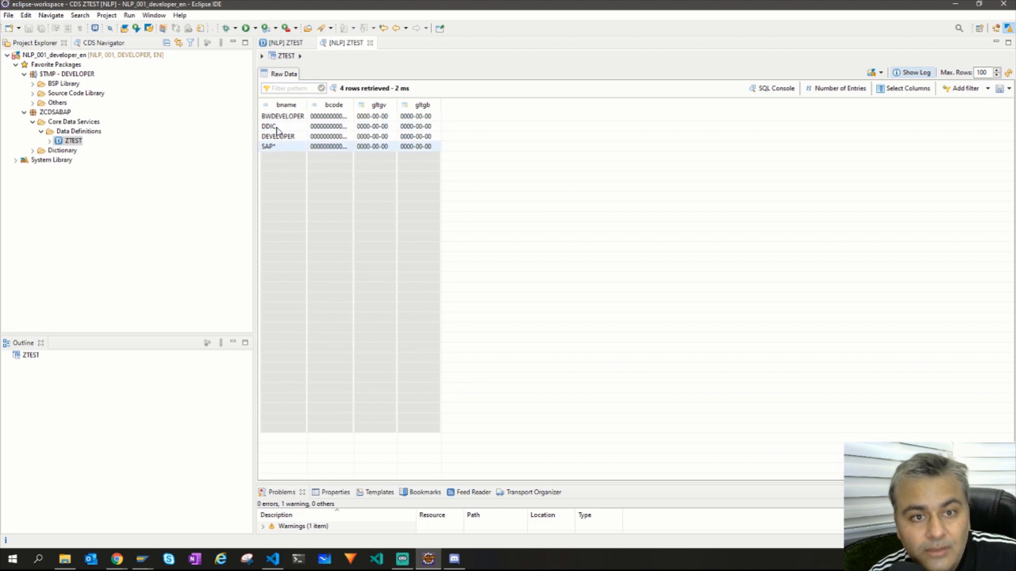
mouse_move(277, 154)
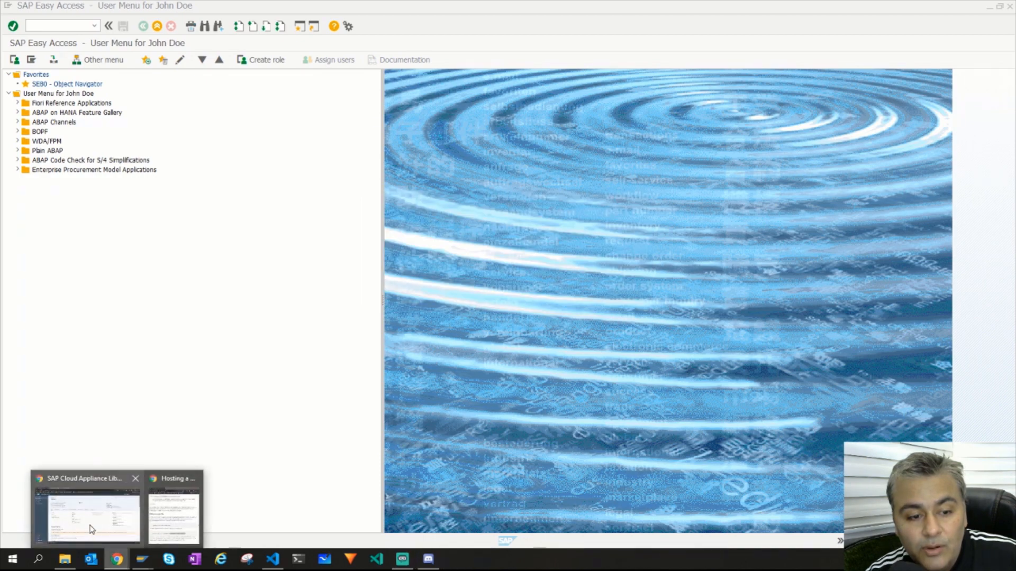
Suspend the CDSABAP instance in SAP Cloud Appliance Library and decline the server shutdown notice.
left_click(85, 512)
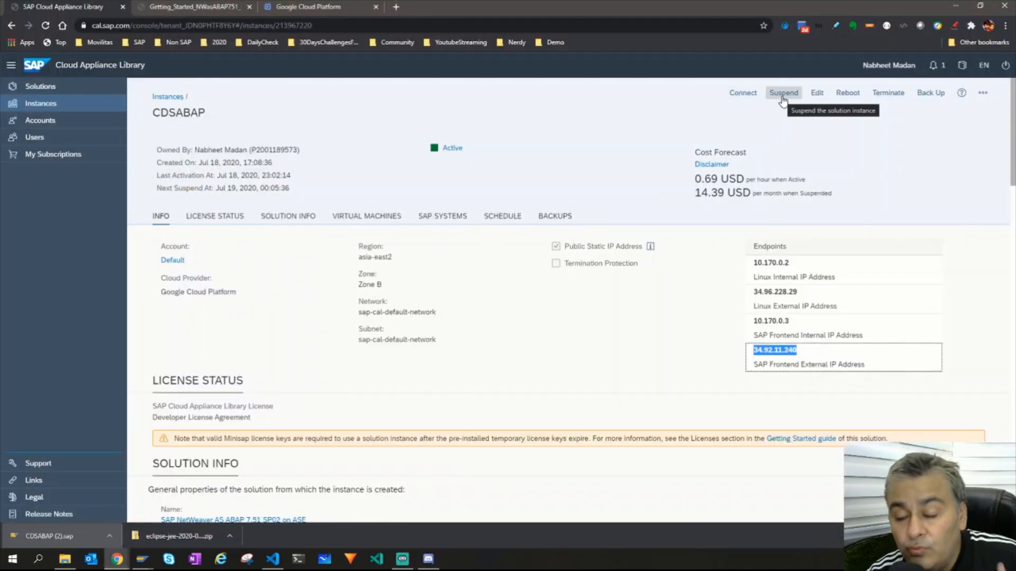
left_click(783, 93)
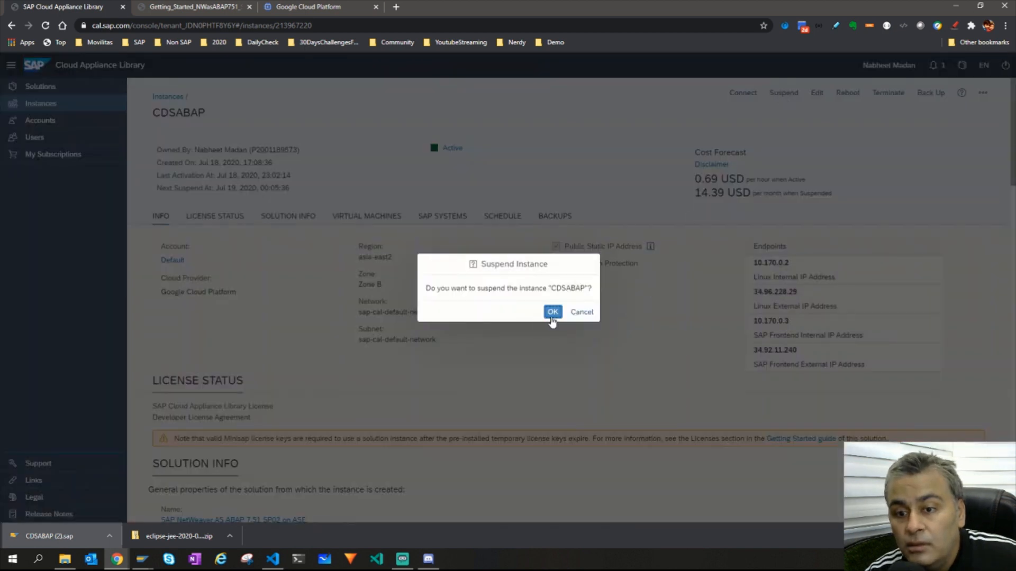
left_click(552, 311)
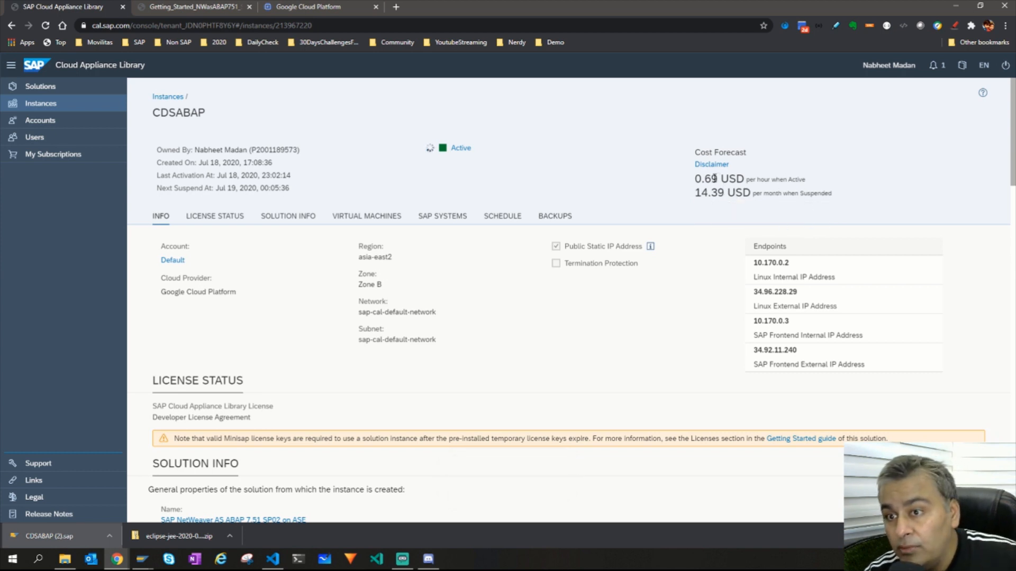
double_click(707, 179)
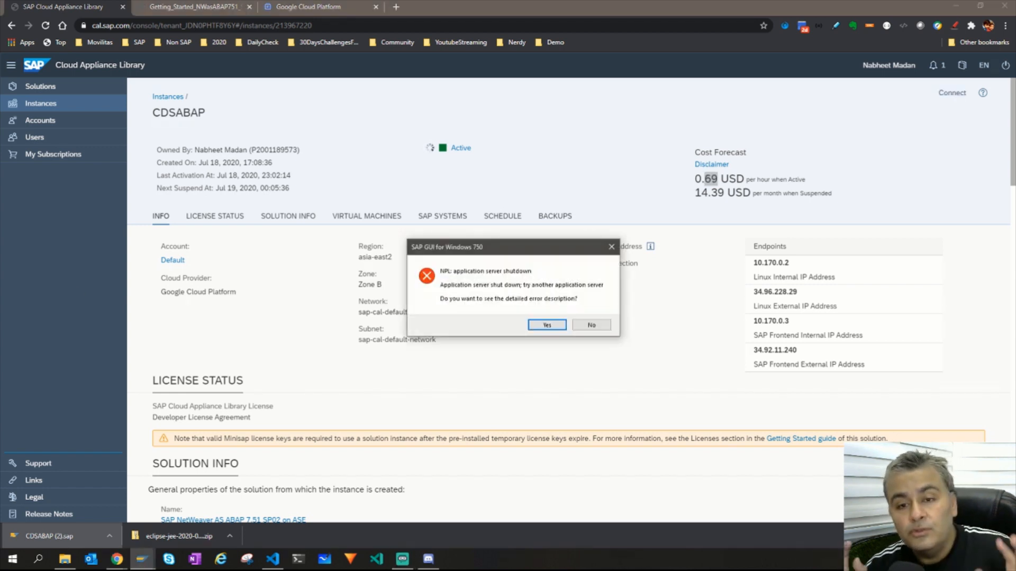
mouse_move(590, 314)
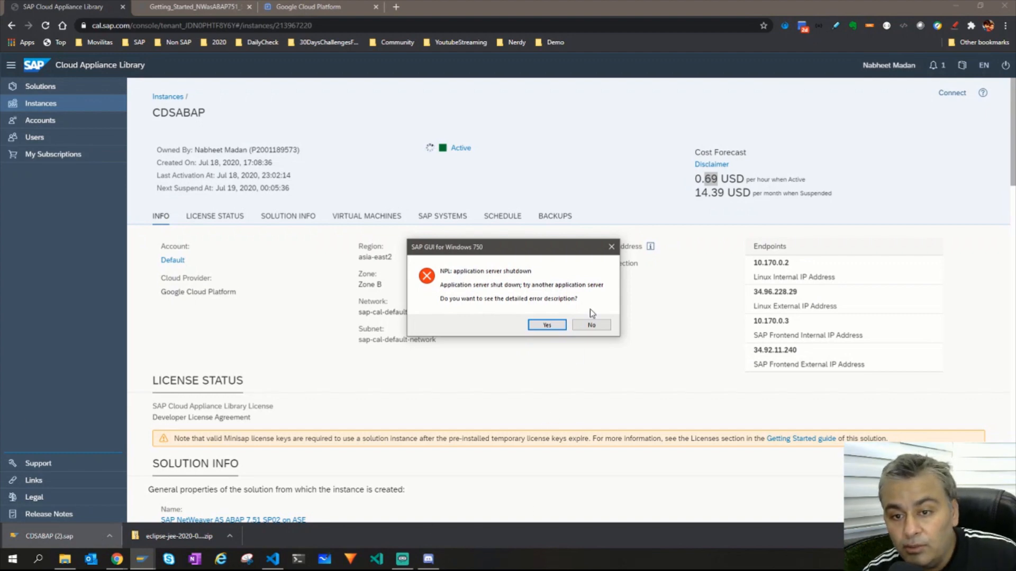
left_click(591, 325)
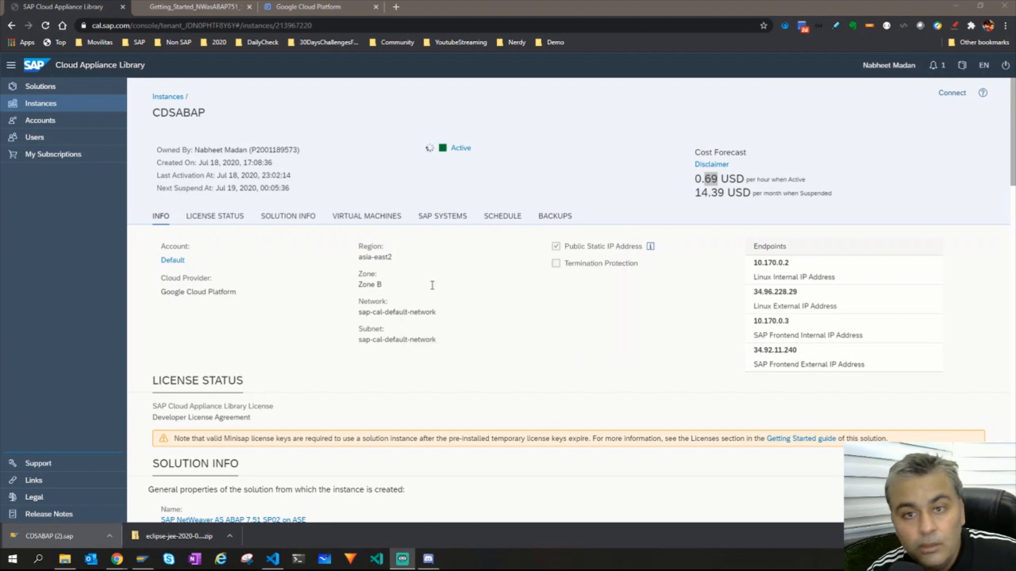